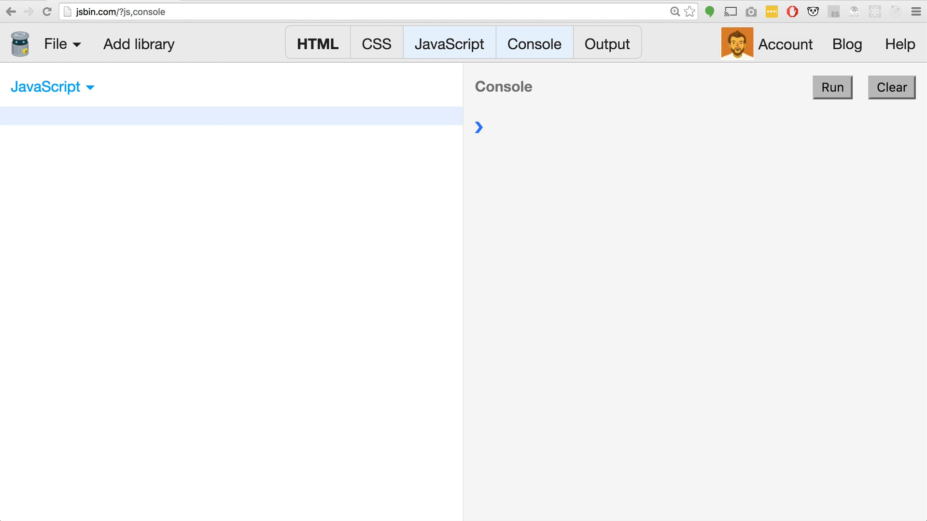
mouse_move(235, 6)
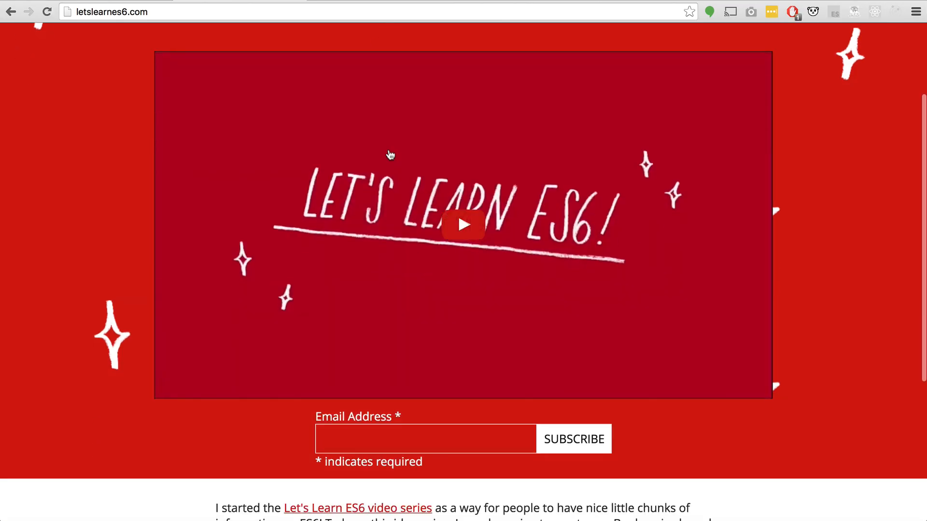
Browse YouTube and open the Let's Learn ES6 playlist.
scroll("down", 3)
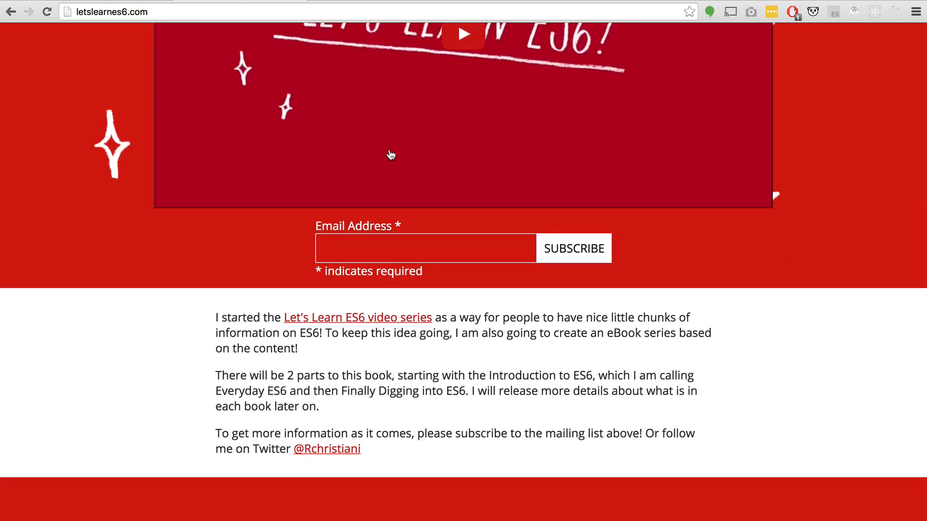
scroll("down", 3)
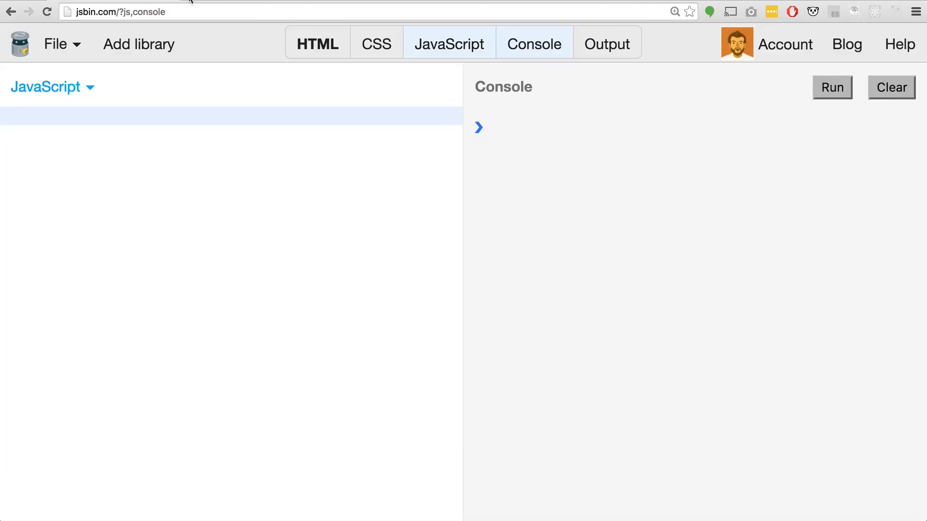
type("https://www.youtube.com")
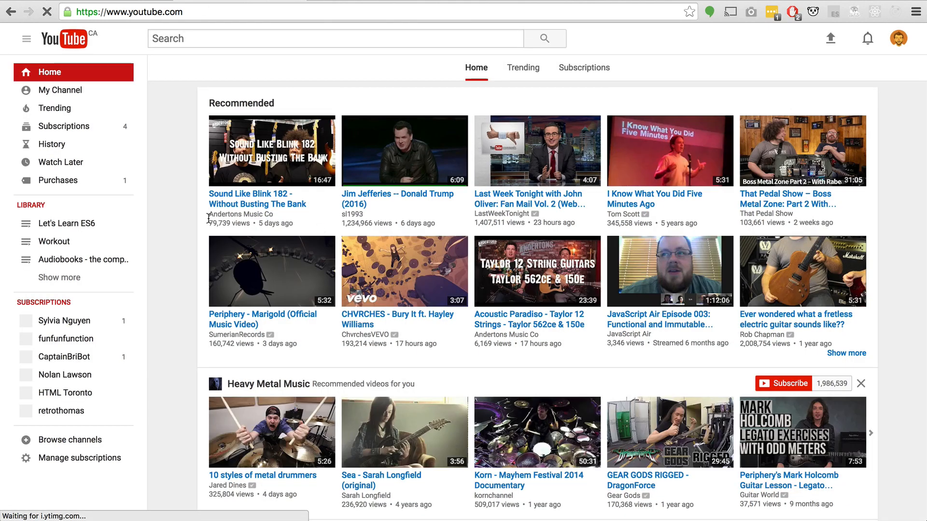
left_click(65, 223)
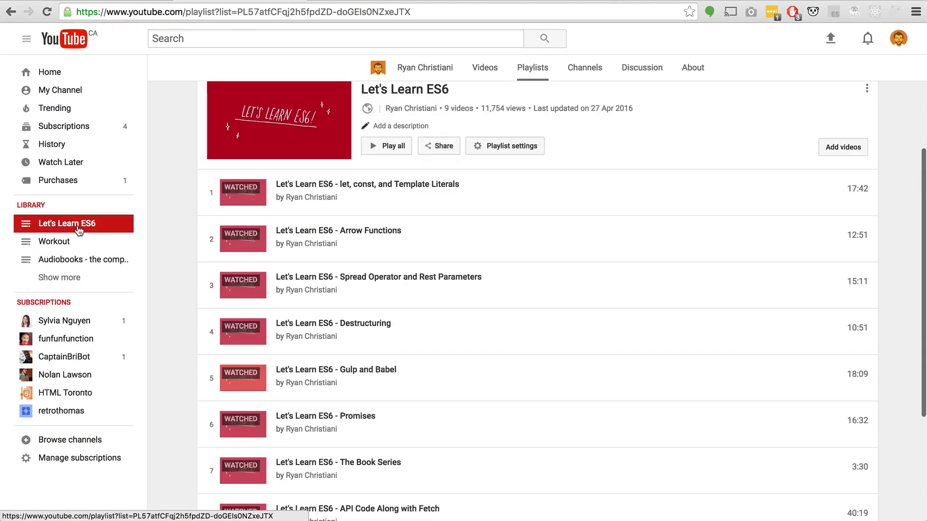
scroll("down", 3)
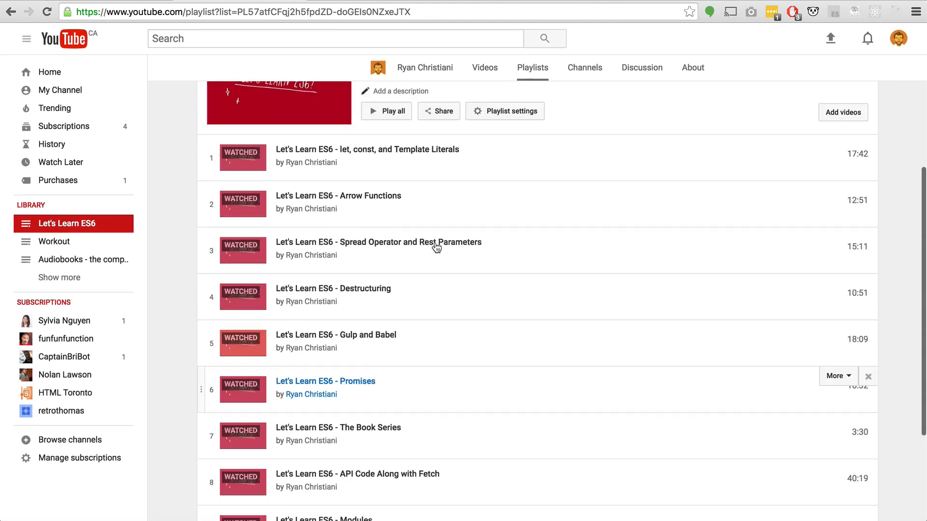
scroll("down", 3)
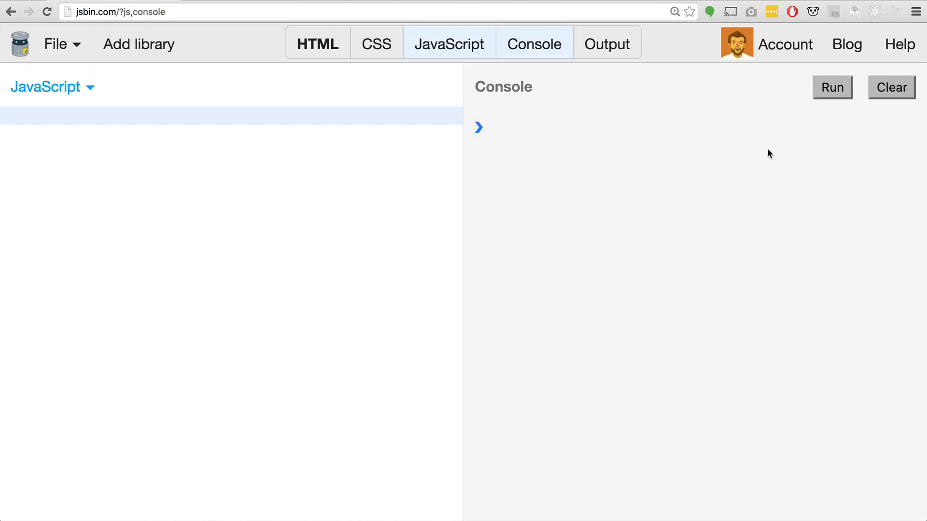
mouse_move(407, 124)
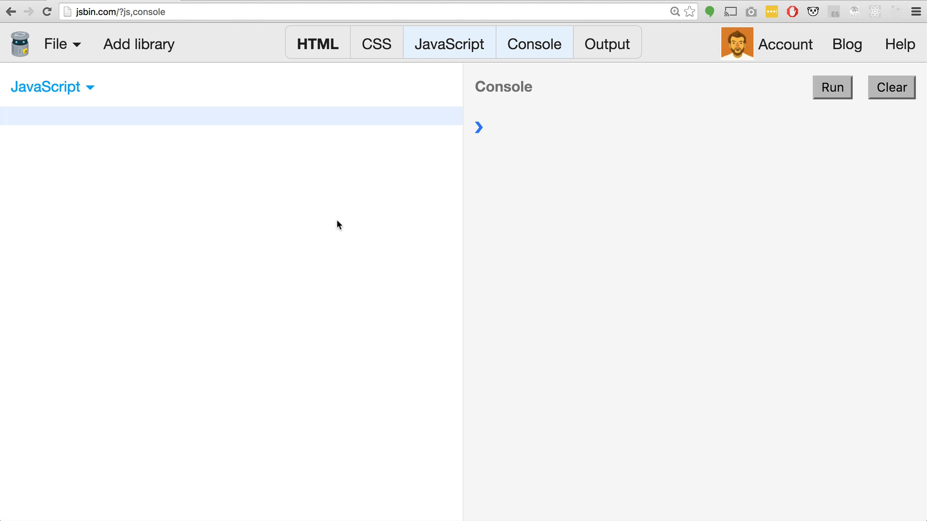
Write function Plane() setting this.wings = 2, this.speed = 100 and this.altitude = 0.
type("f")
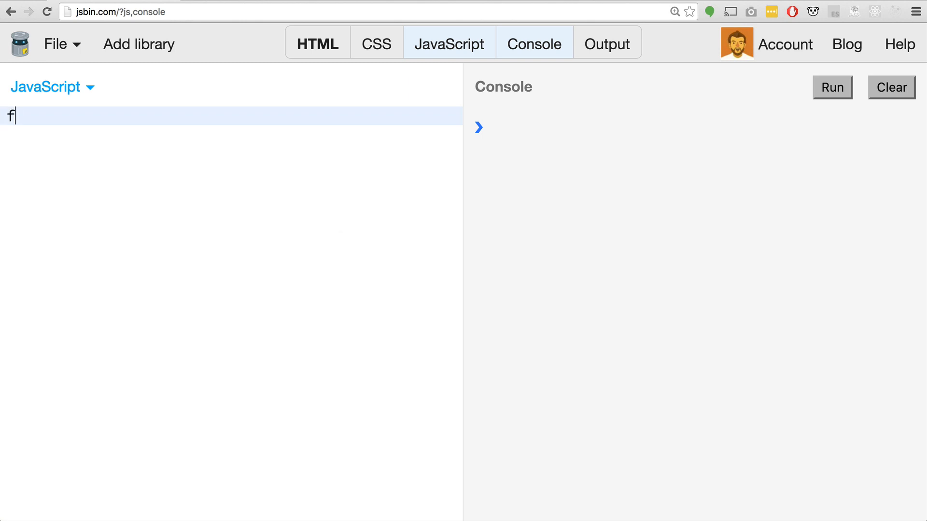
type("unction")
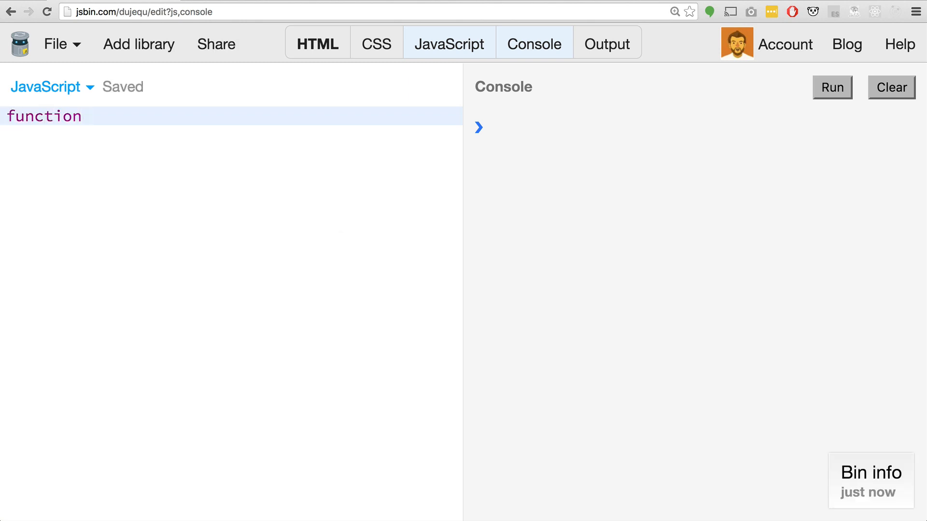
type("Plane() {")
type("this.")
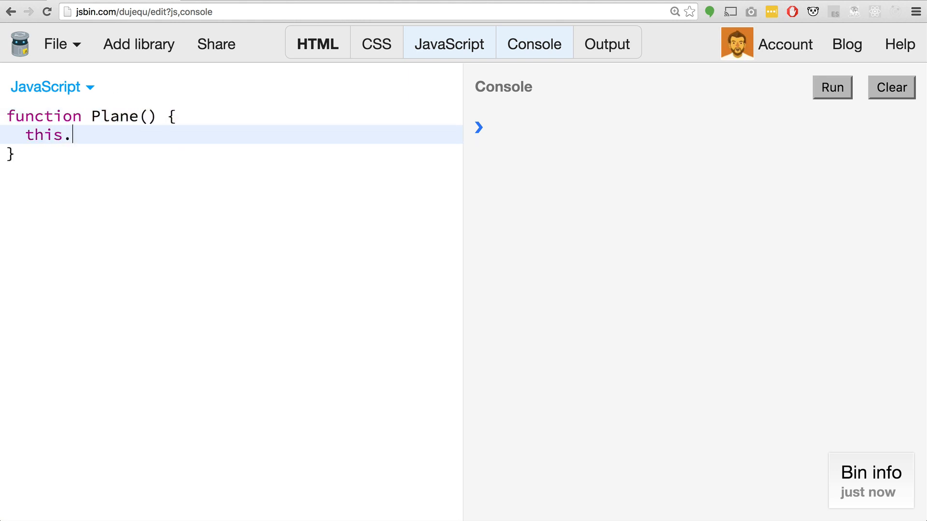
type("wings =")
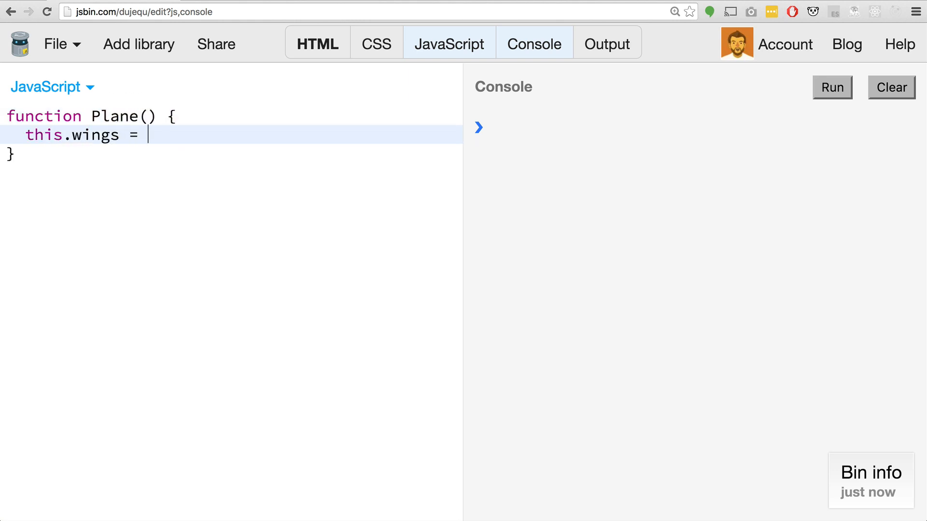
type("2;")
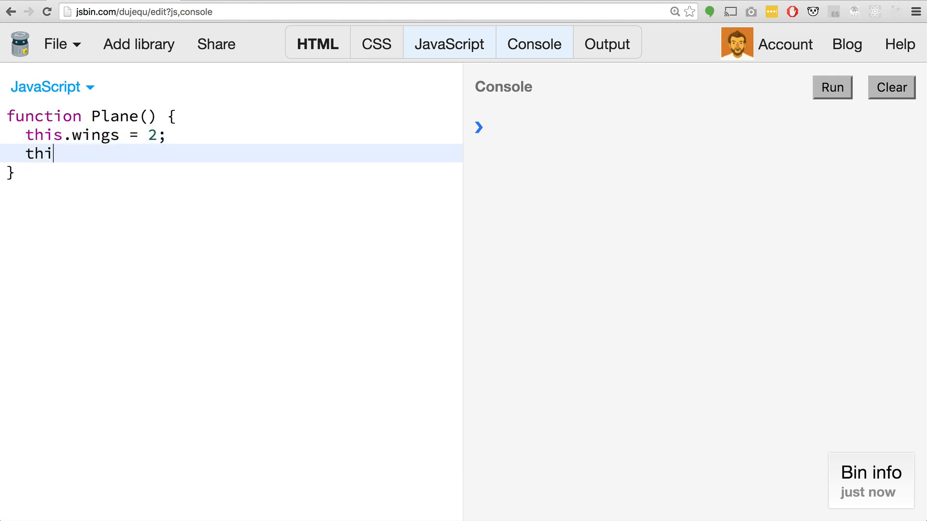
type("s.speed =")
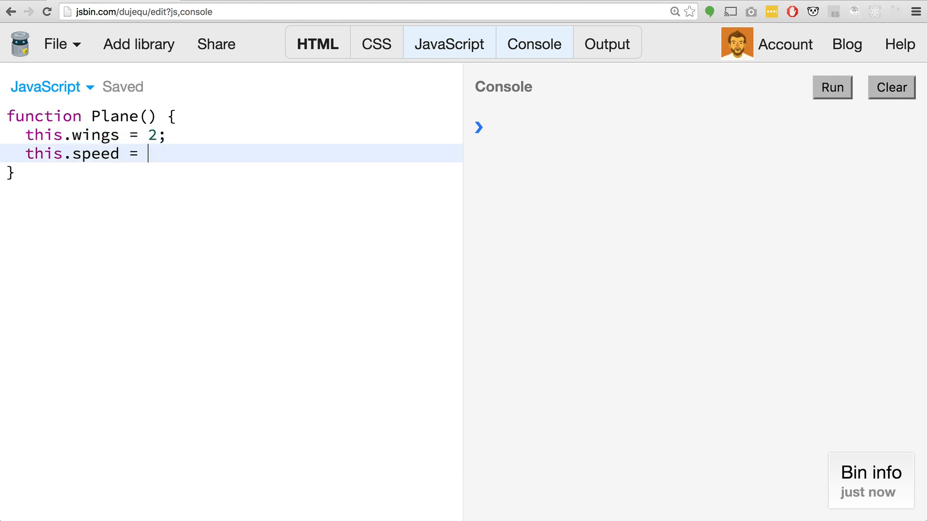
type("100;")
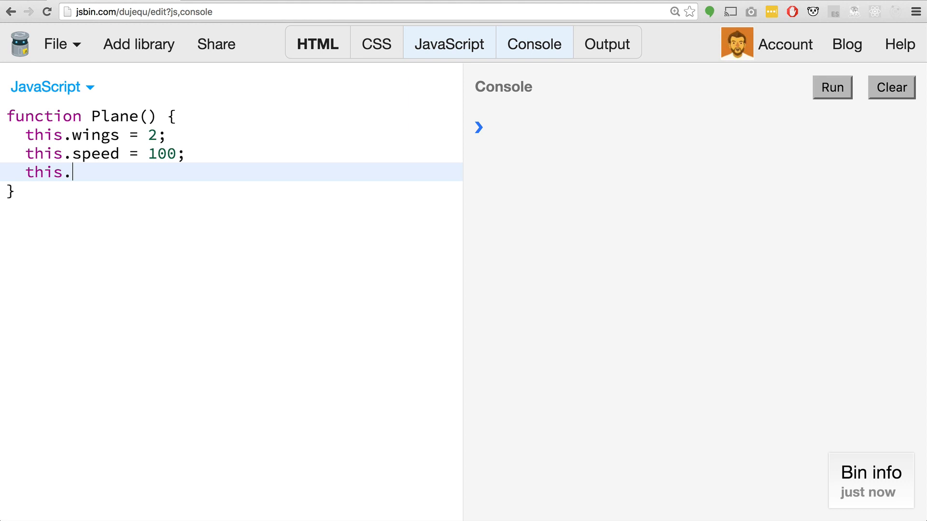
type("alti")
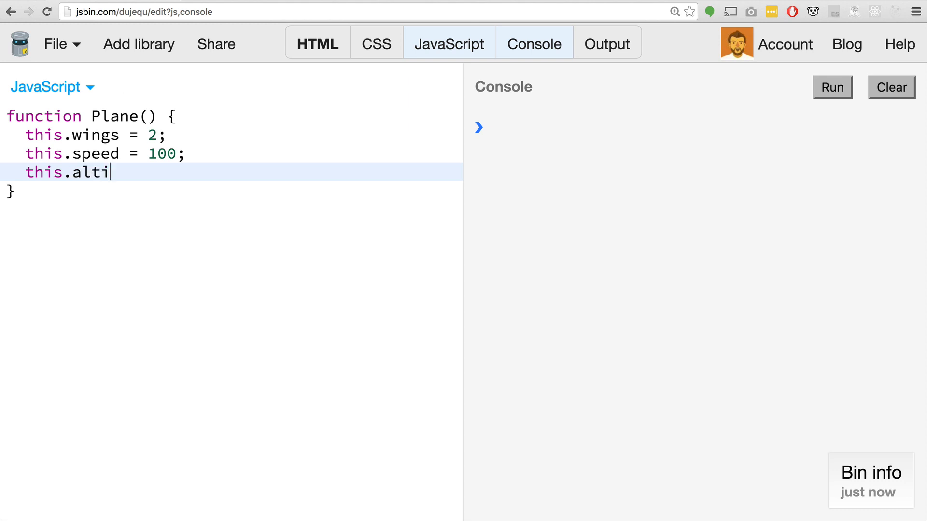
type("tufe")
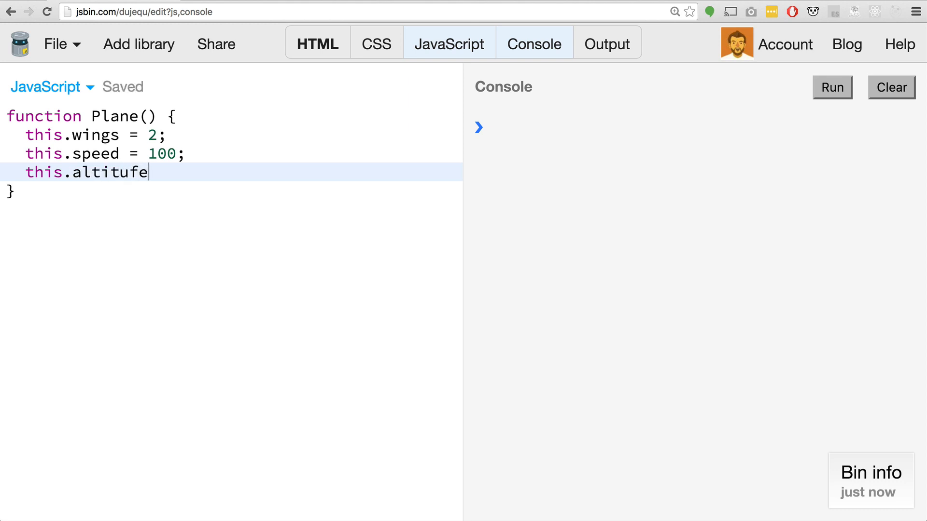
type("de =")
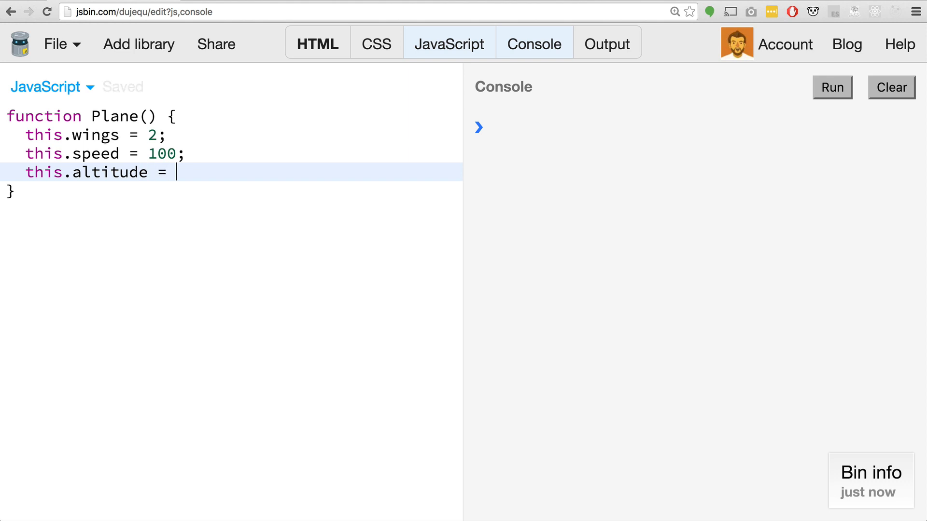
type("0;")
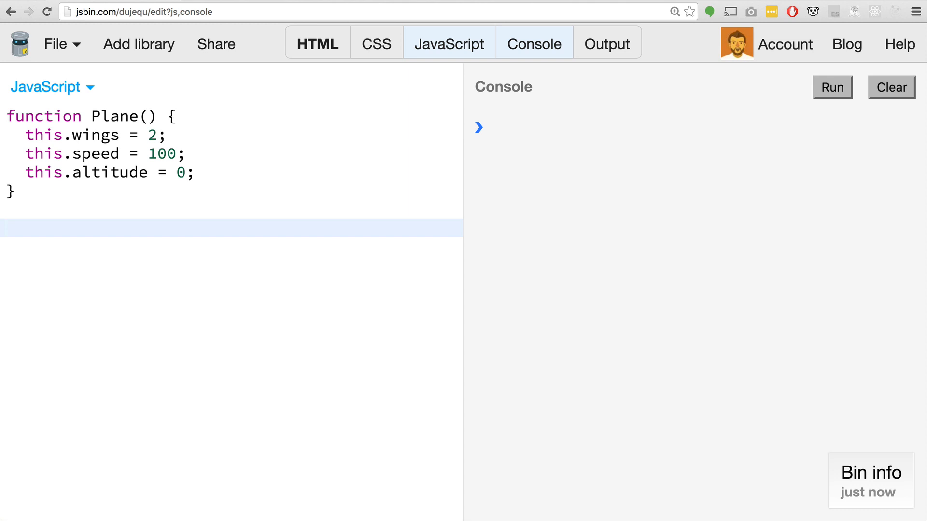
Add const myPlane = new Plane() and console.log(myPlane.wings), then run to show 2.
type("const m")
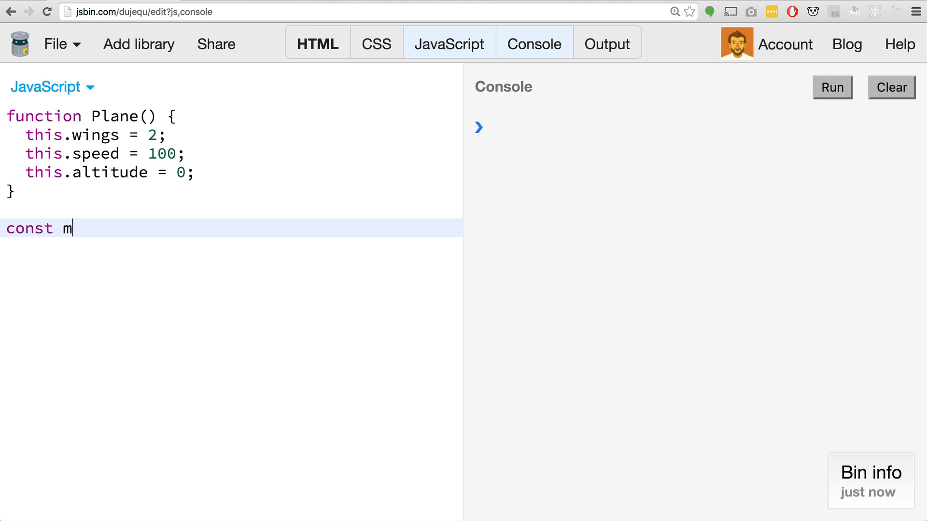
type("yPlane = new")
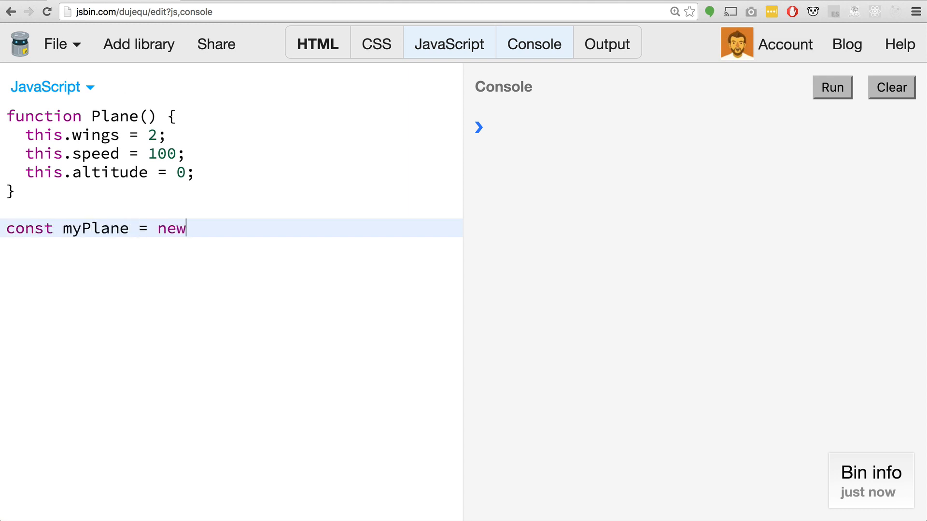
type("Plane();")
type("console.")
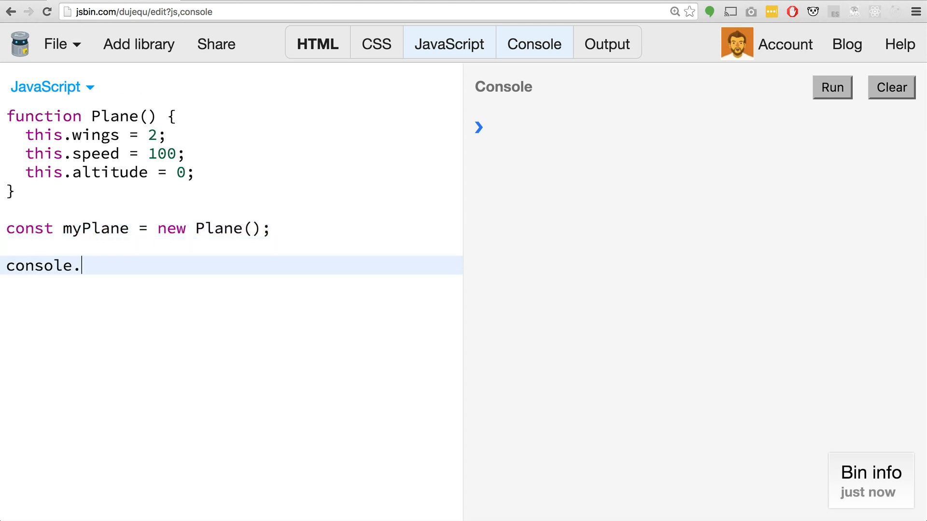
type("log(m")
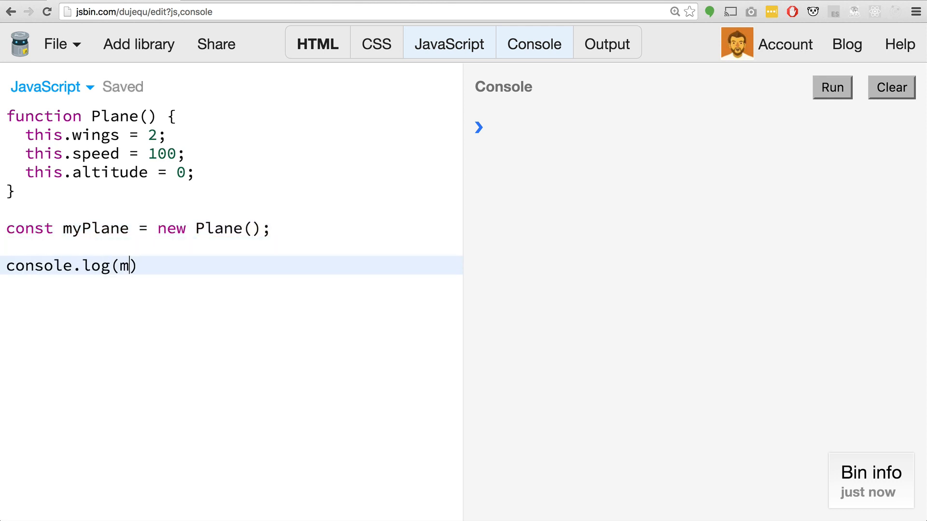
type("yPlane")
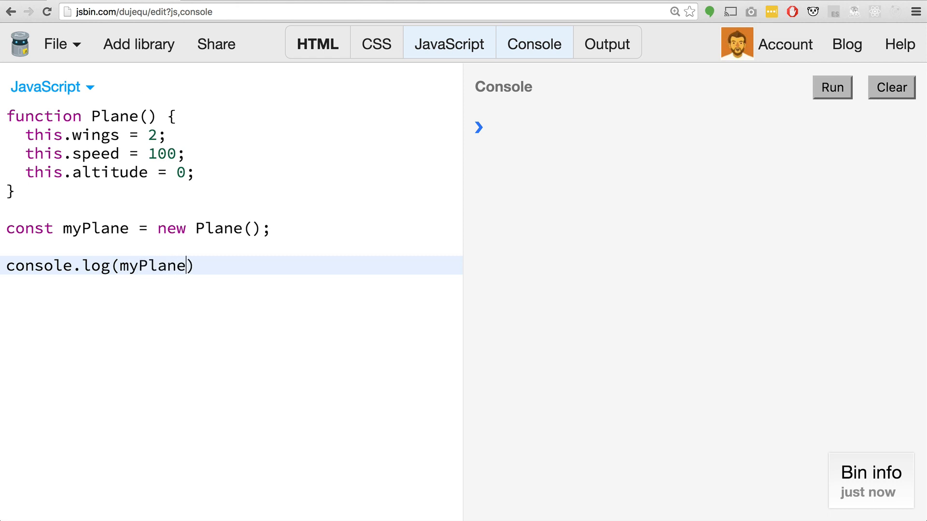
type(".win")
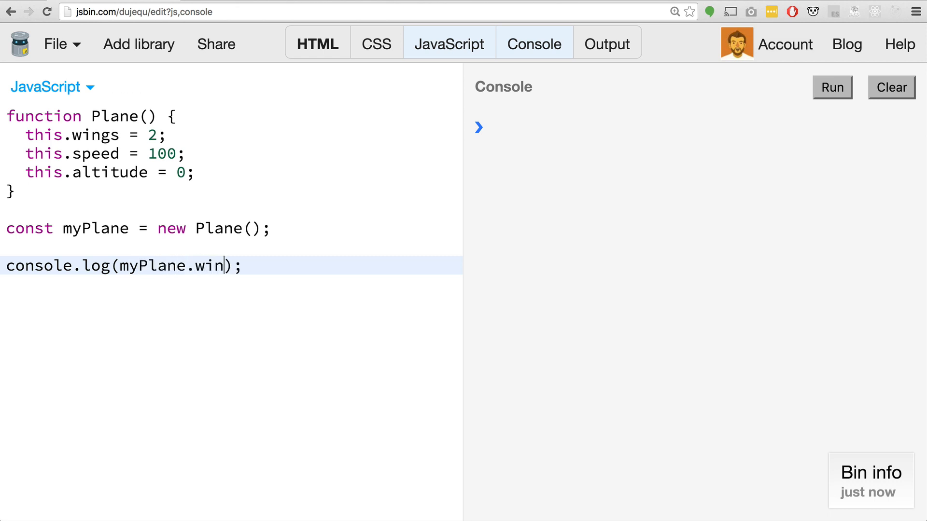
type("gs")
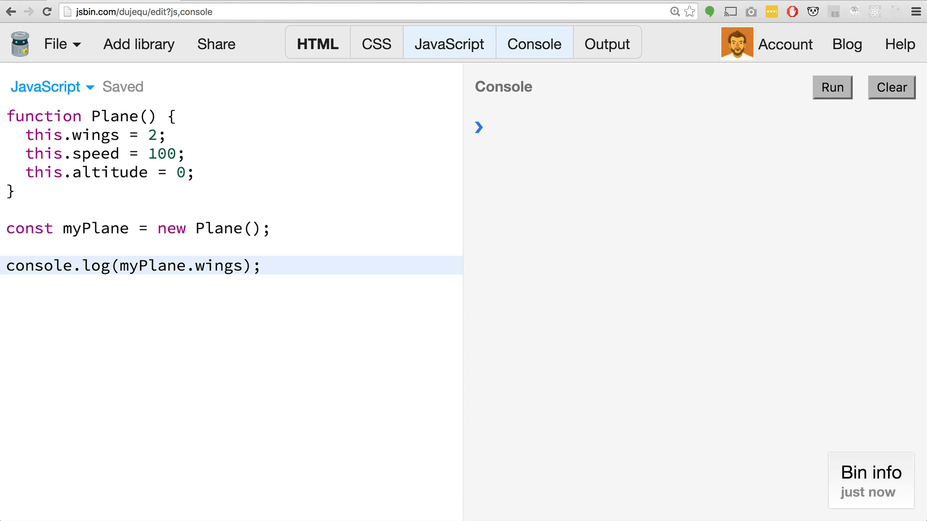
left_click(832, 88)
type("P")
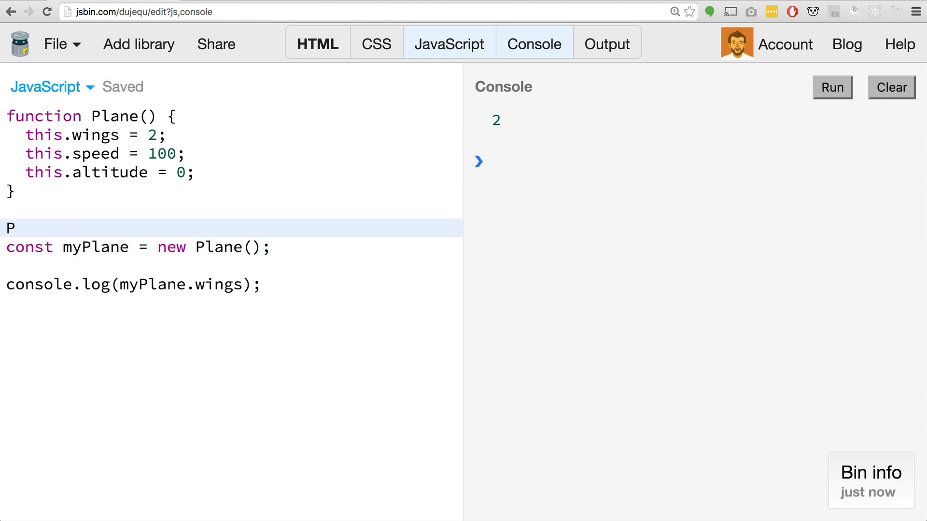
Type Plane.prototype.fly = function() { this.altitude = 3000; } below the Plane constructor.
type("lane")
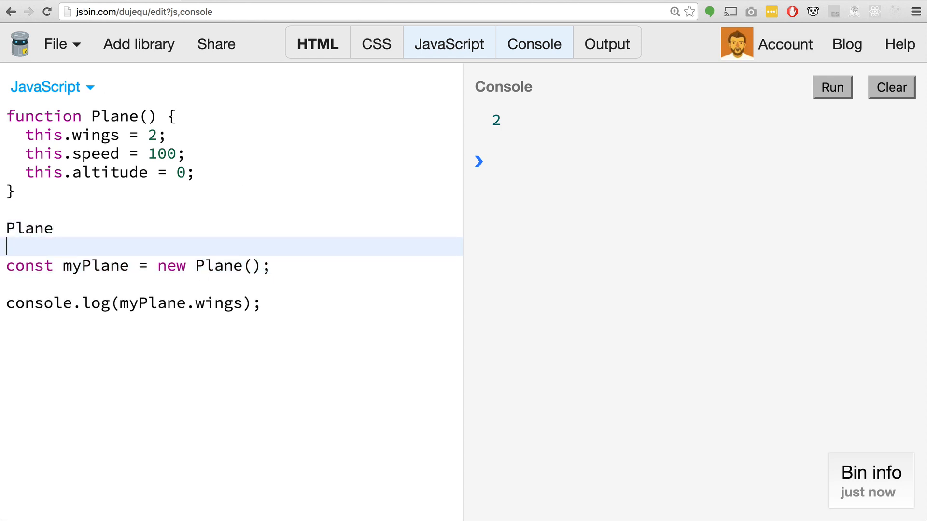
type(".")
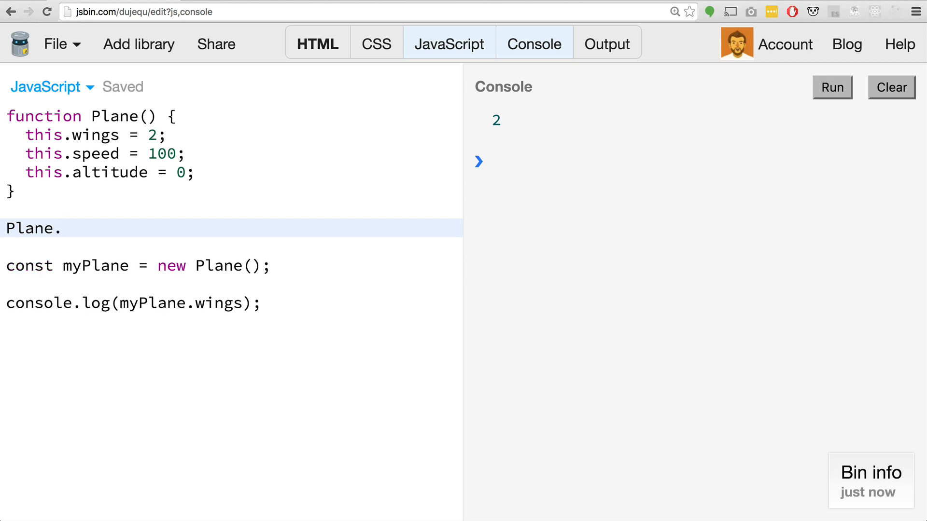
type("proto")
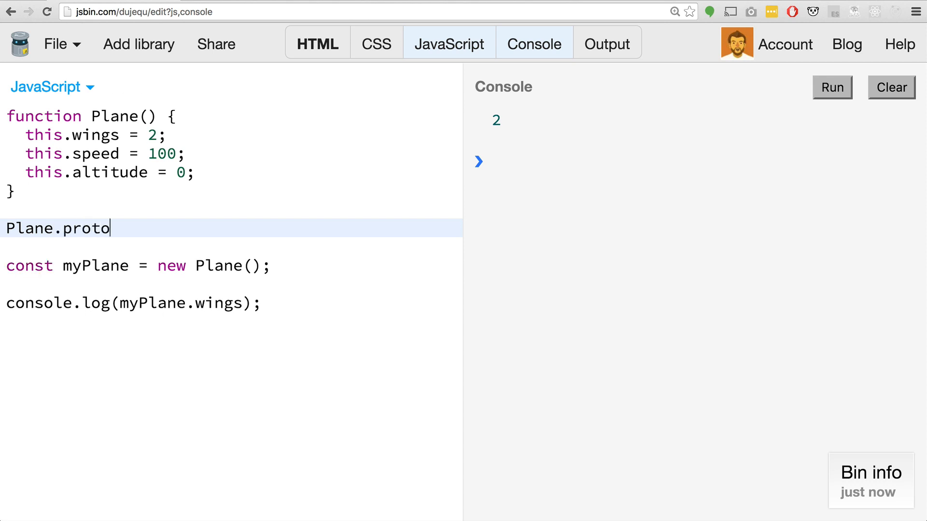
type("tep")
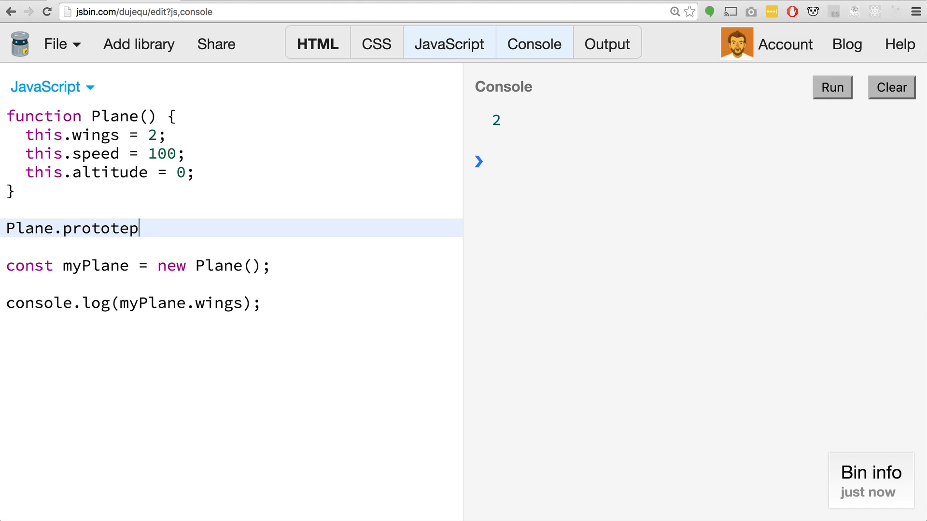
type("ype.")
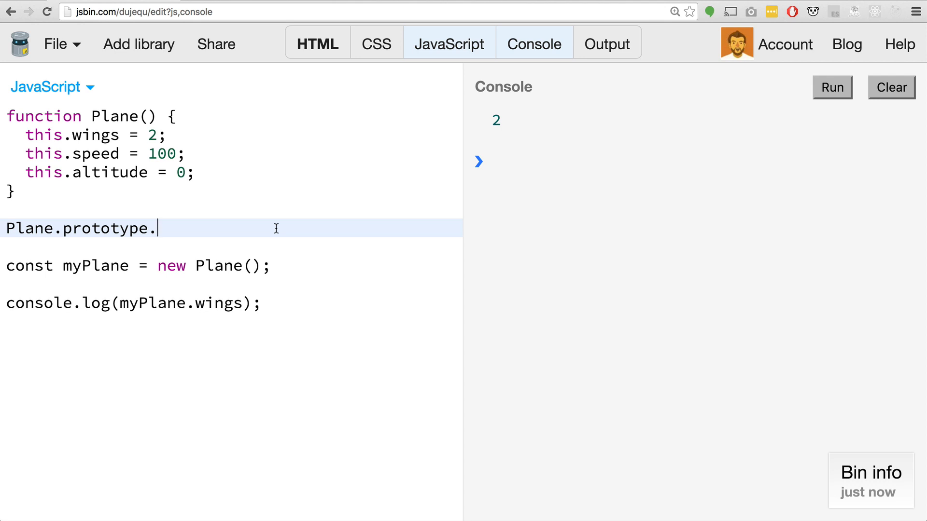
type("fly = function")
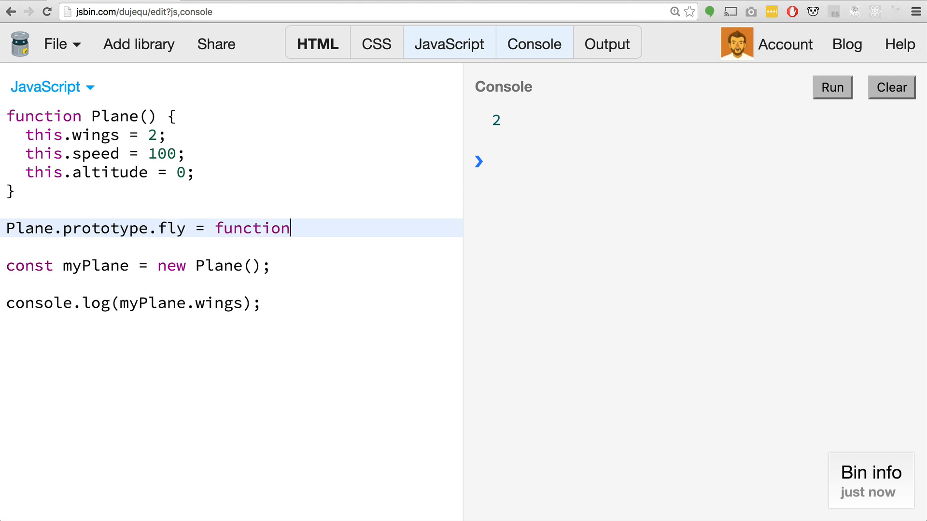
type("() {")
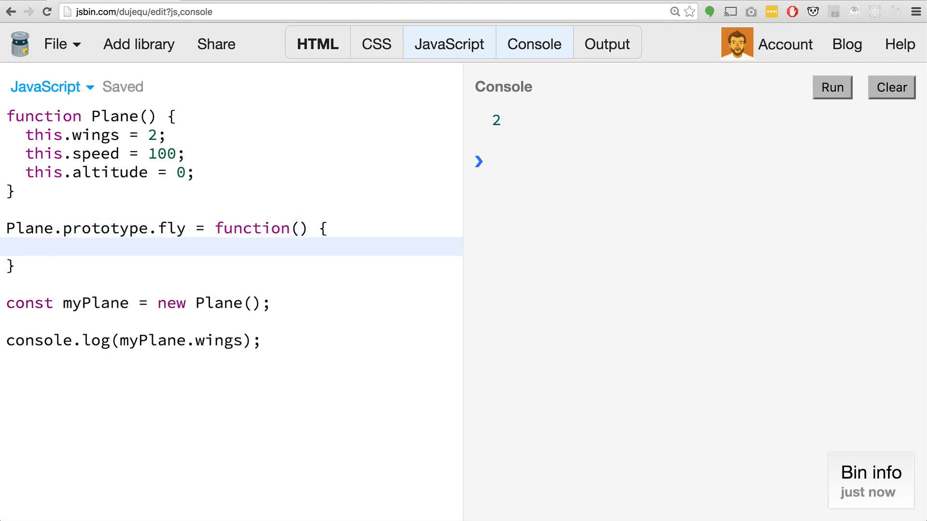
type("this.at")
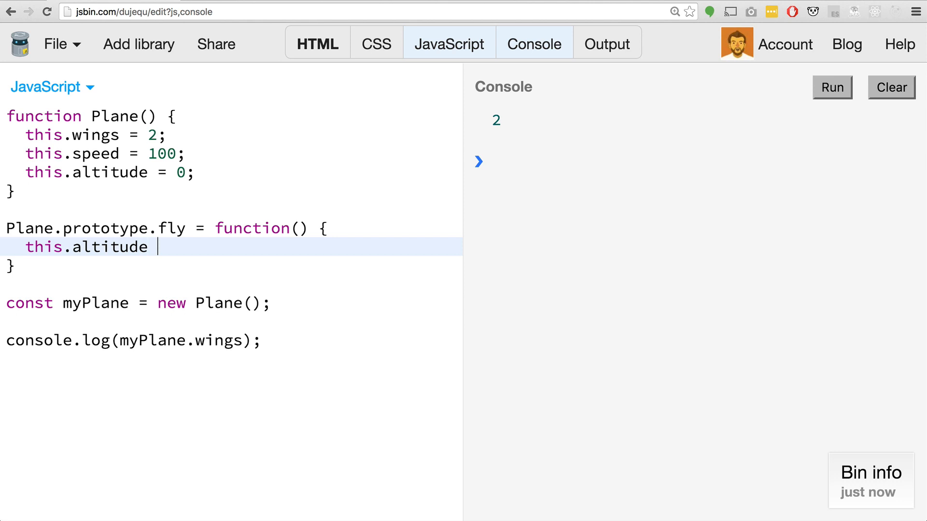
type("= 300;")
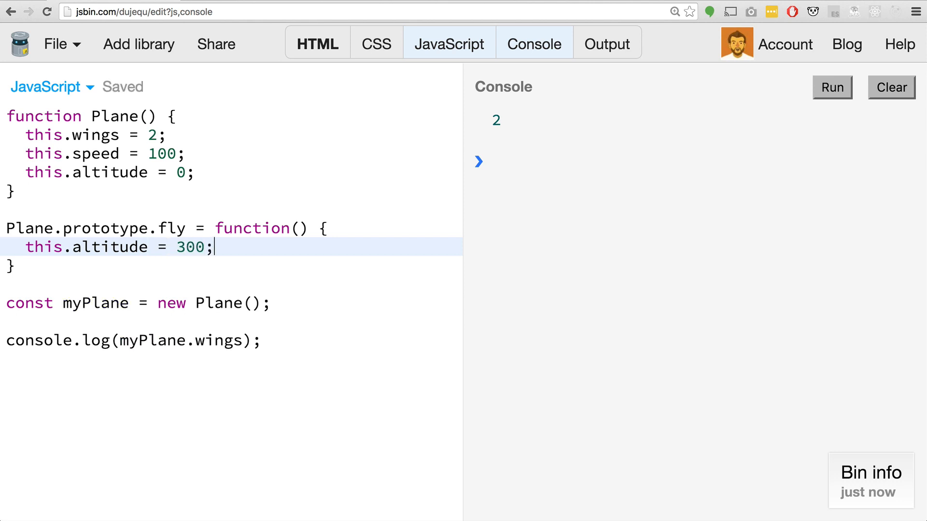
type("0")
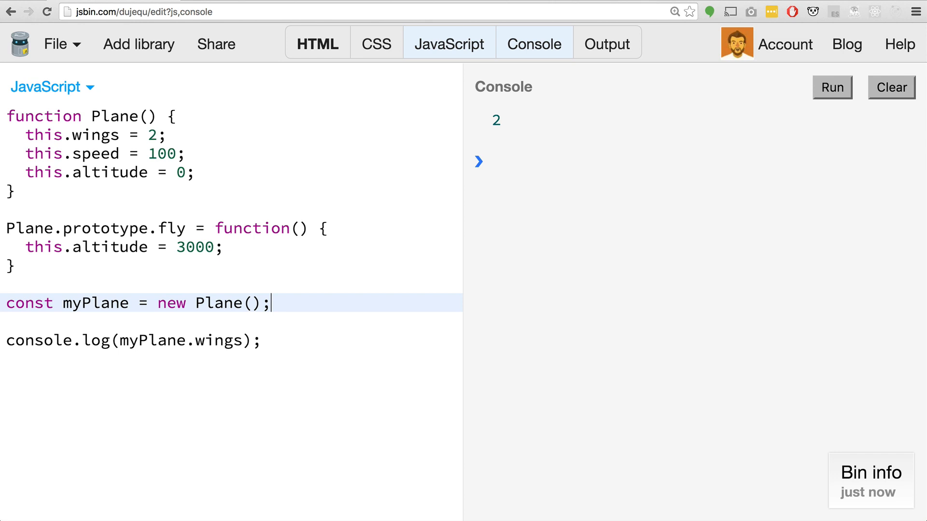
double_click(103, 229)
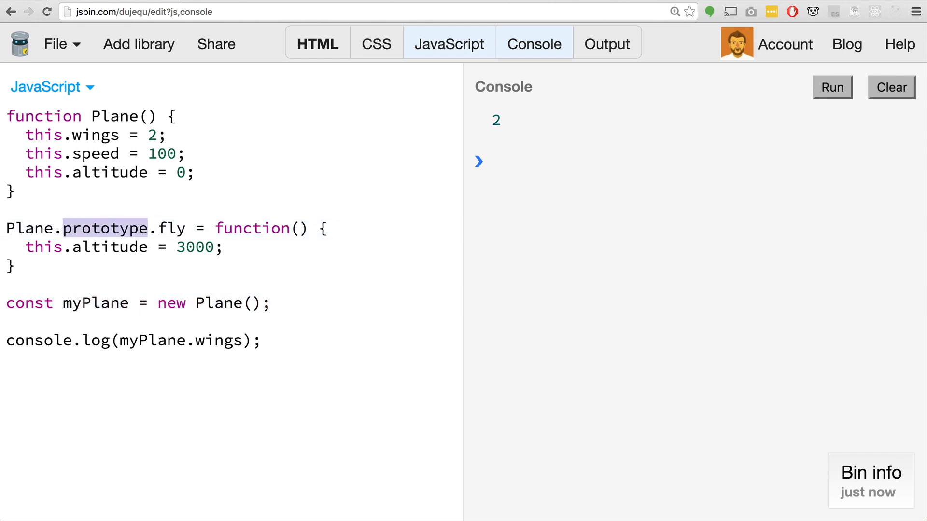
mouse_move(344, 326)
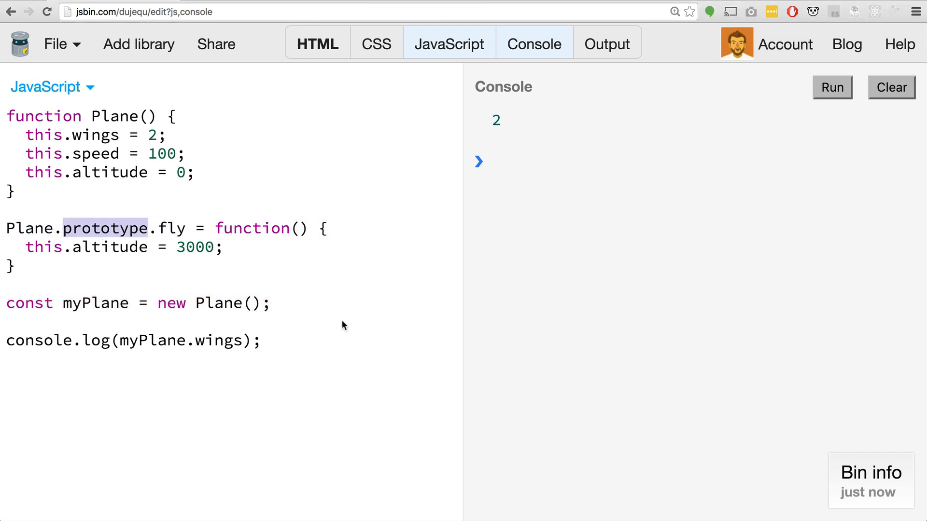
left_click(319, 303)
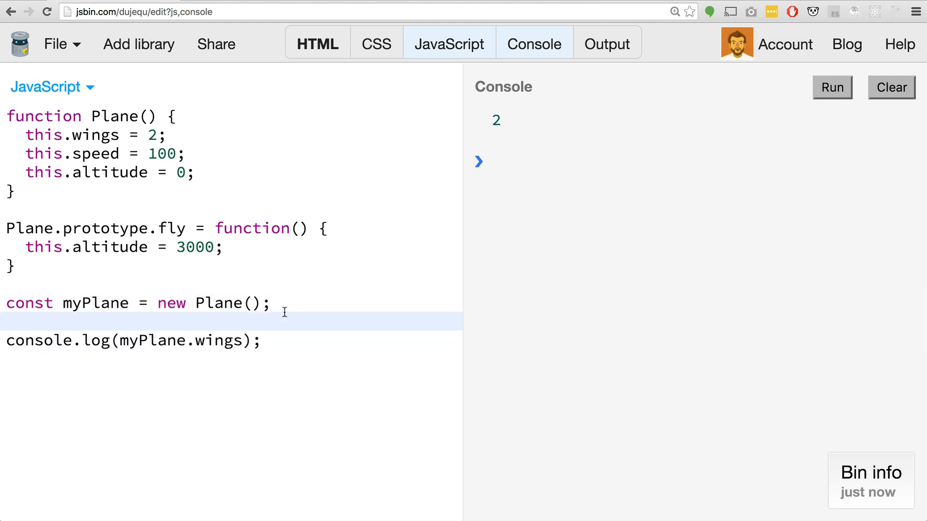
Type function JetFighter() { this.speed = 1000; } below const myPlane, fixing a name typo.
key("enter")
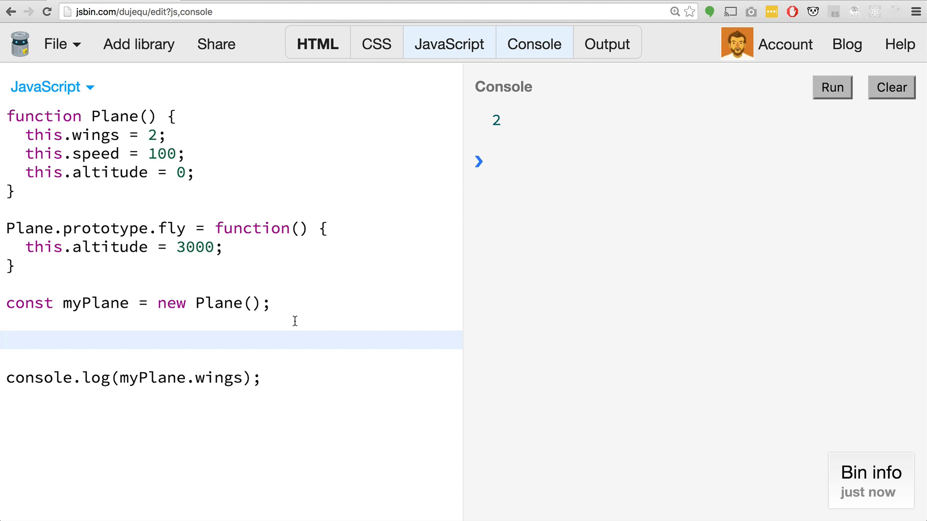
type("function")
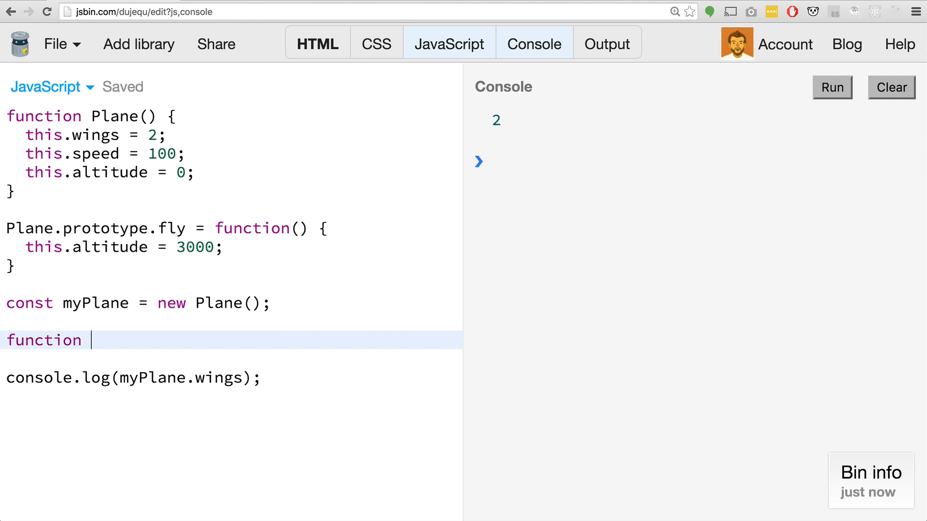
type("JetFigjh")
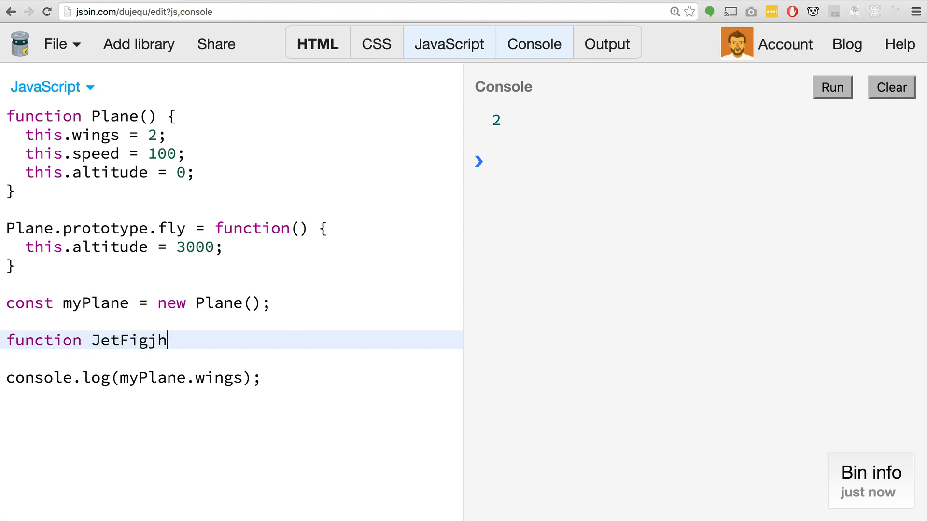
key("Backspace")
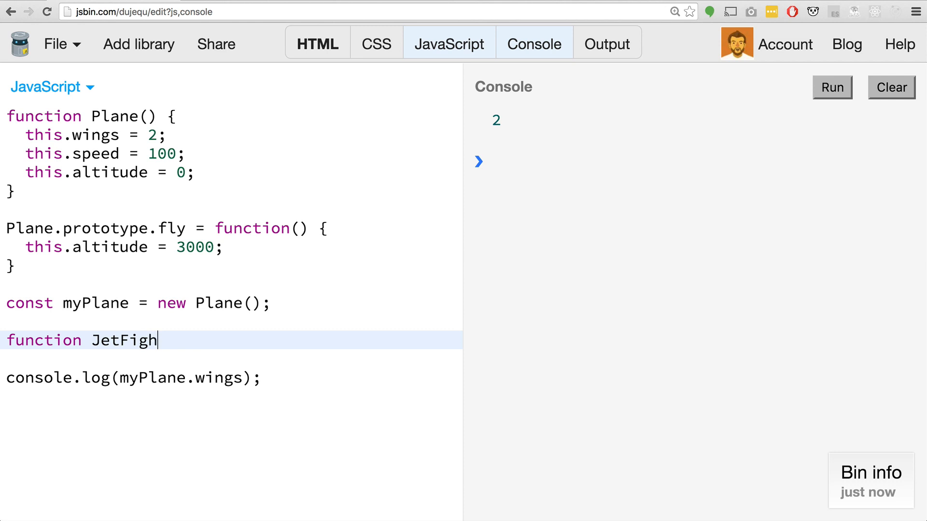
type("ter()")
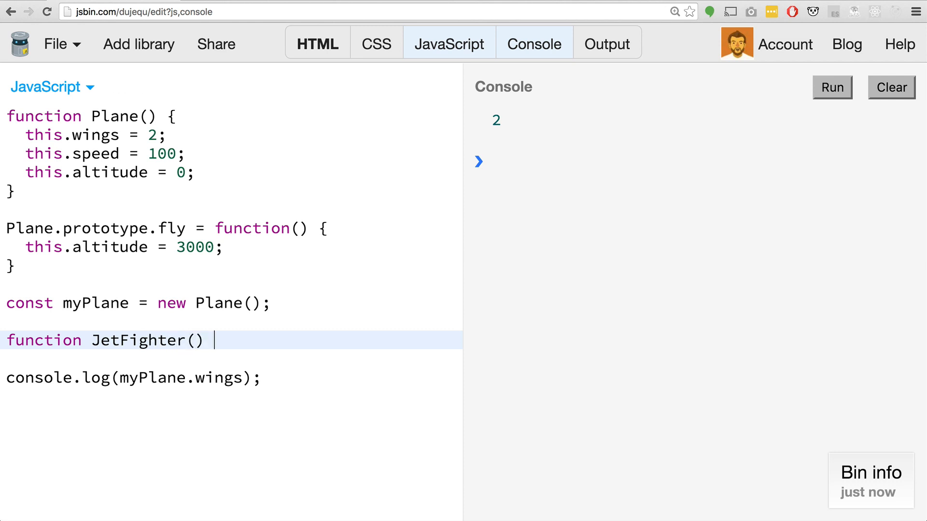
type("{")
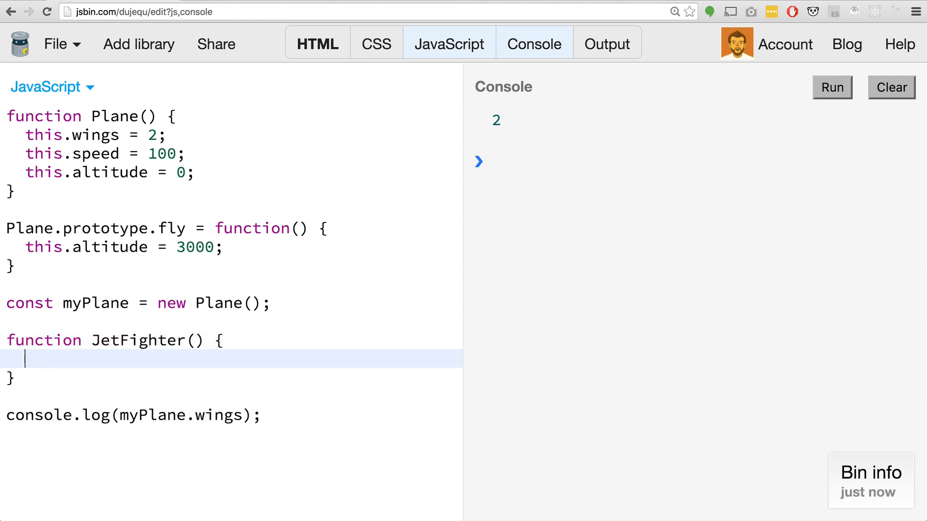
type("this.speed = 1000")
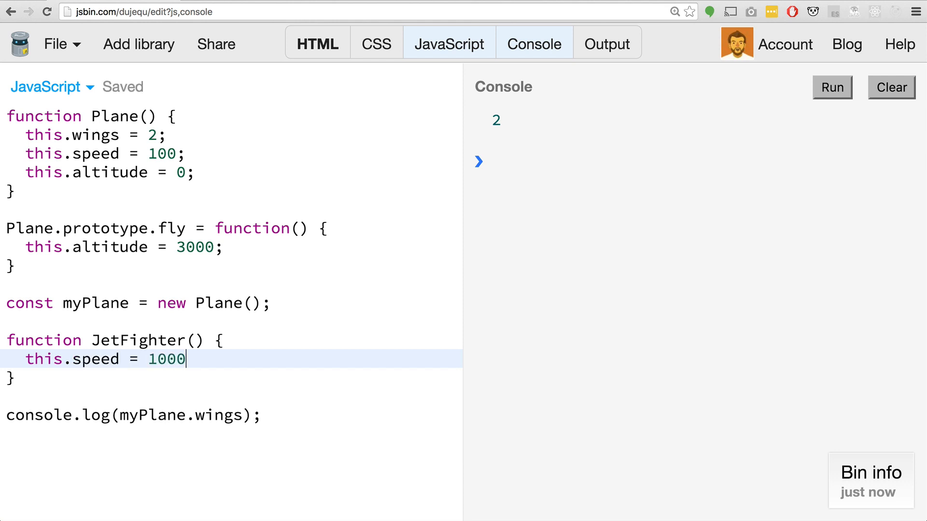
type(";")
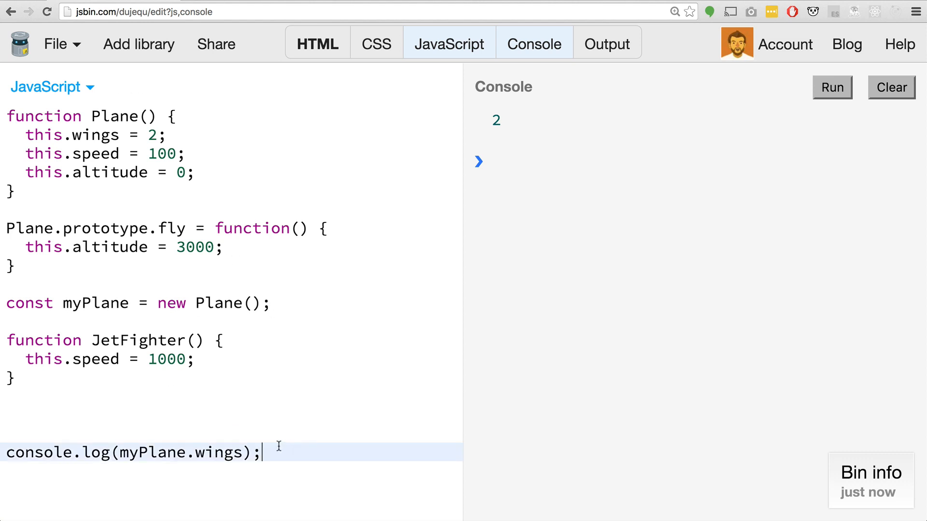
scroll("down", 3)
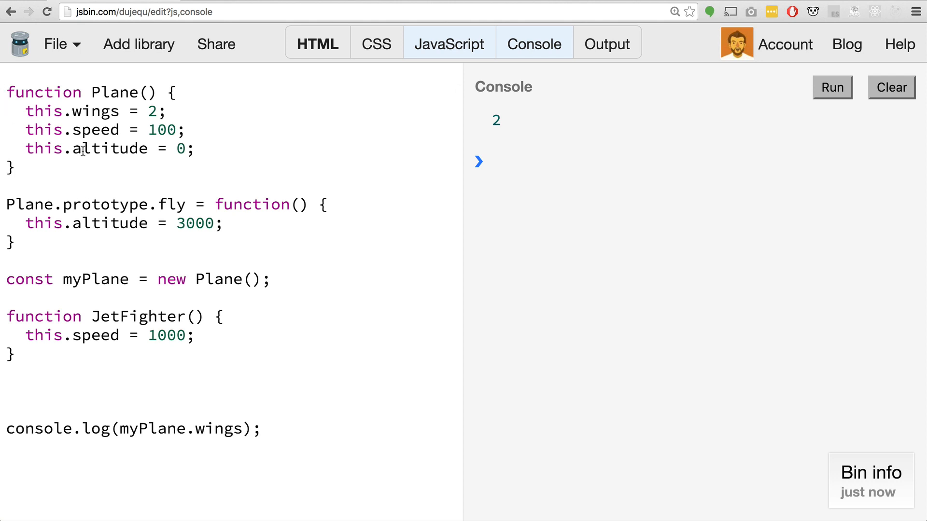
Type JetFighter.prototype = new Plane(); below the JetFighter constructor.
left_click(84, 373)
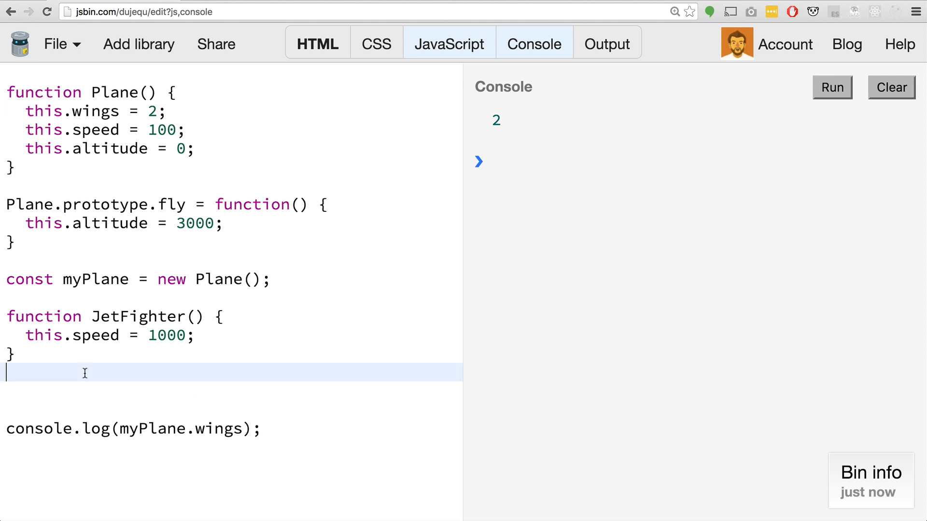
type("Je")
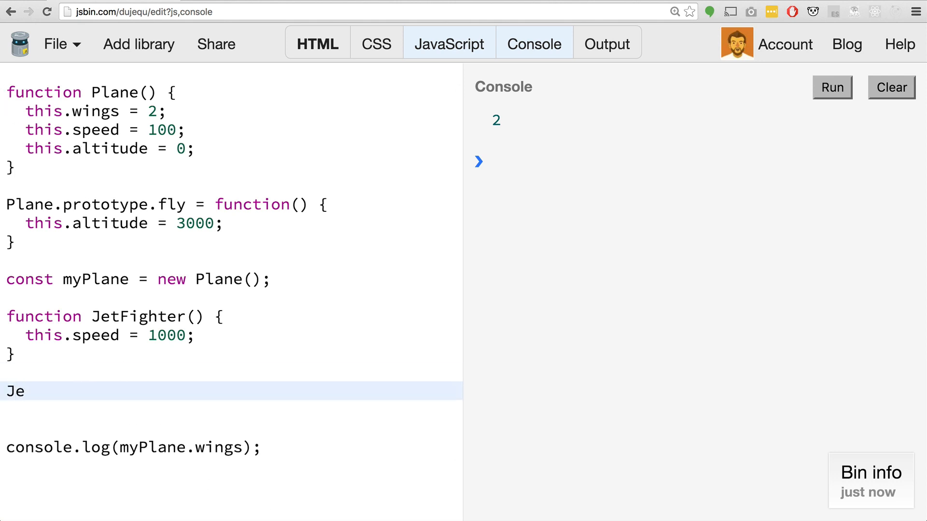
type("t")
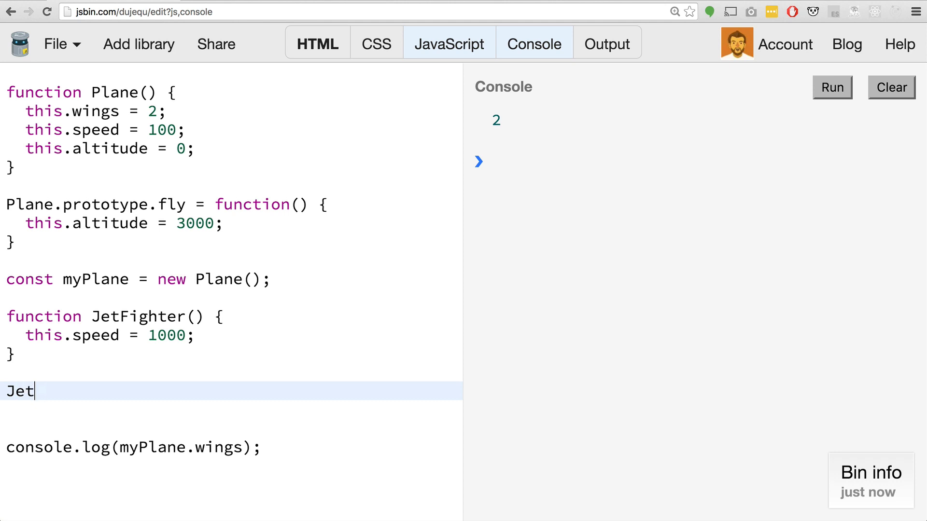
type("Fighte")
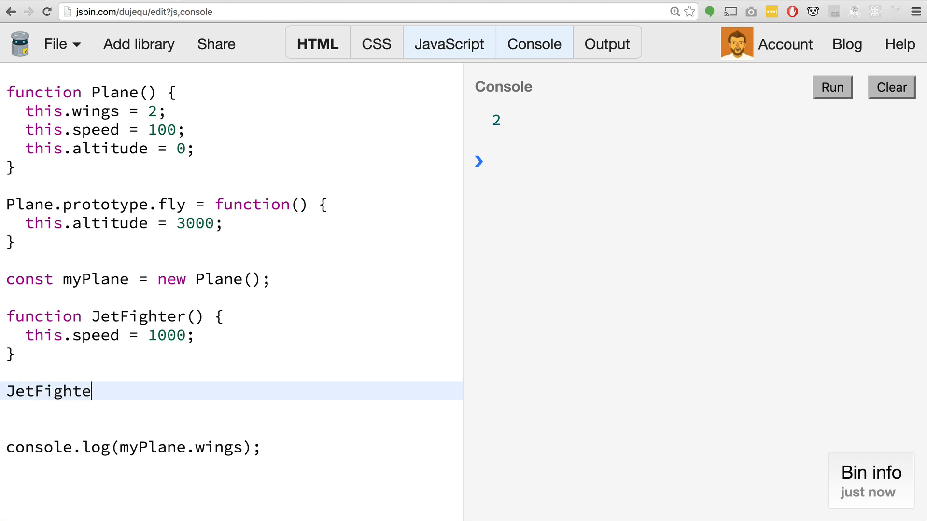
type("r.proto")
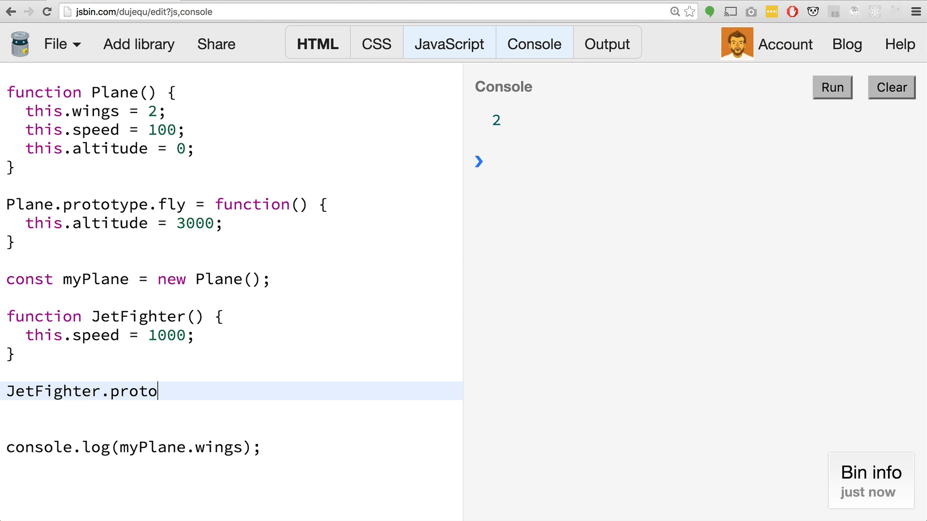
type("type")
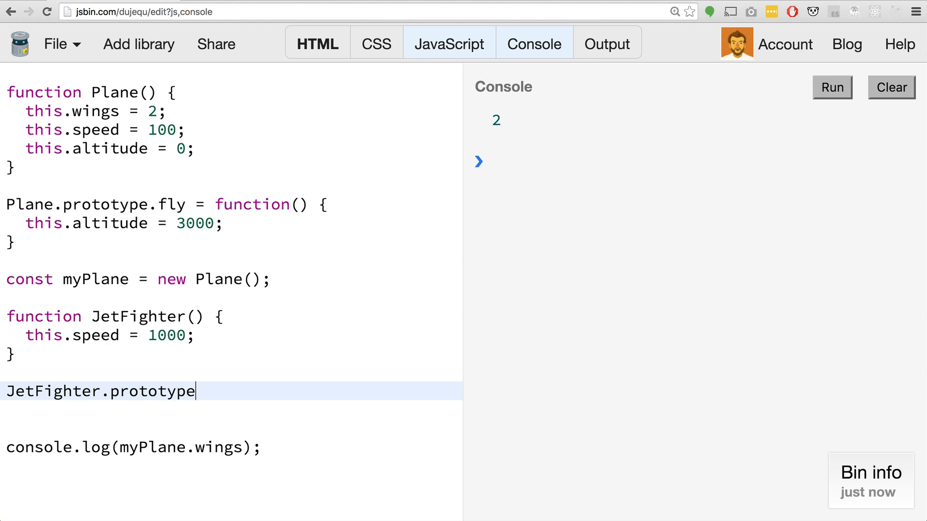
type("=")
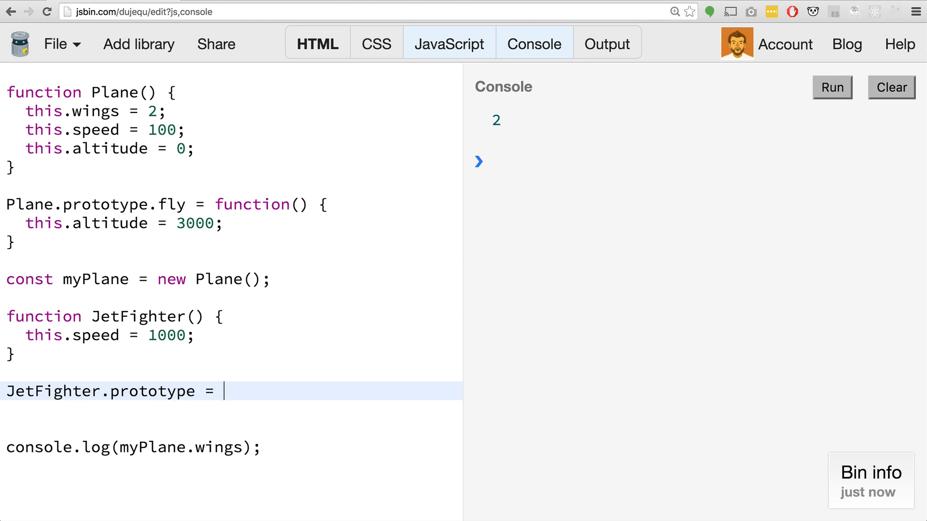
type("new Plane()")
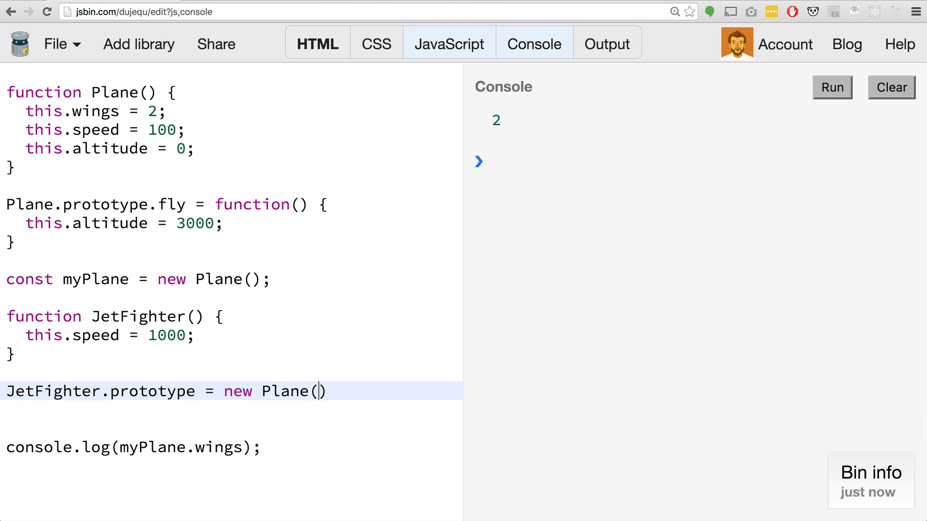
type(";")
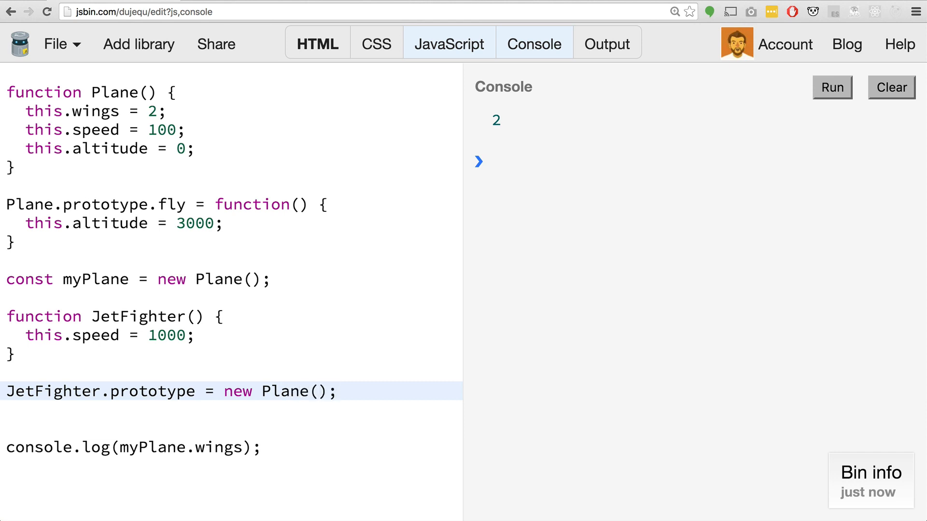
scroll("down", 3)
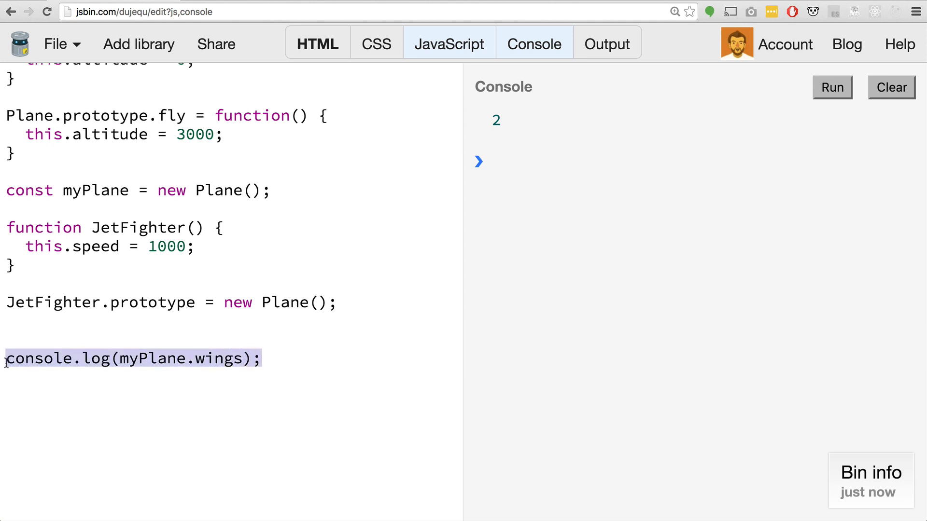
Declare const myJetFighter = new JetFighter();.
type("const mu")
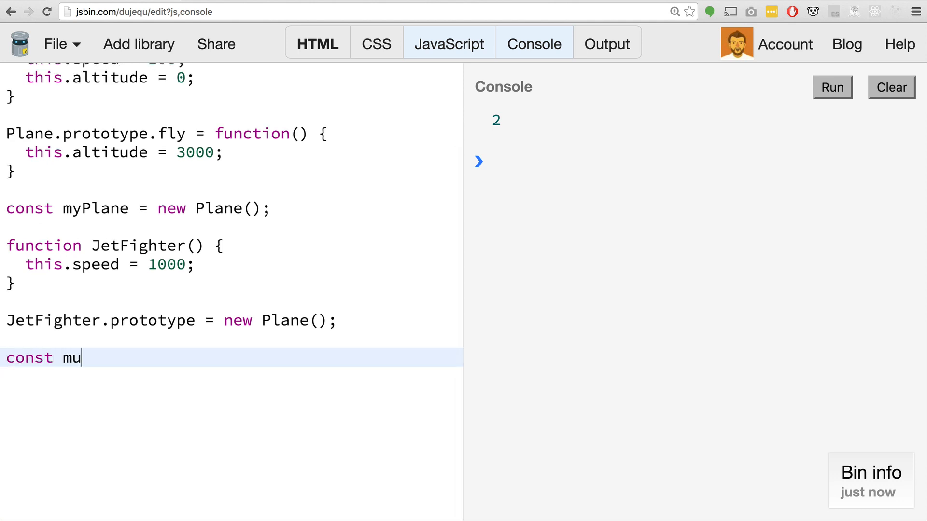
type("yJet")
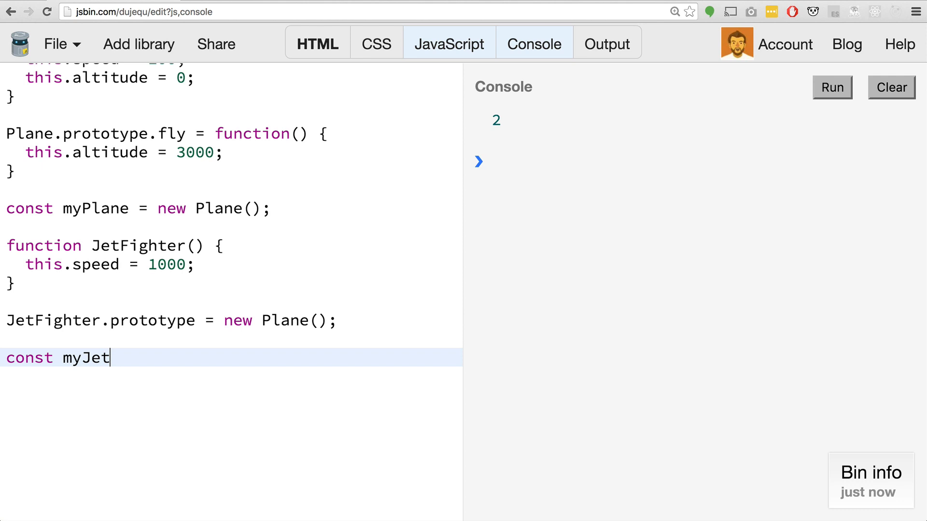
type("Fighter =")
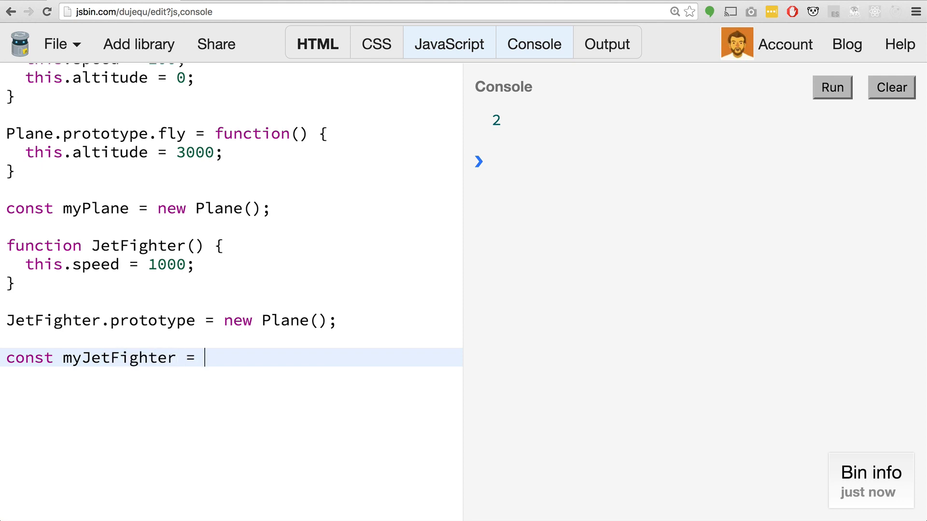
type("new H")
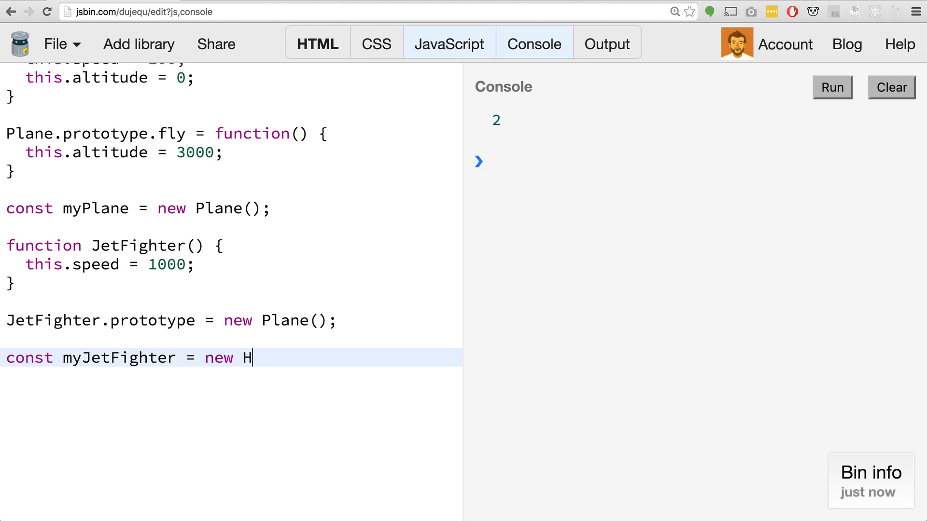
type("etFigh")
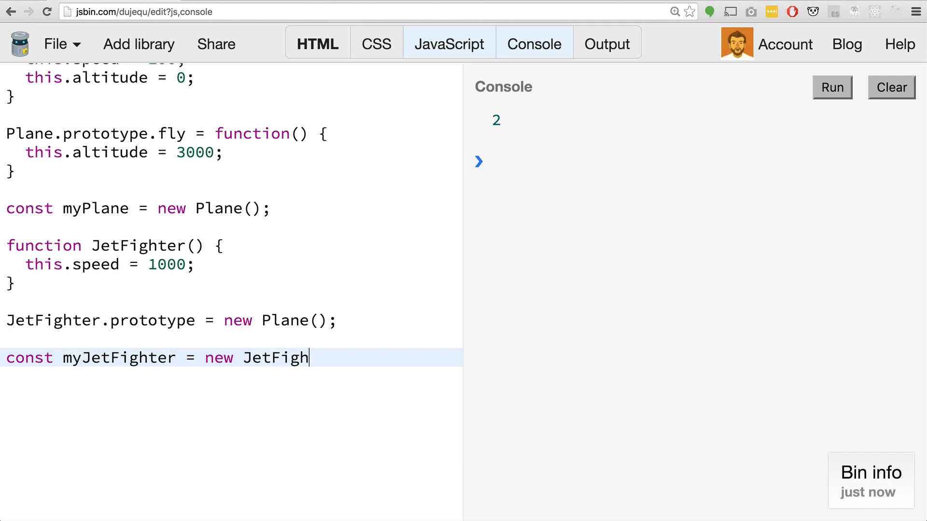
type("ter();")
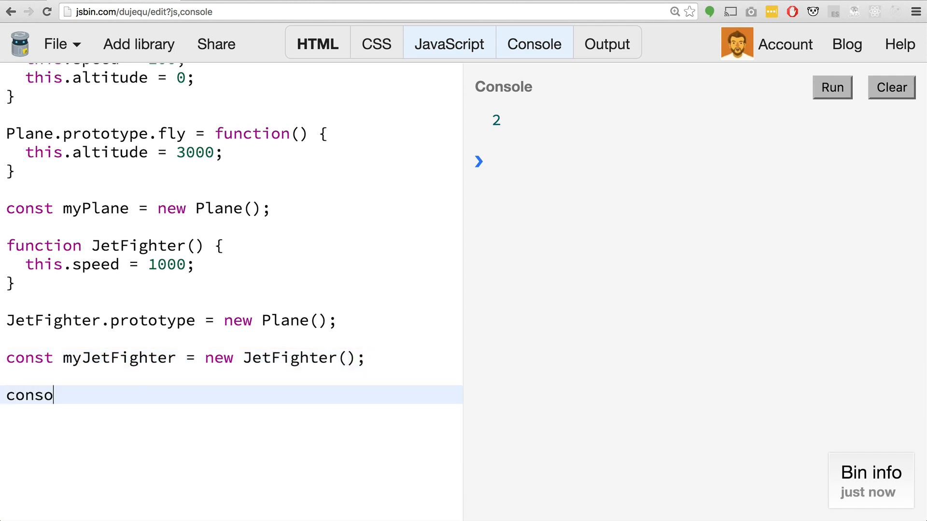
Log myJetFighter to the console, dropping .speed to print the whole object.
type("le.log*")
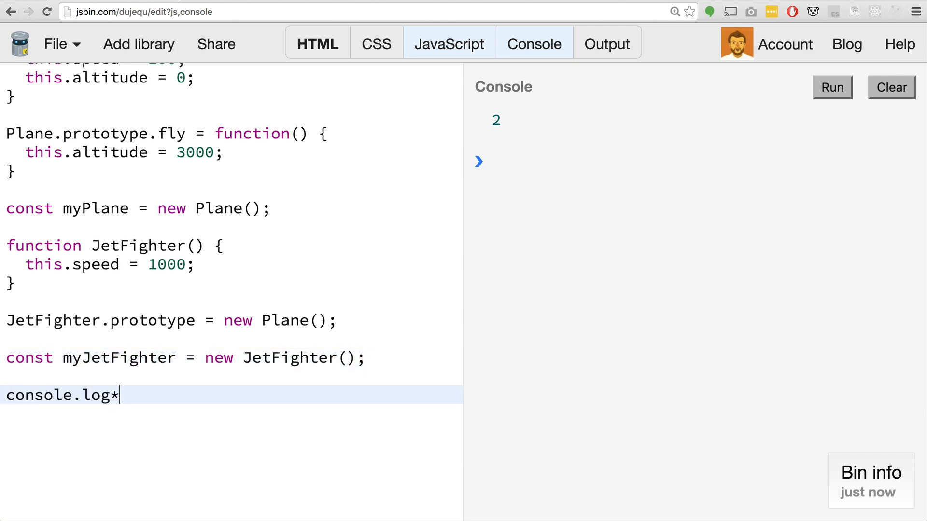
type("(mt")
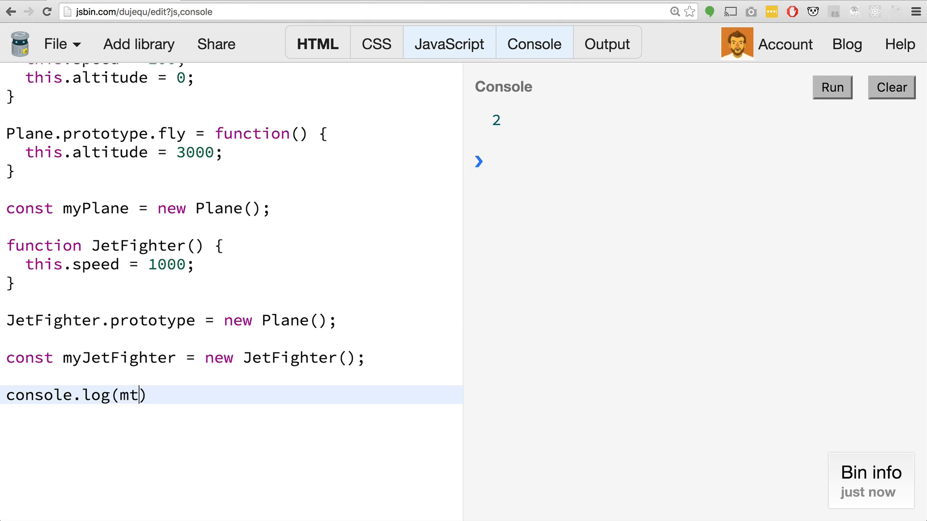
type("yJet")
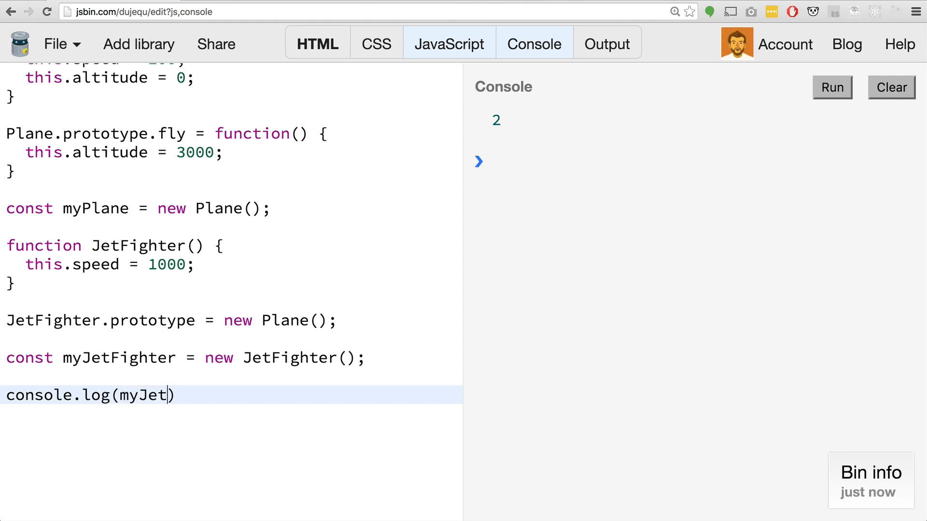
type("Fighter.")
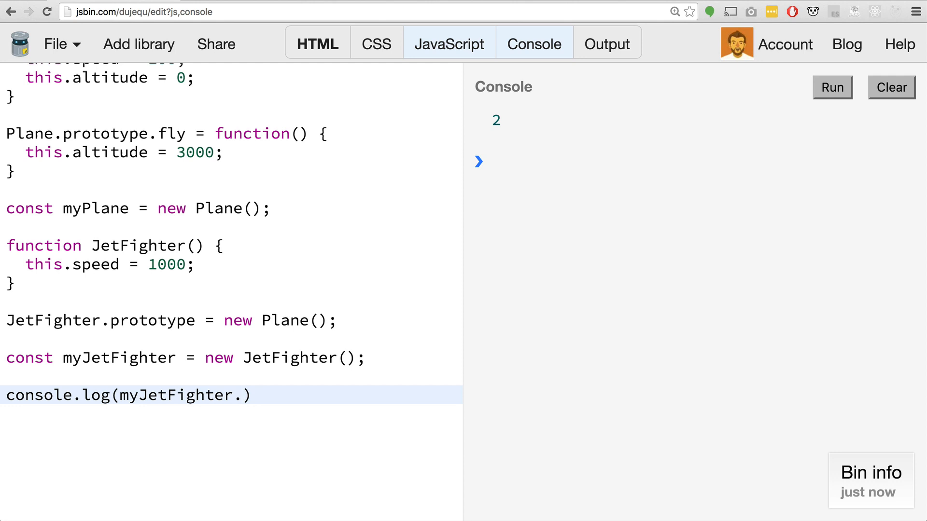
type("speed")
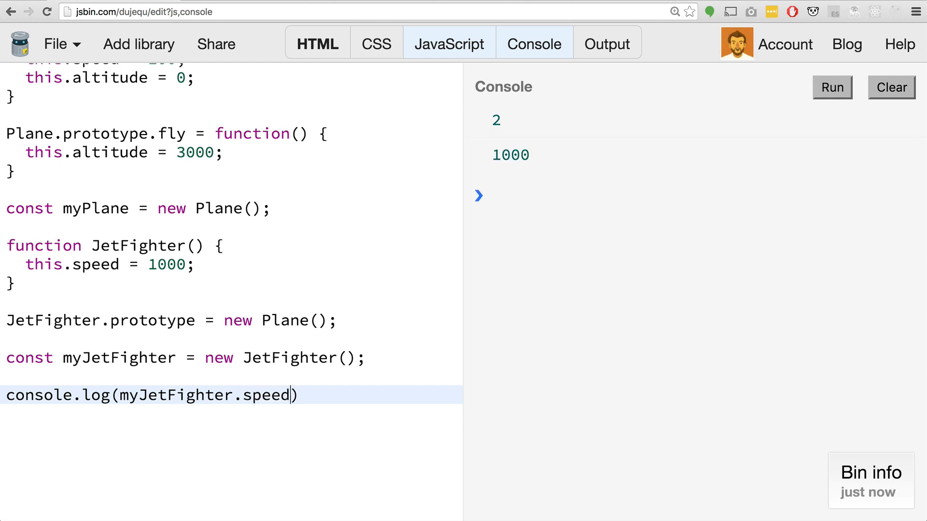
key("Backspace")
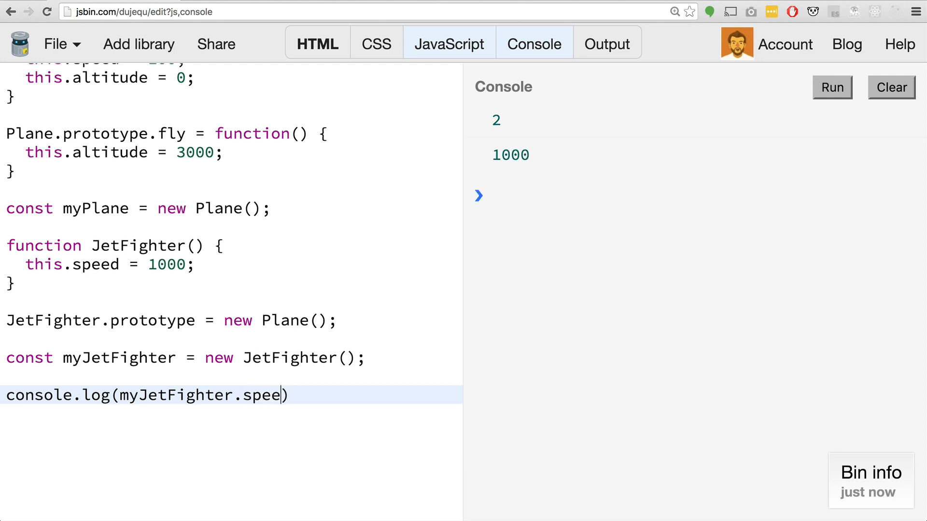
key("Backspace")
type(";")
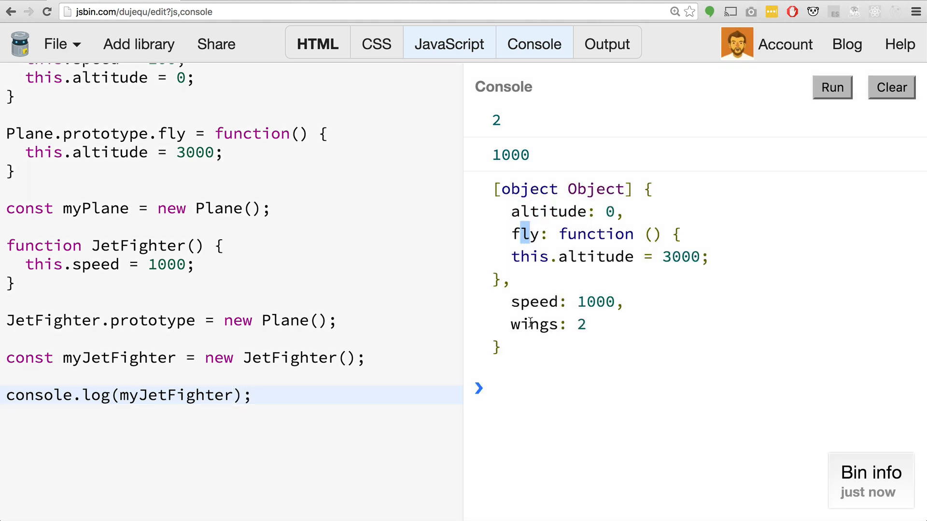
double_click(533, 324)
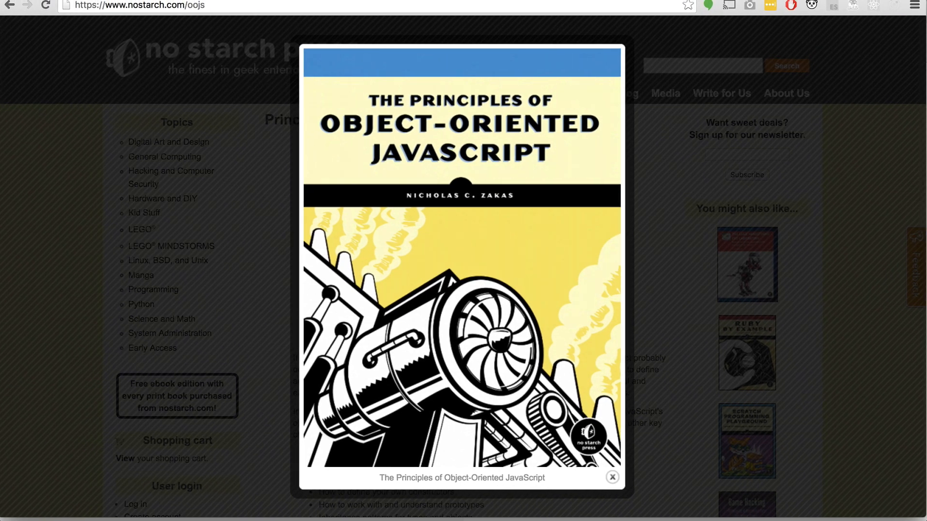
mouse_move(395, 50)
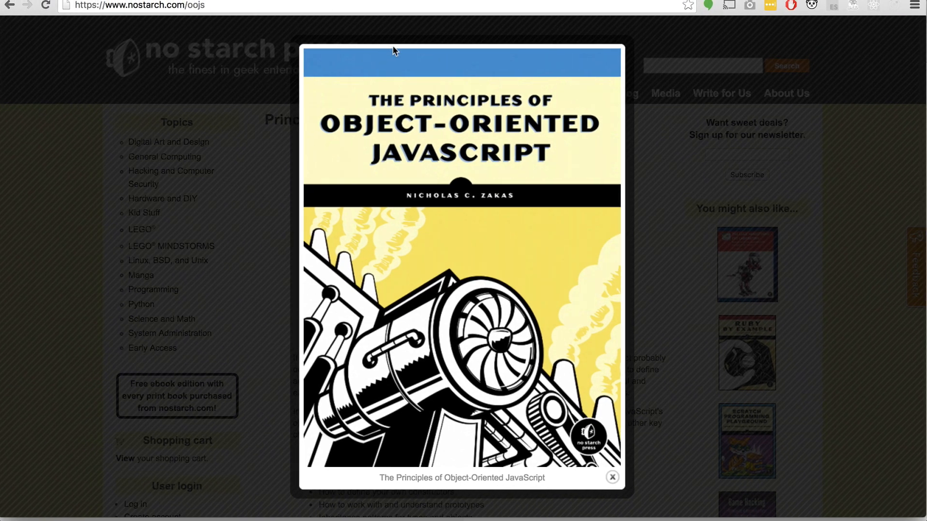
mouse_move(529, 149)
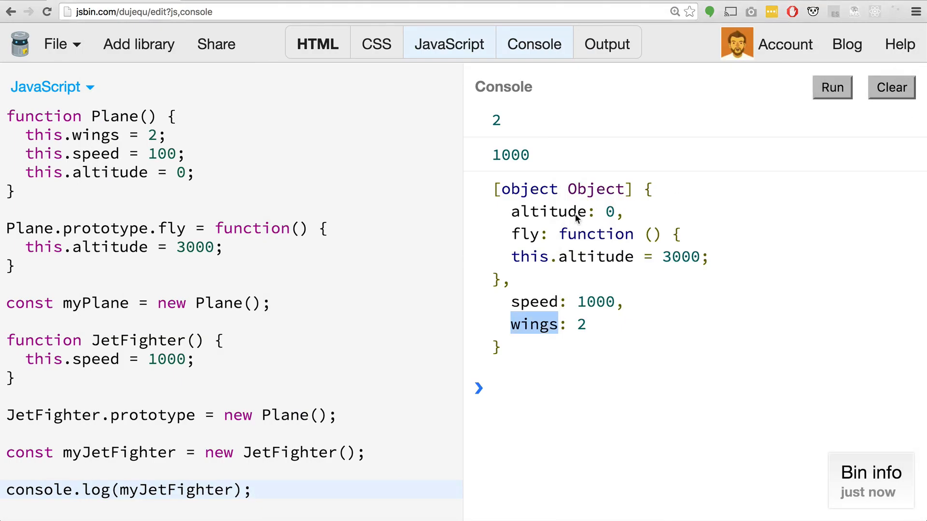
Click into the JS Bin workspace to begin erasing the code.
left_click(892, 87)
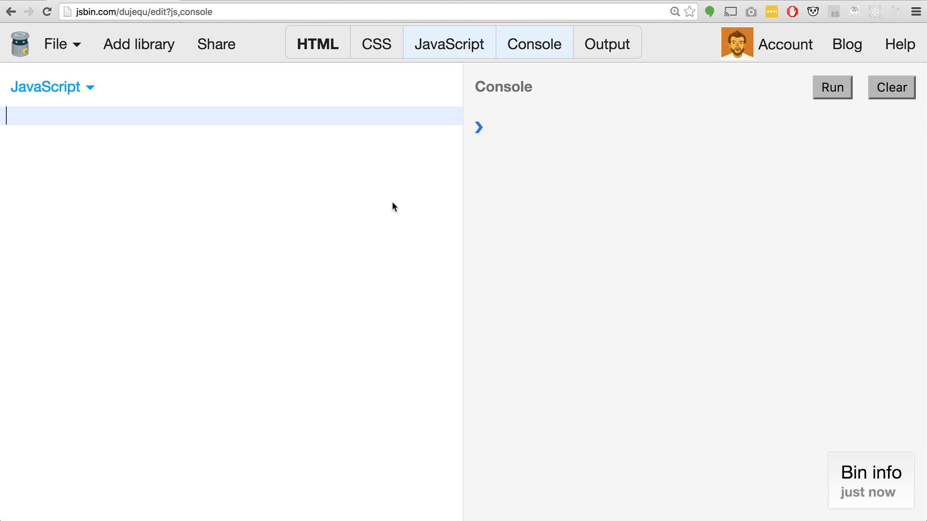
Type class Human {} into the JavaScript panel.
type("class")
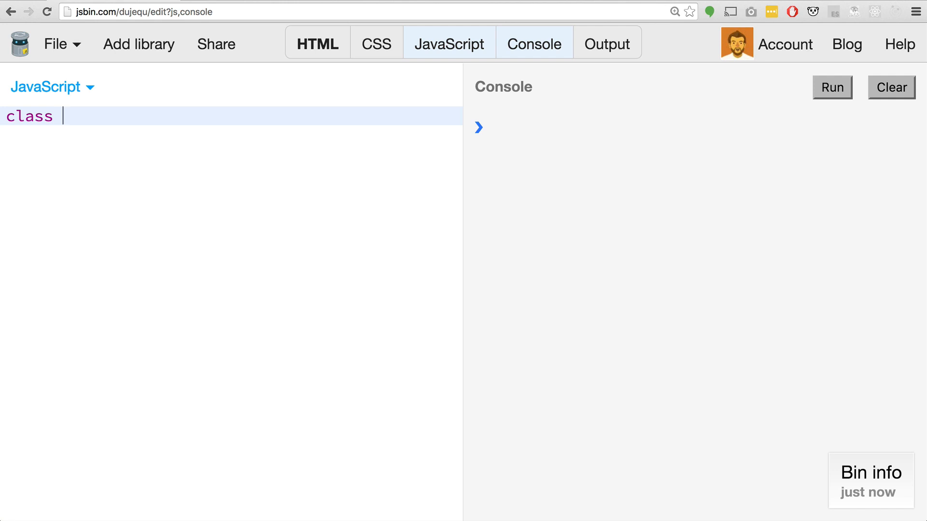
type("Human")
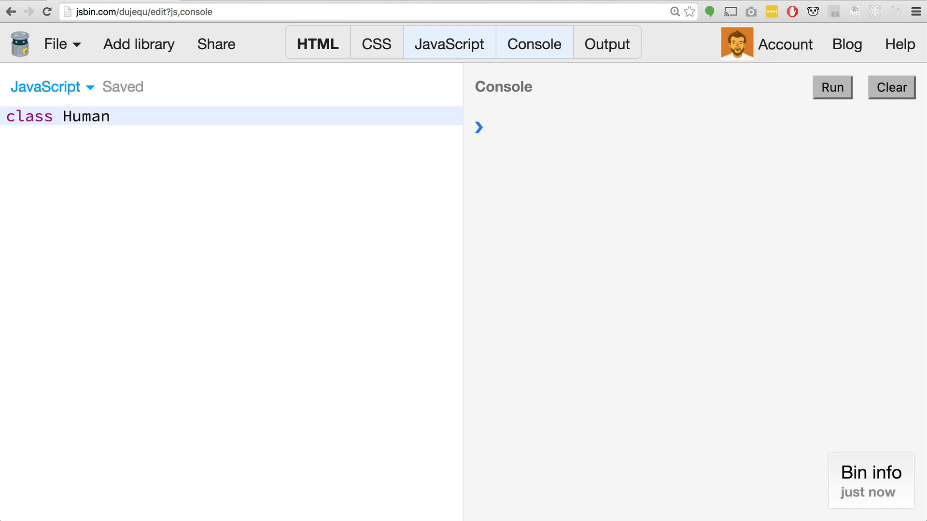
type("{}")
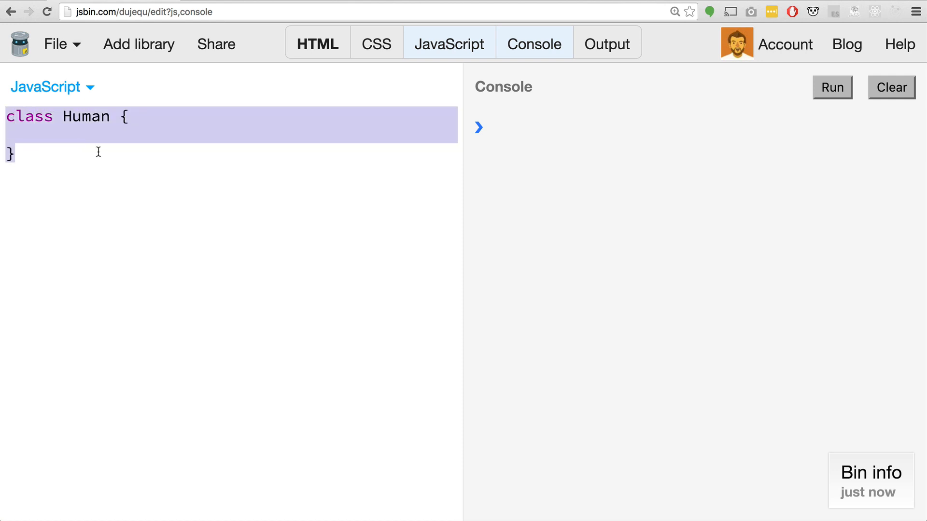
mouse_move(108, 148)
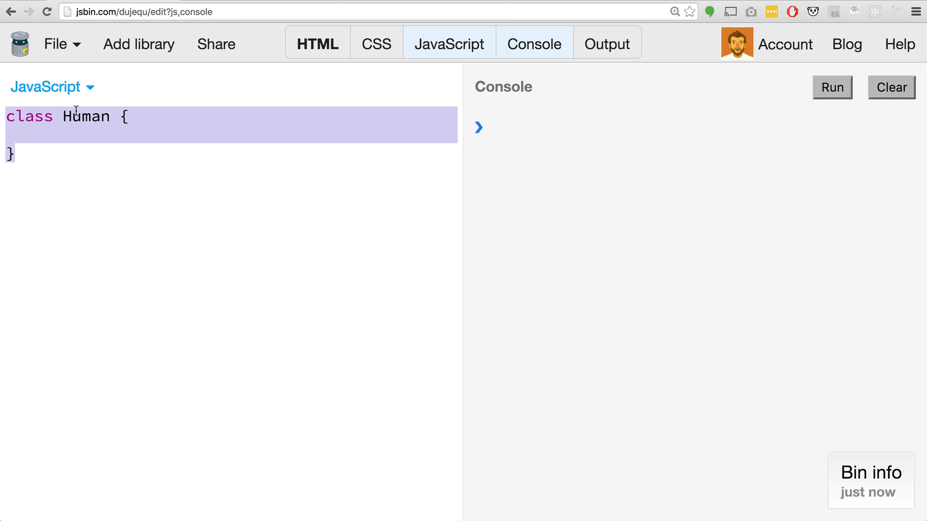
type("co")
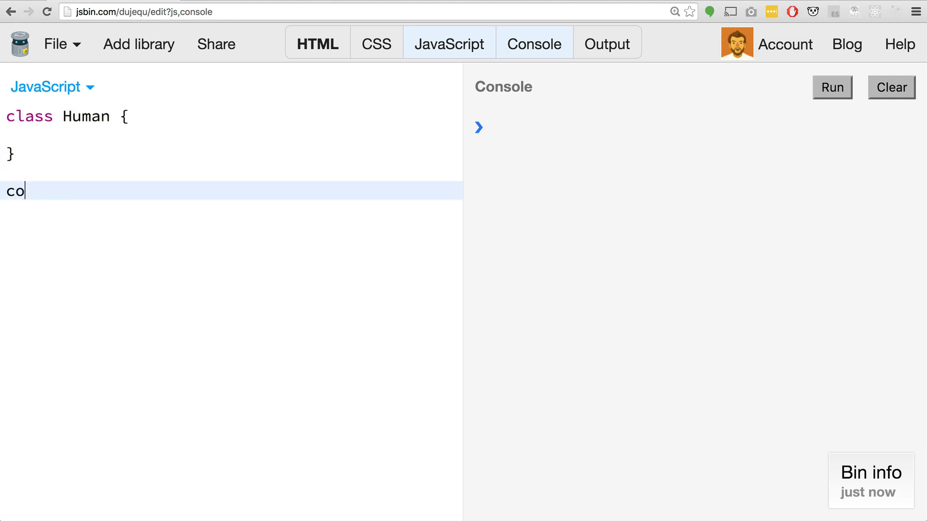
type("nst H")
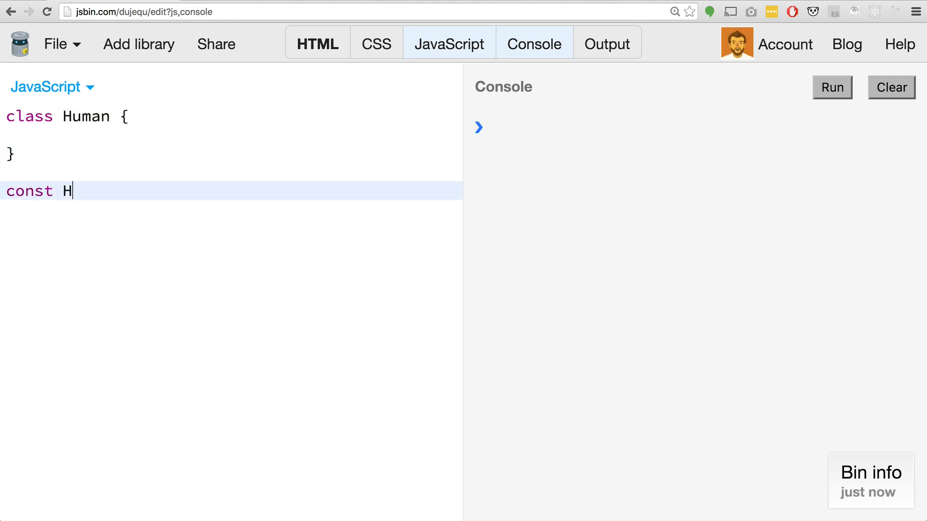
type("uman = cl")
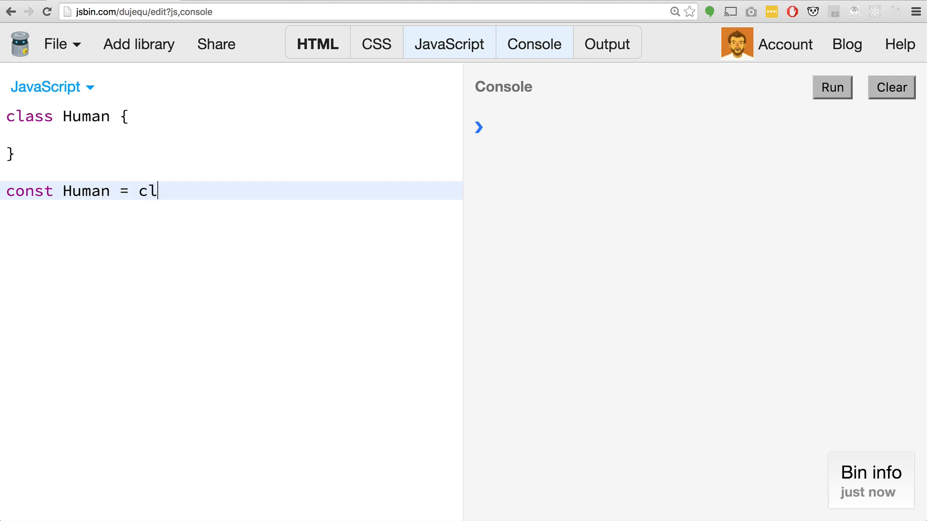
type("ass {")
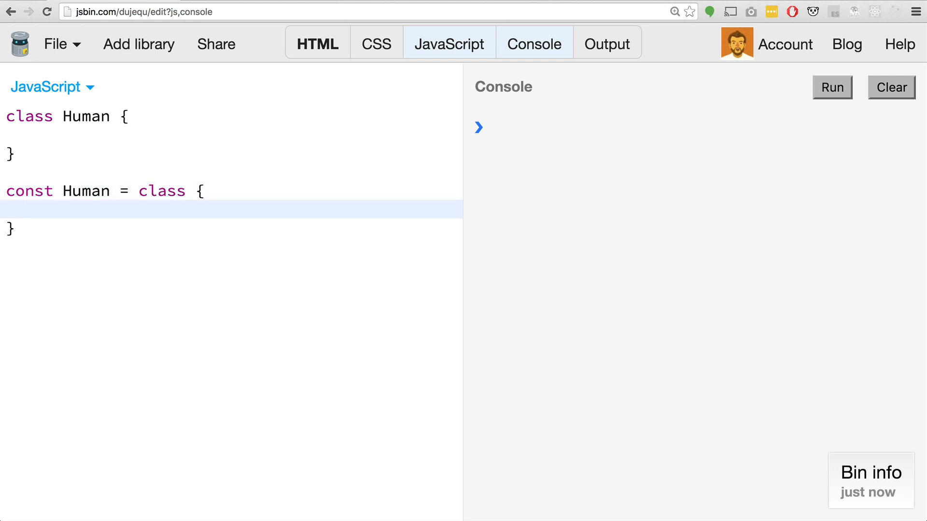
left_click_drag(6, 190, 15, 229)
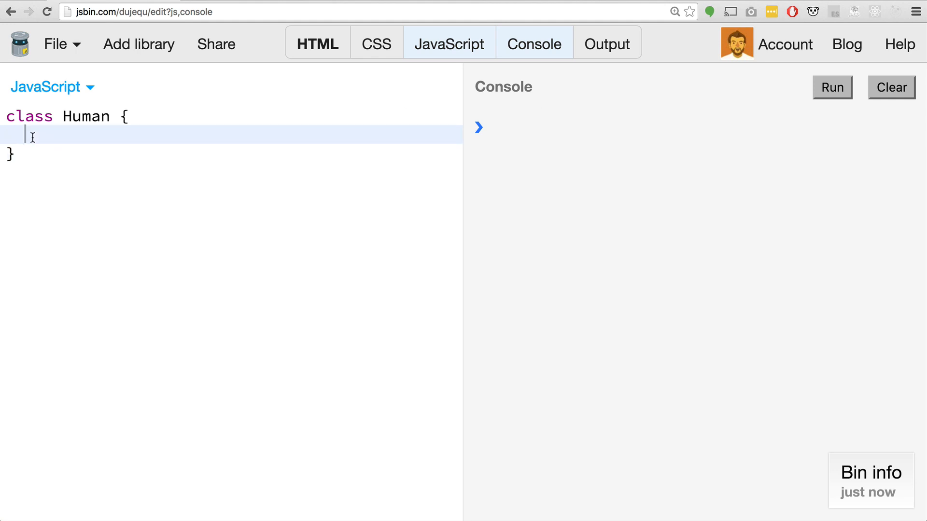
Write constructor() { this.height = 185; } inside the Human class.
type("height: 2")
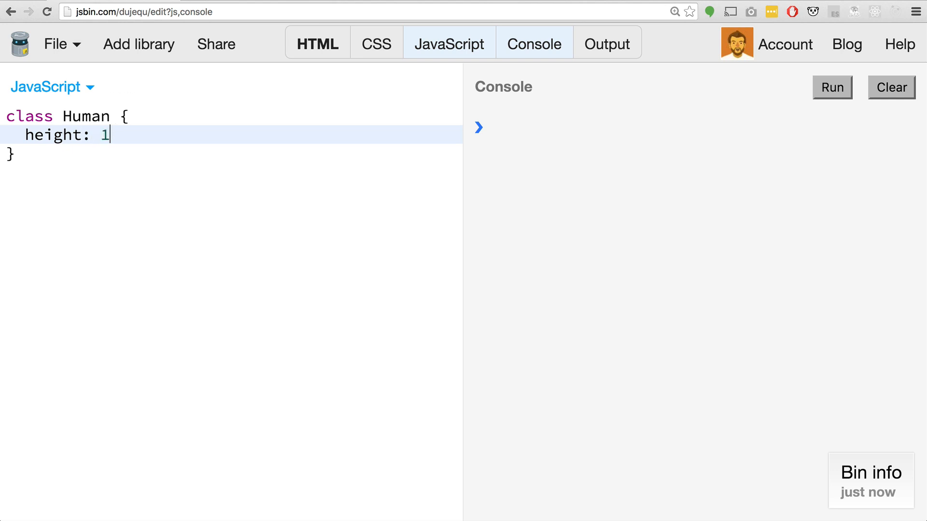
type("85")
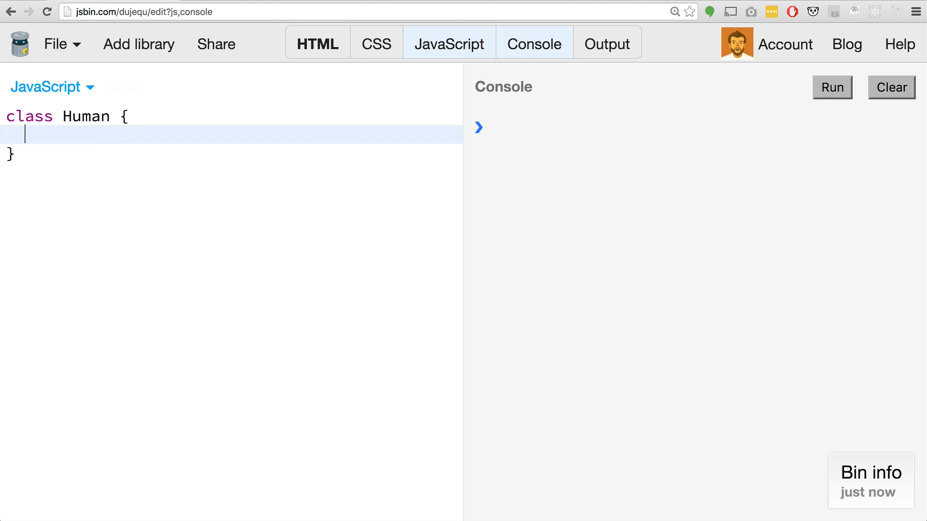
type("const")
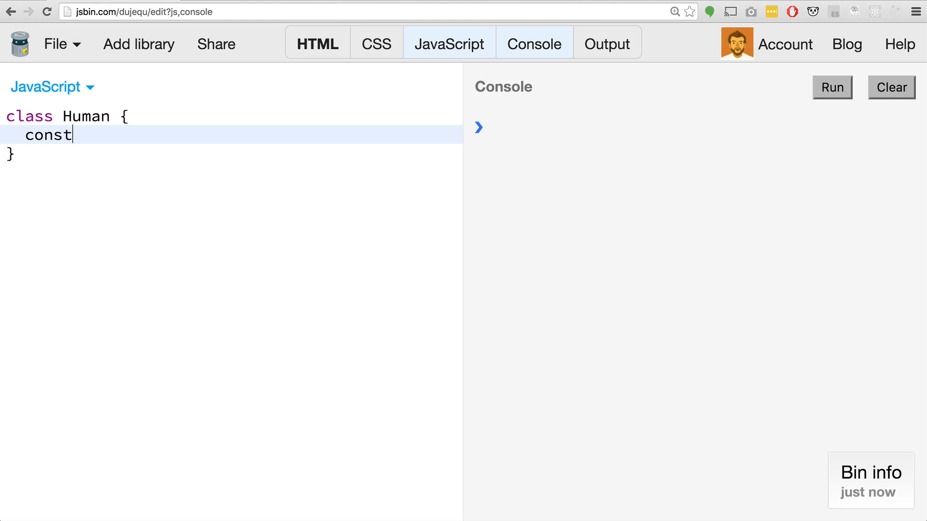
type("ruct")
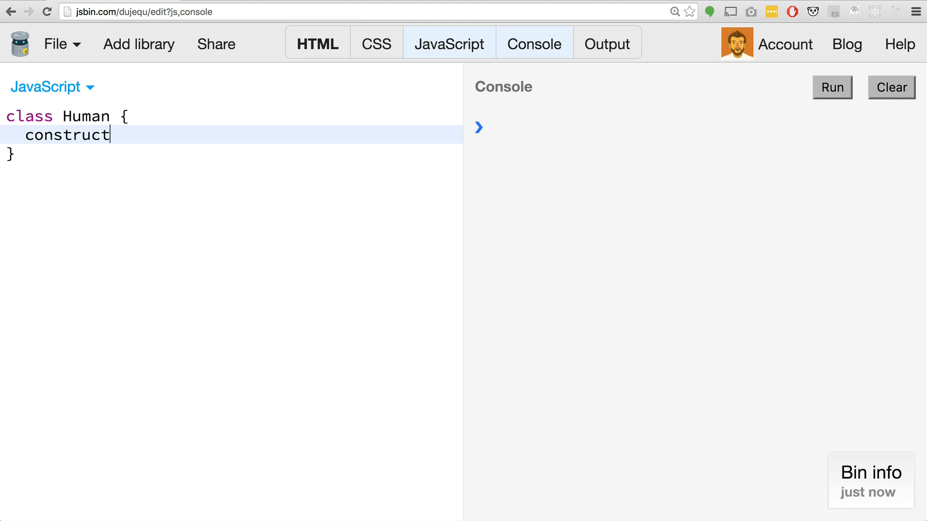
type("or() {")
type("}")
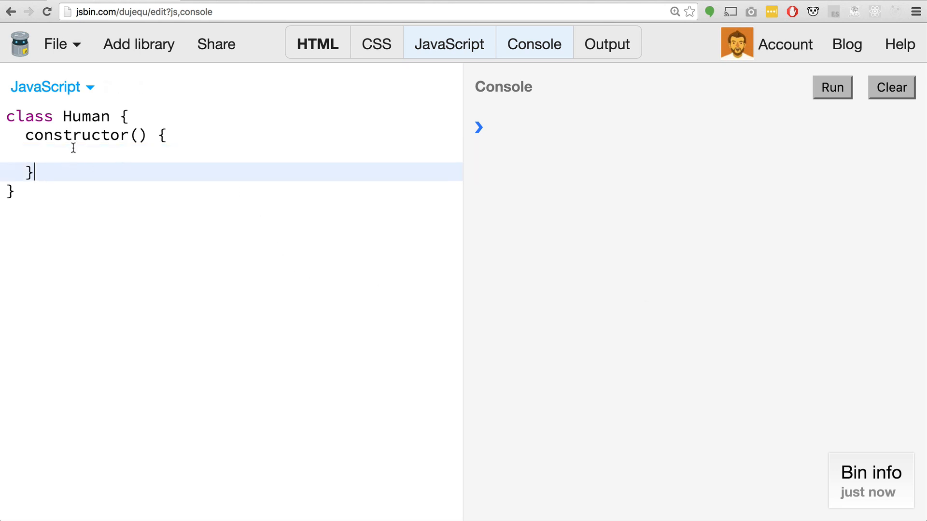
type("this")
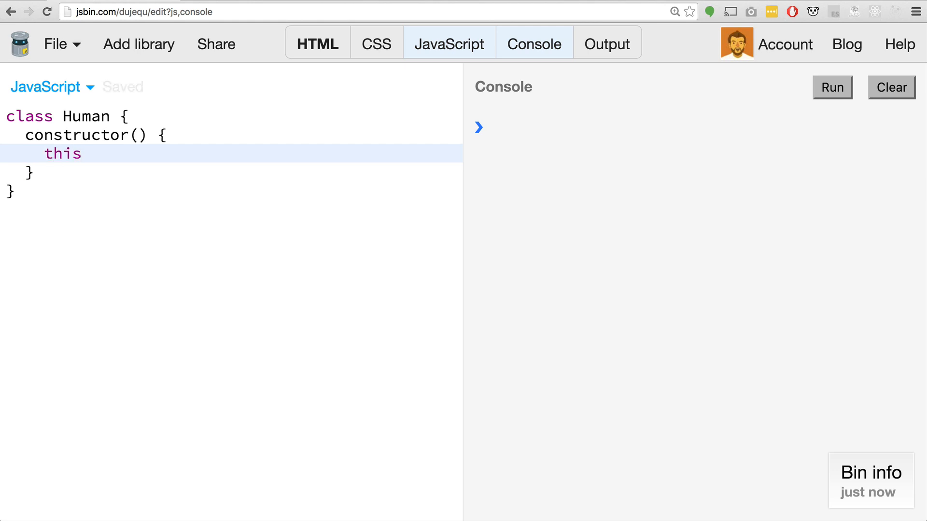
type(".heig")
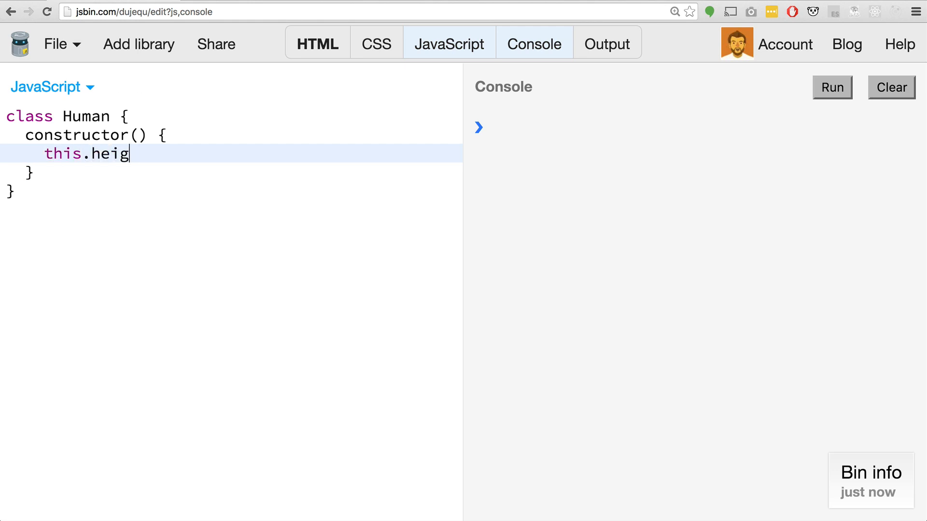
type("ht = 14")
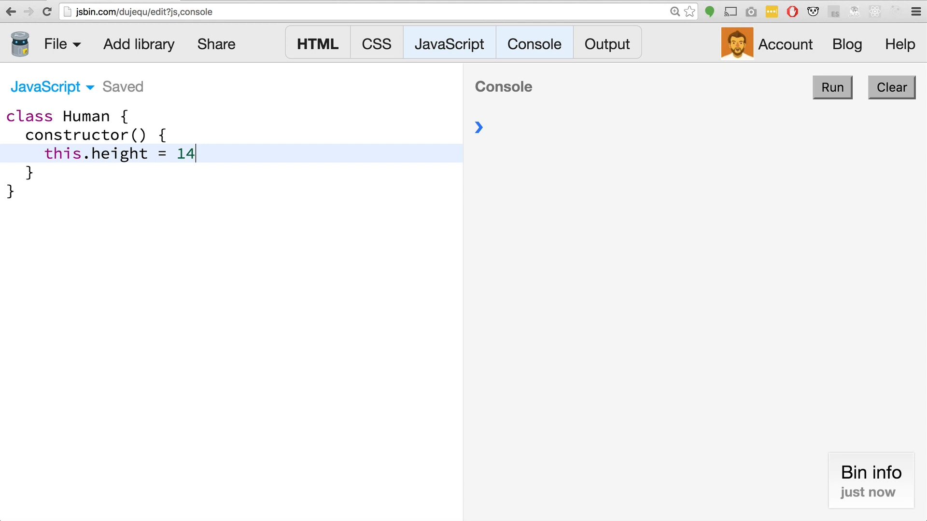
type("85")
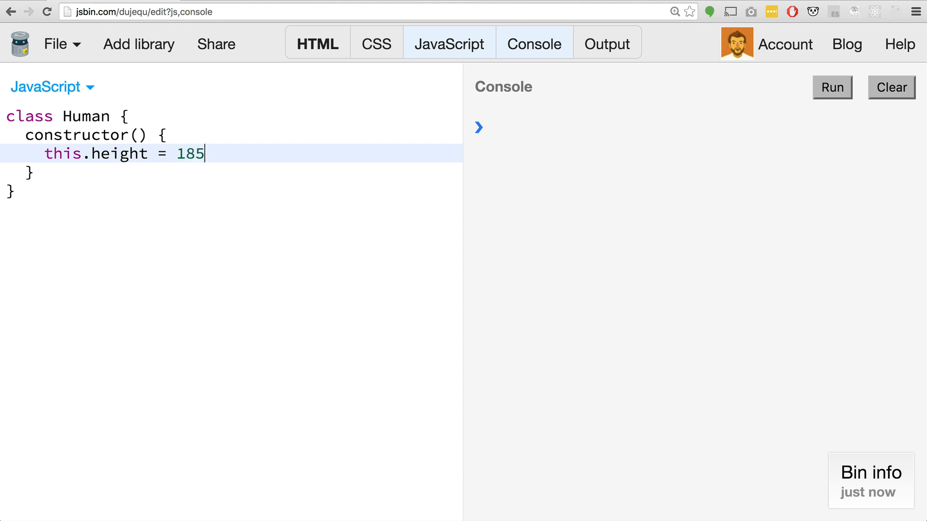
type(";")
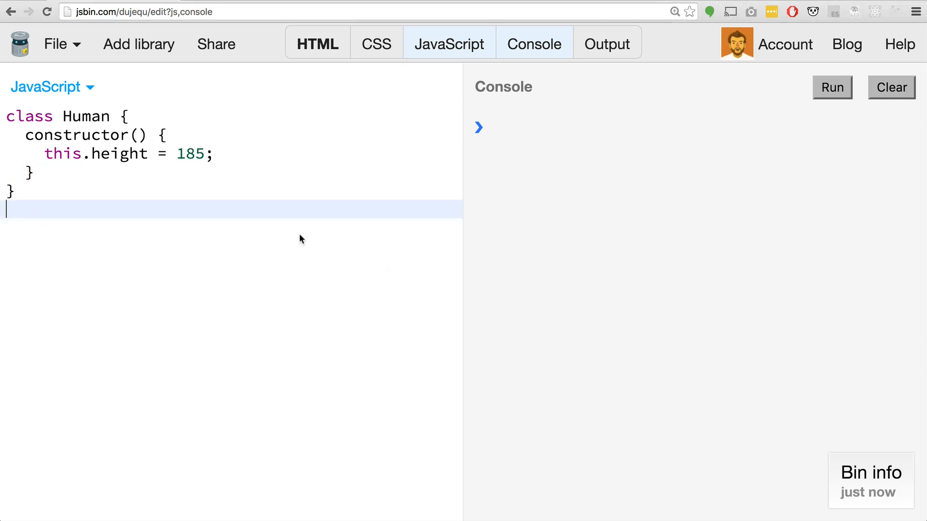
Add const ryan = new Human() and console.log(ryan), then run to show height 185.
type("con")
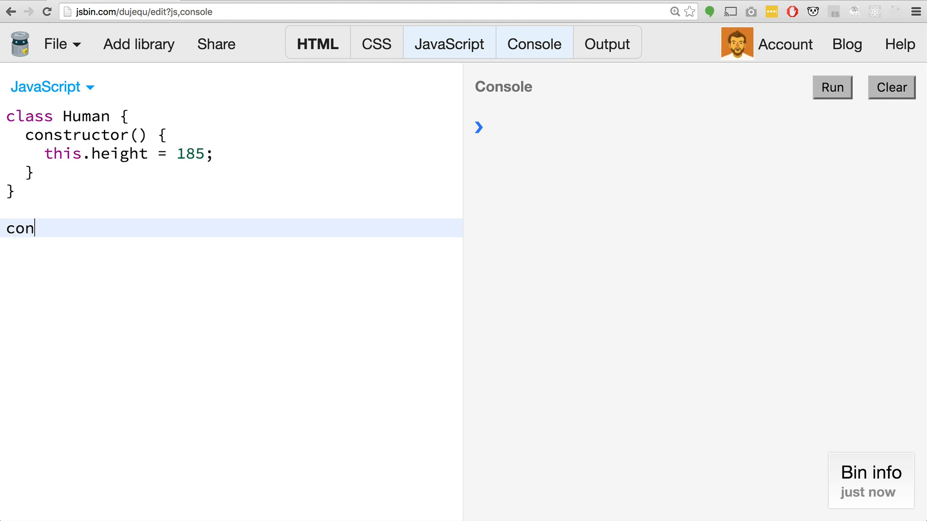
type("st rya")
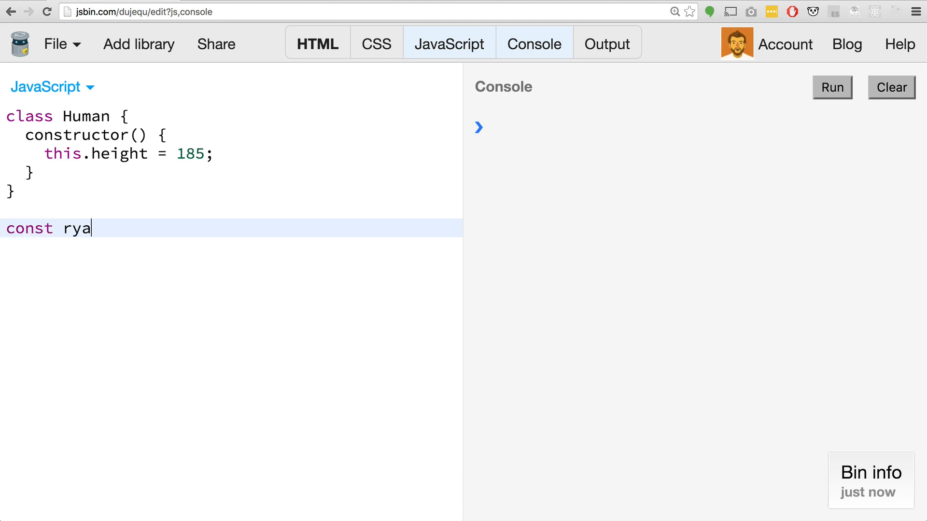
type("n =")
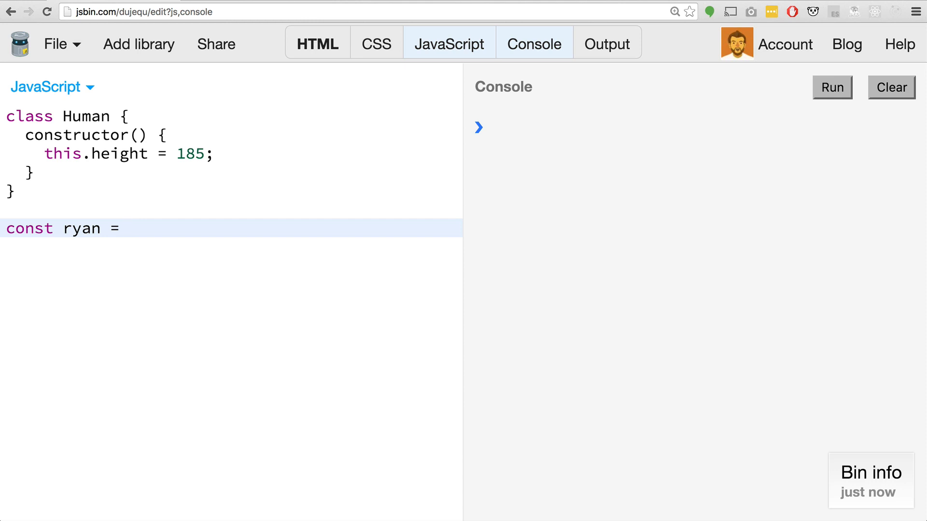
type("new")
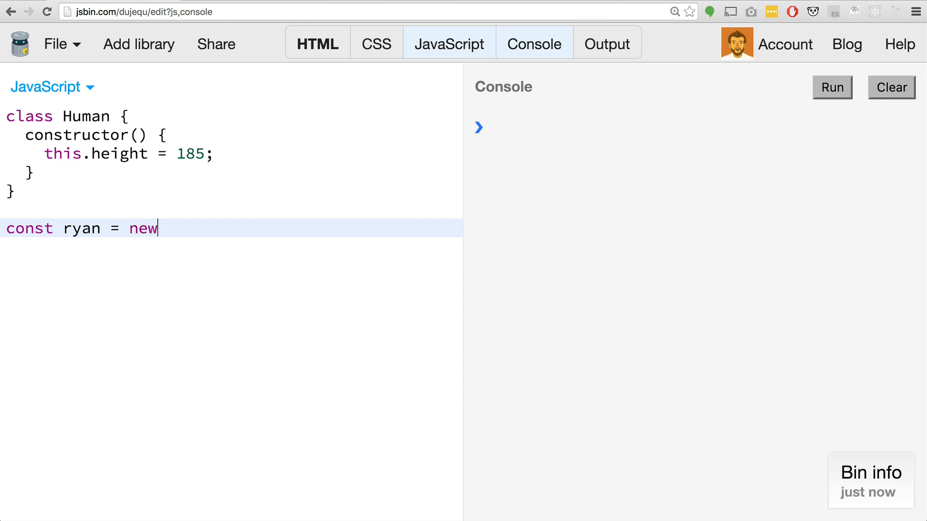
type("Human();")
type("consolel")
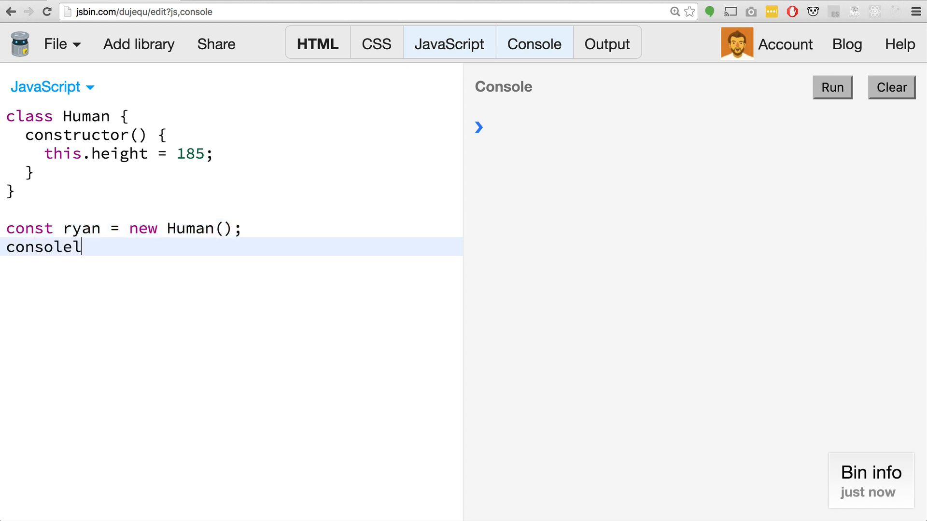
type(".log(ryan)")
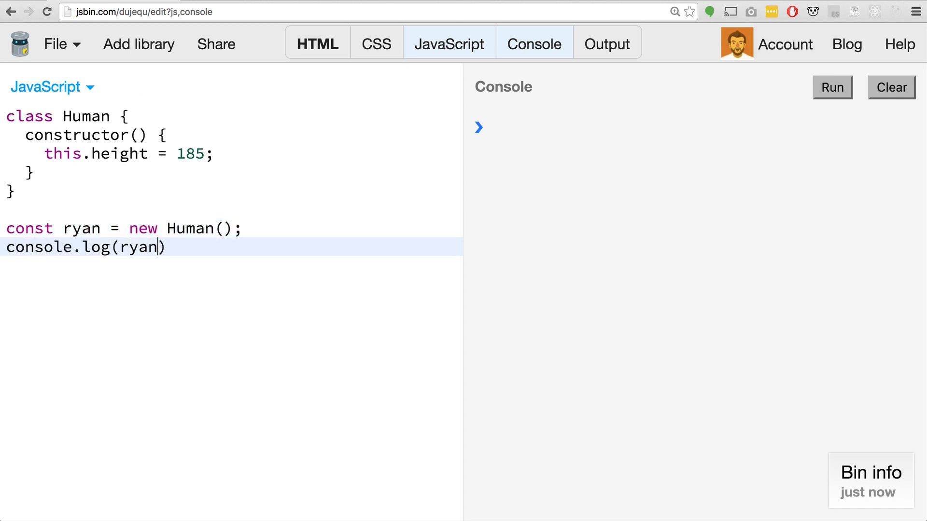
left_click(831, 87)
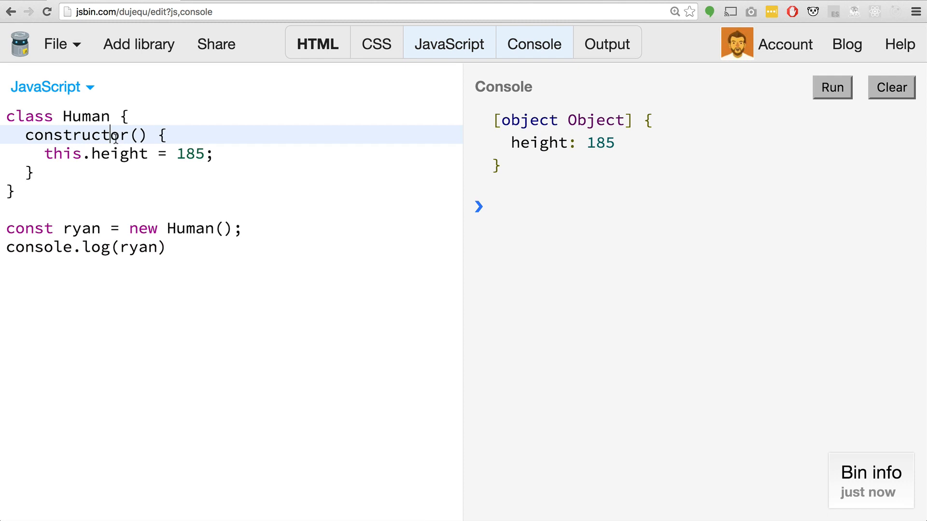
Add a height parameter to the Human constructor and assign it to this.height.
double_click(76, 135)
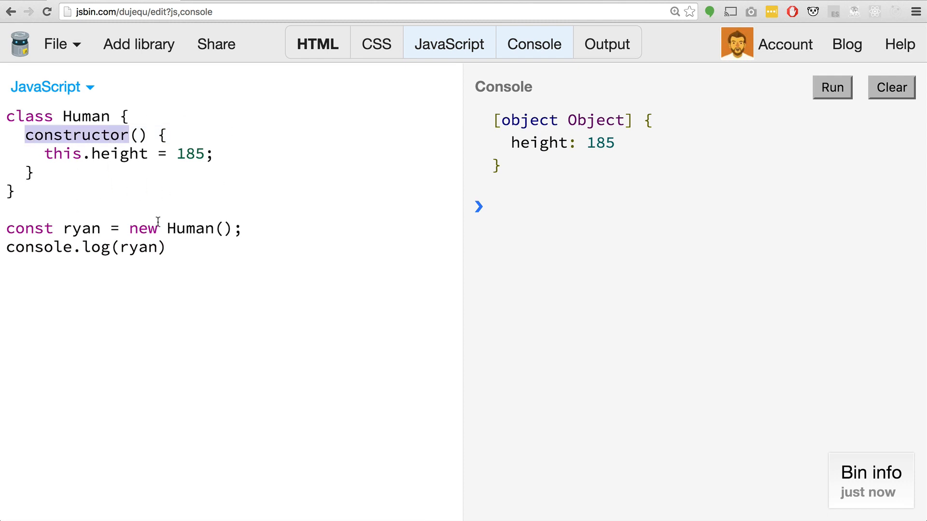
left_click(226, 229)
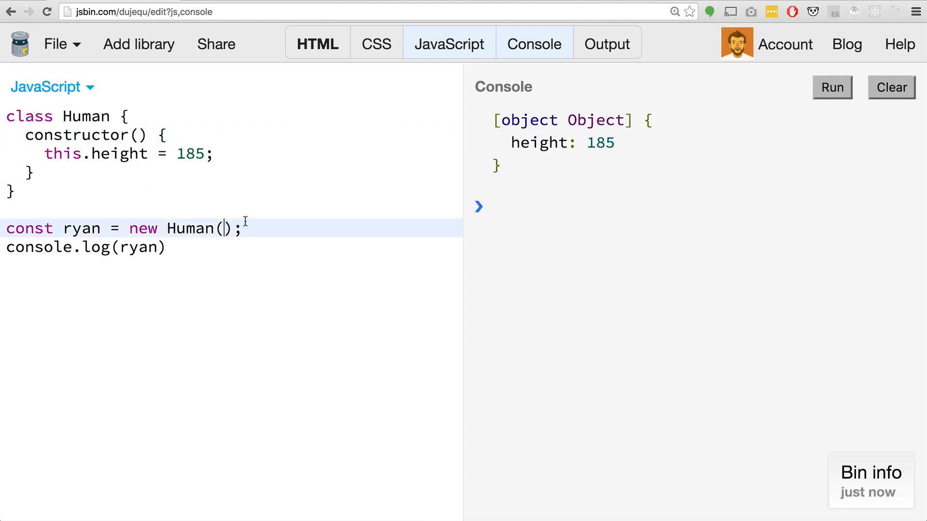
left_click_drag(168, 228, 242, 228)
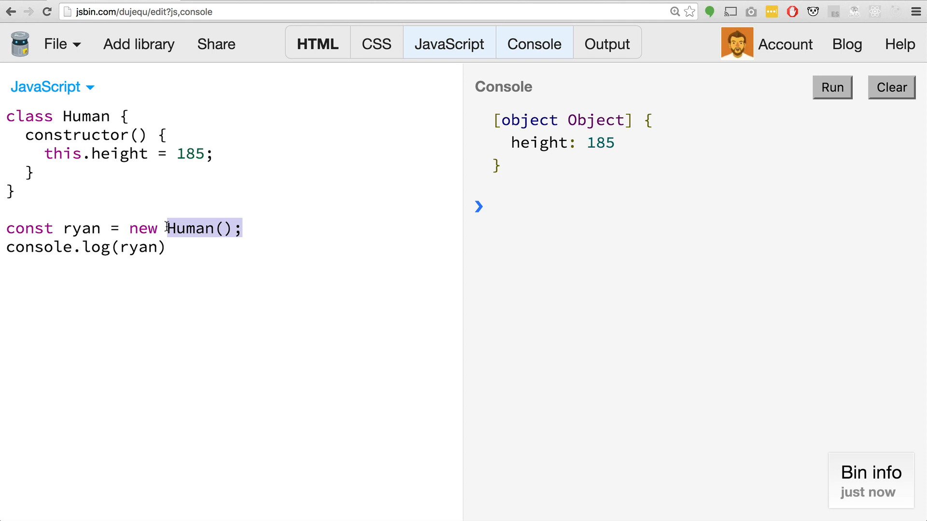
left_click(225, 229)
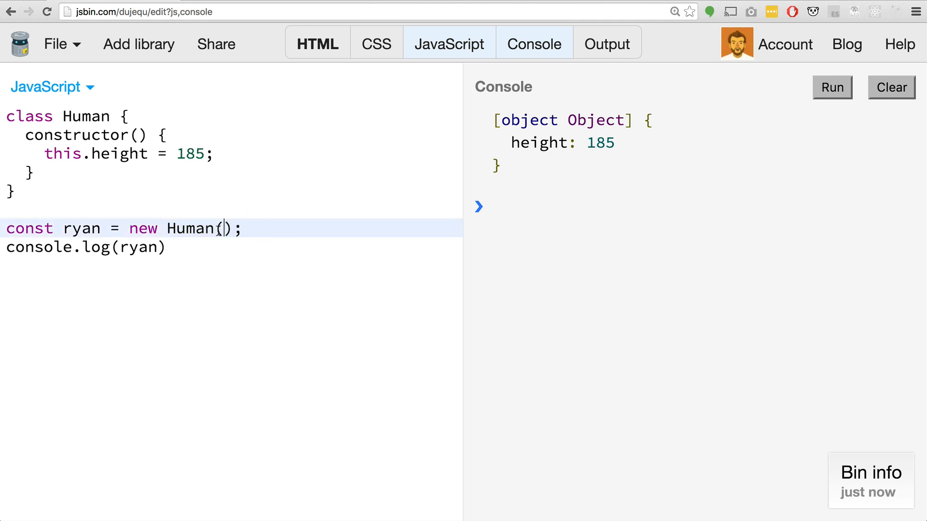
type("he")
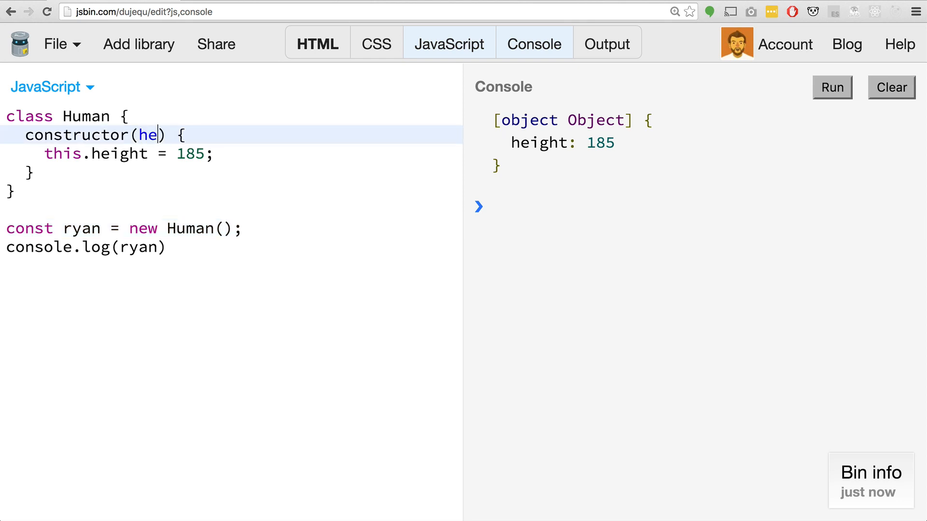
type("ight")
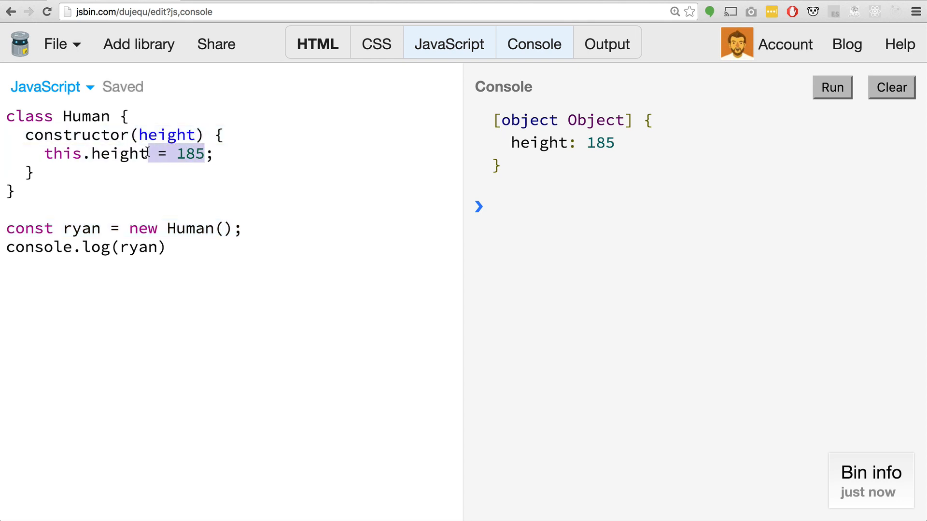
type("heught")
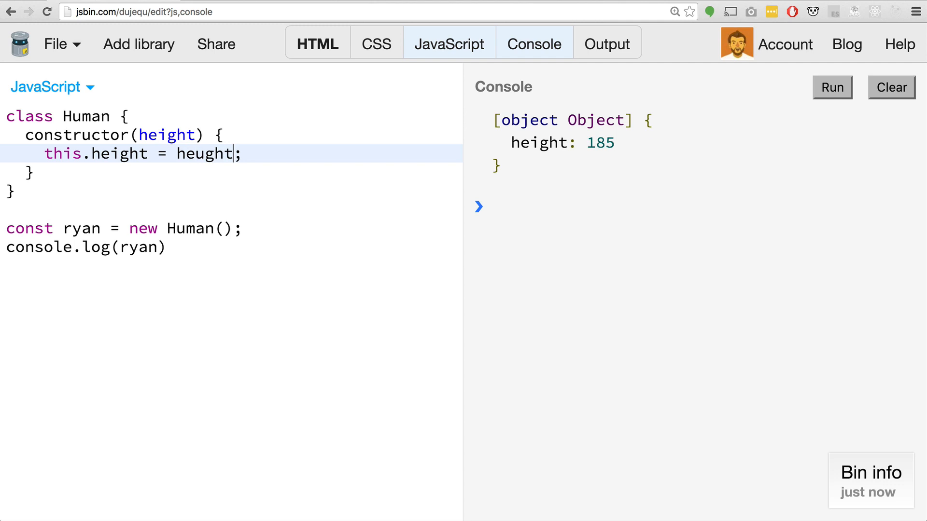
type("height")
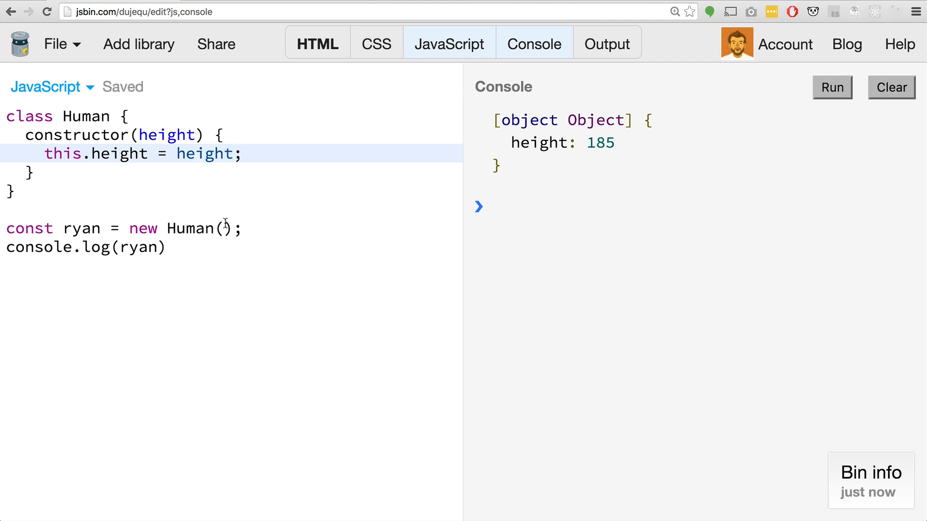
Create ryan with new Human(149) and rerun so the console logs height 149.
type("14")
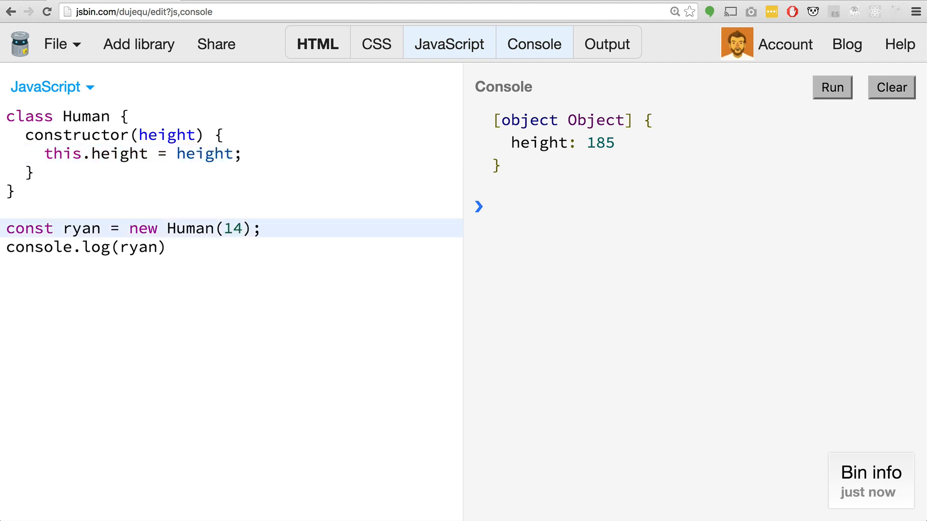
type("9")
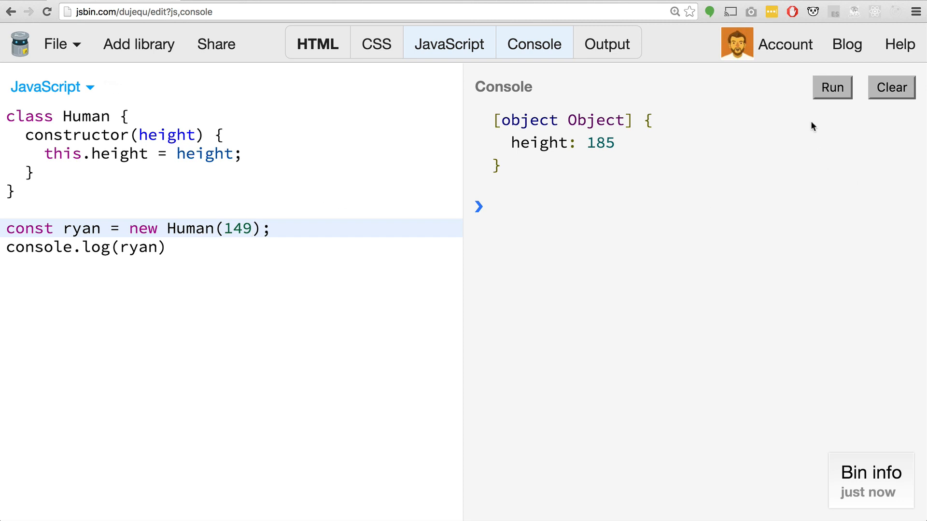
left_click(831, 87)
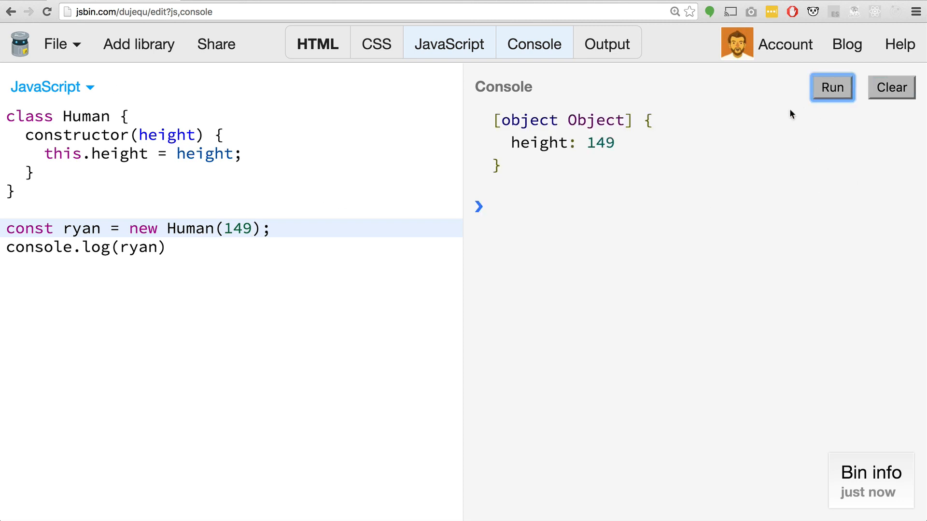
mouse_move(131, 69)
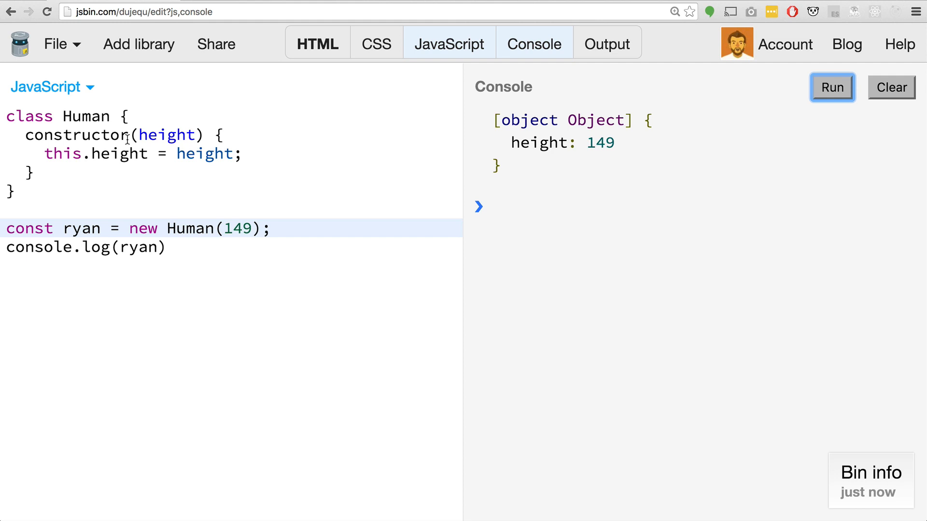
mouse_move(150, 176)
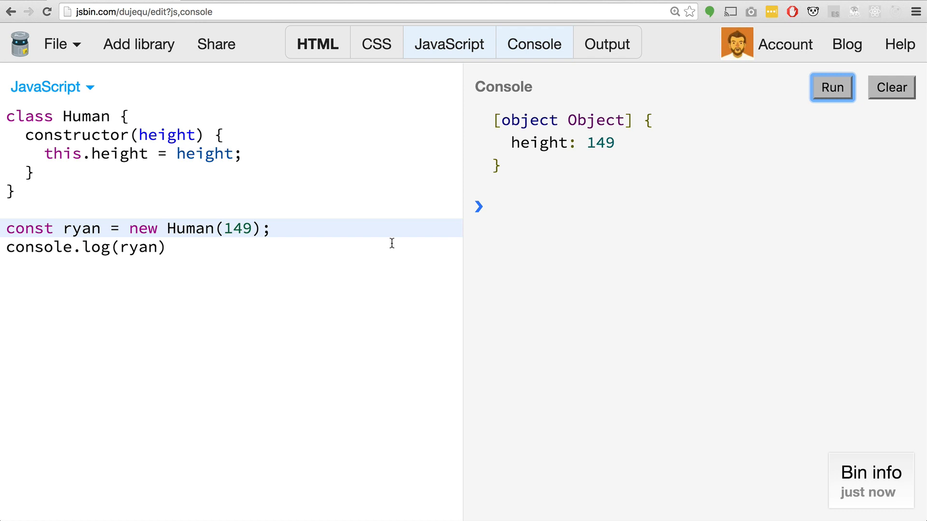
left_click(41, 172)
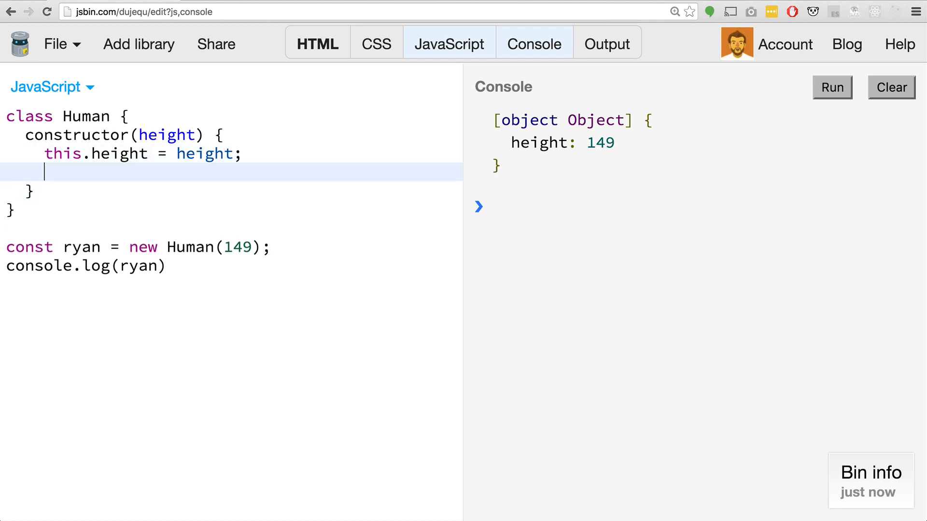
Add this.location = { x: 0, y: 0 } inside the Human constructor.
type("this.")
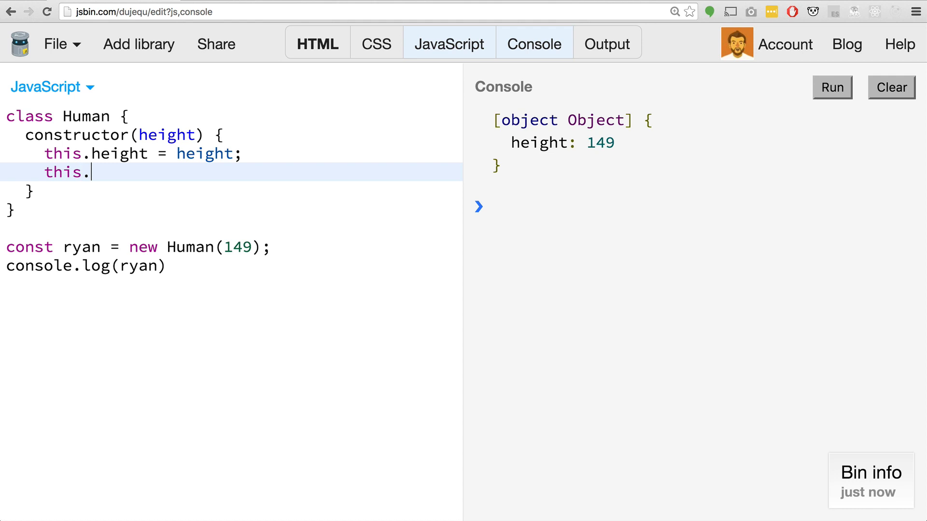
type("lo")
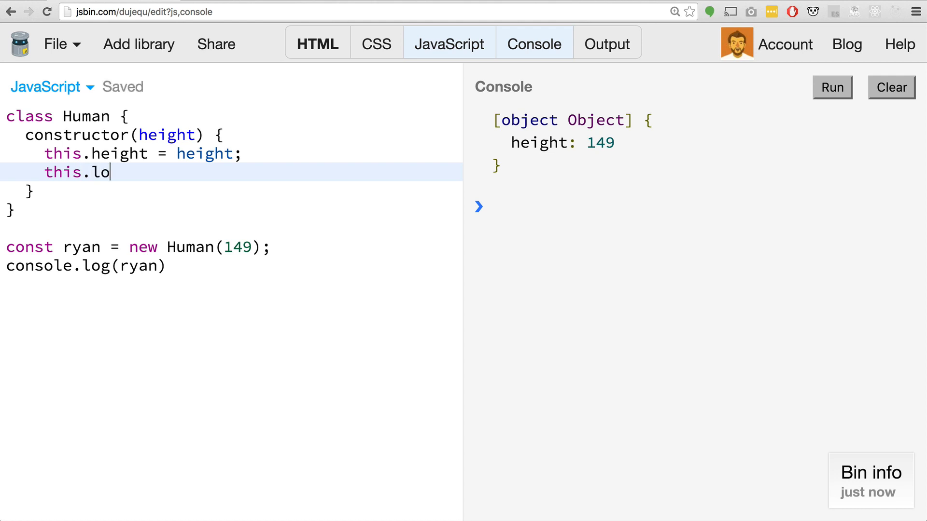
type("cation = {")
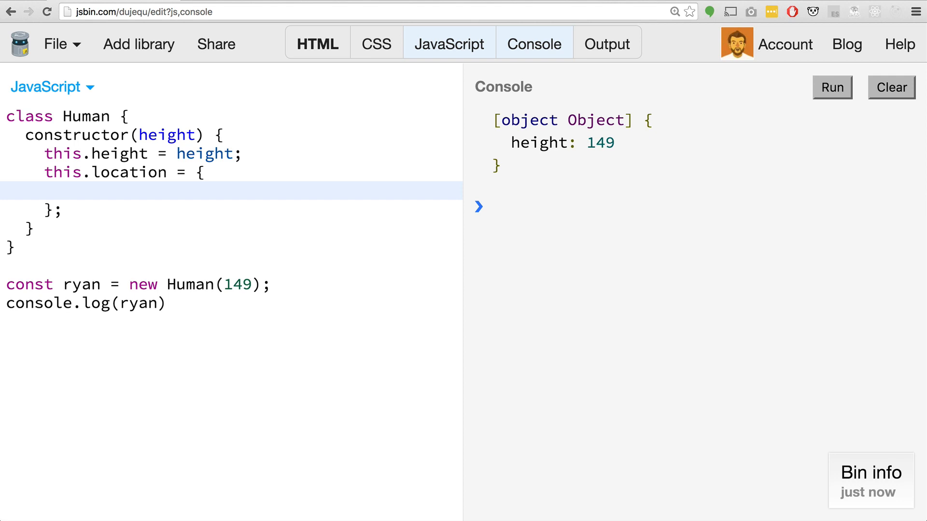
type("x:")
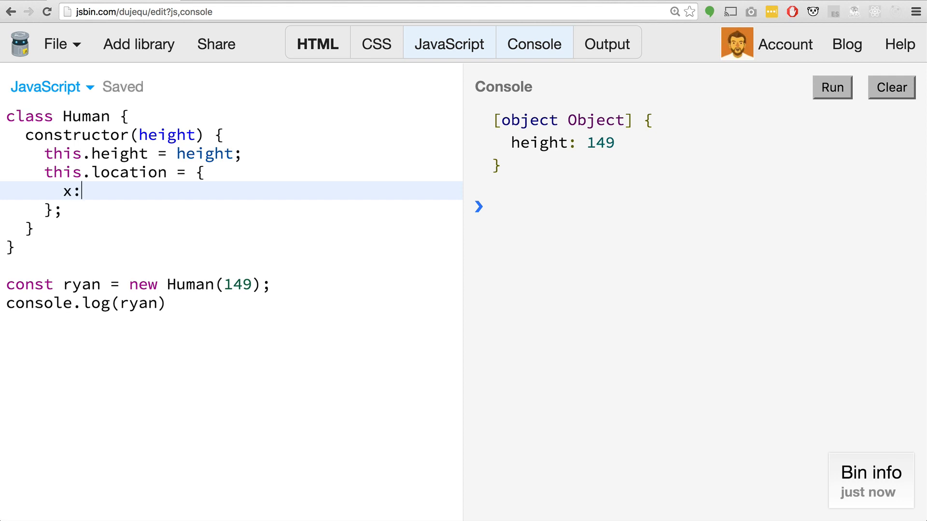
type("0,")
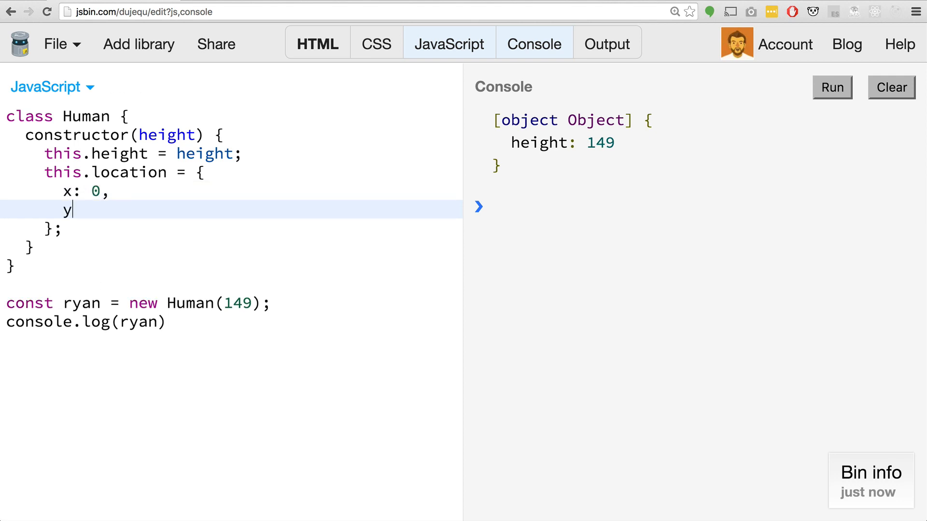
type(": 0")
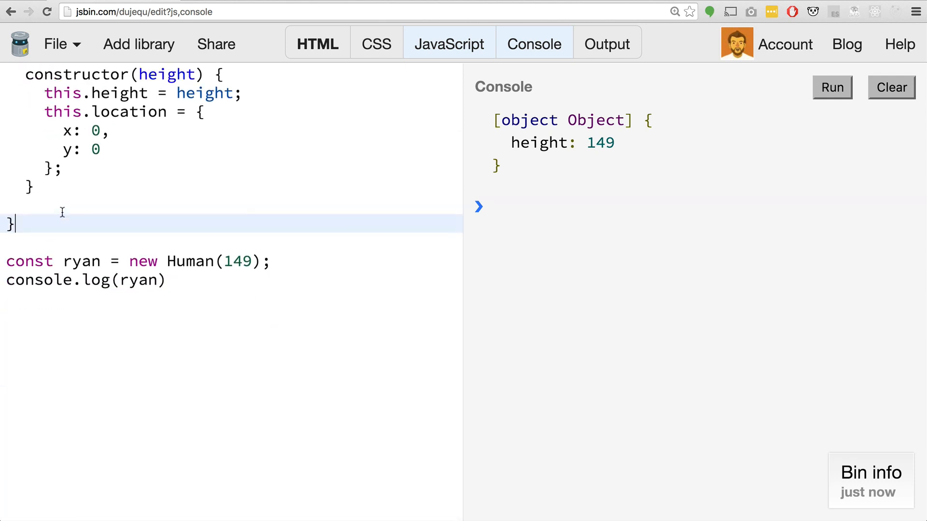
Define an empty walk() method right after the Human constructor's closing brace.
type("walk() {")
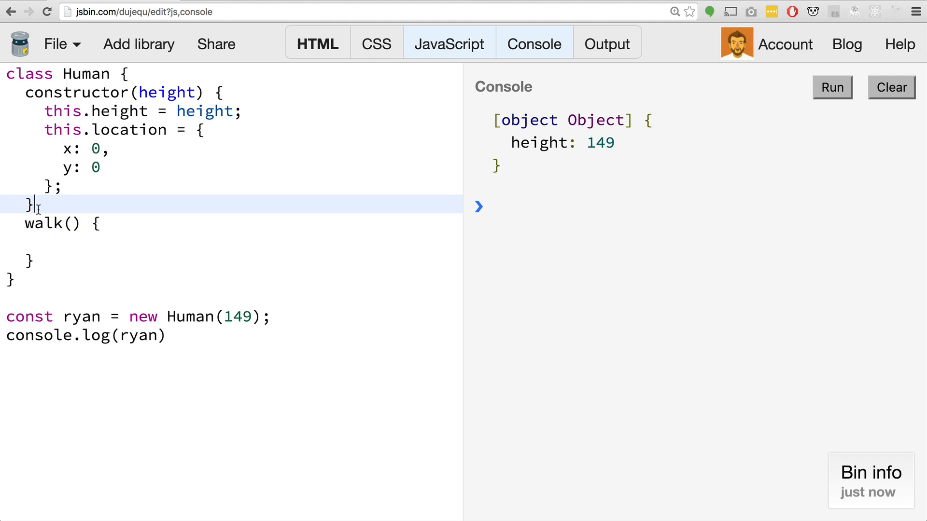
type(",")
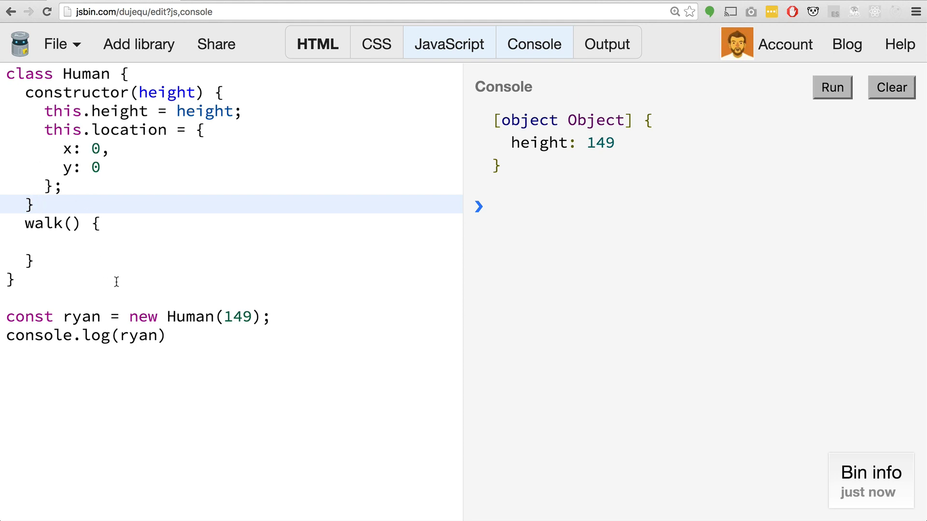
left_click(37, 205)
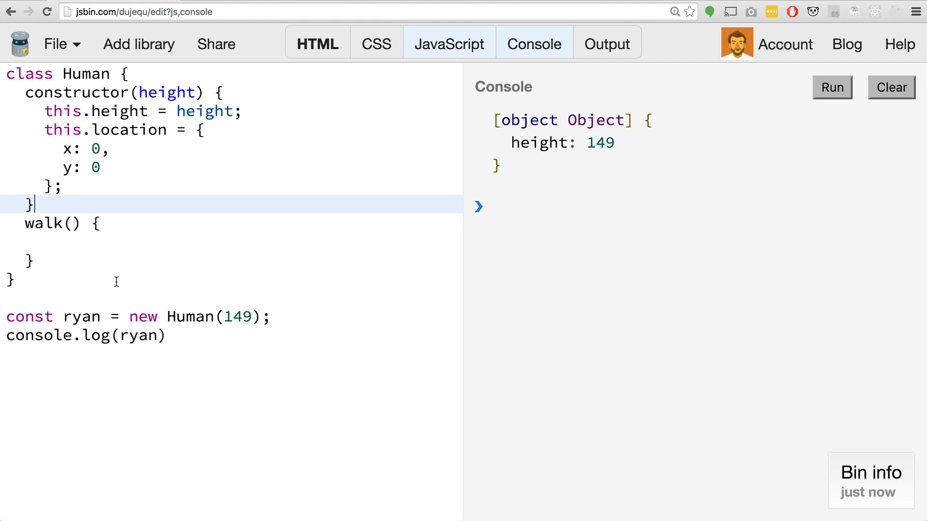
mouse_move(11, 186)
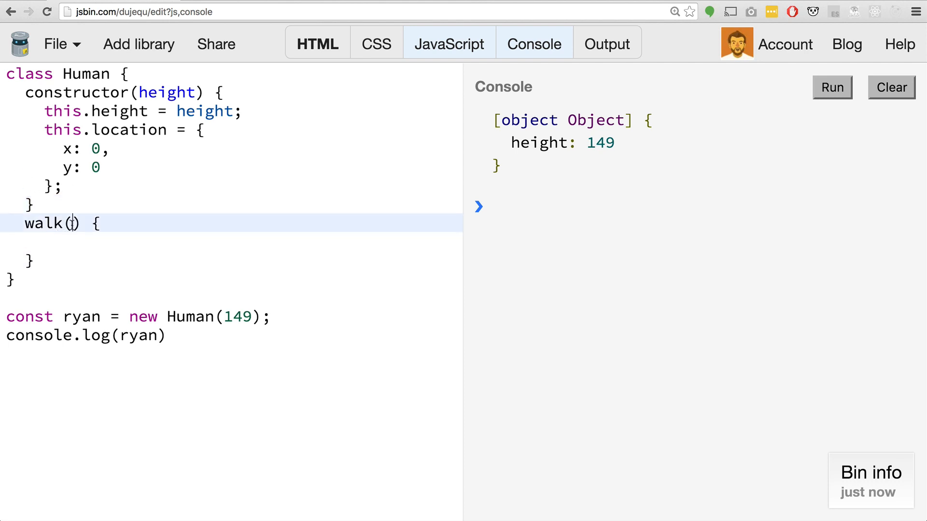
Give walk(x, y) a body adding x and y to this.location, then begin ryan.walk.
type("x,y")
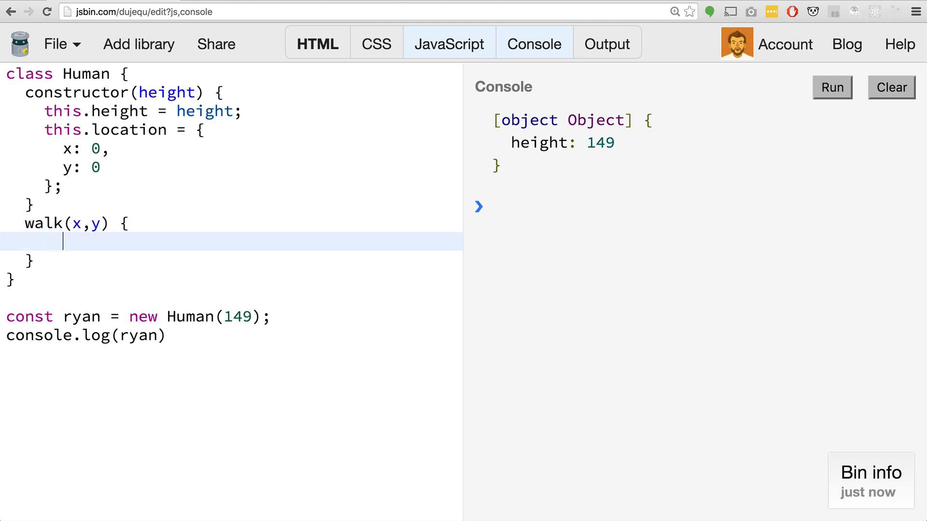
type("t")
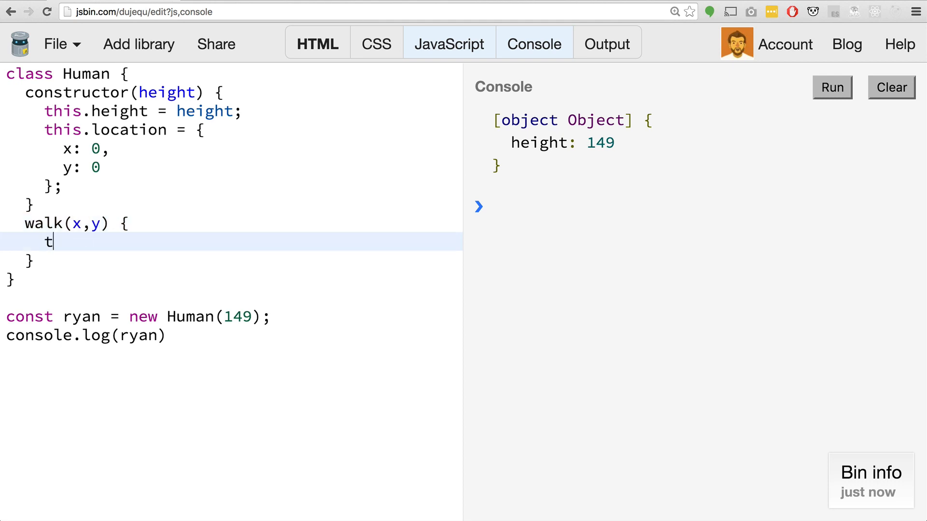
type("his.location.")
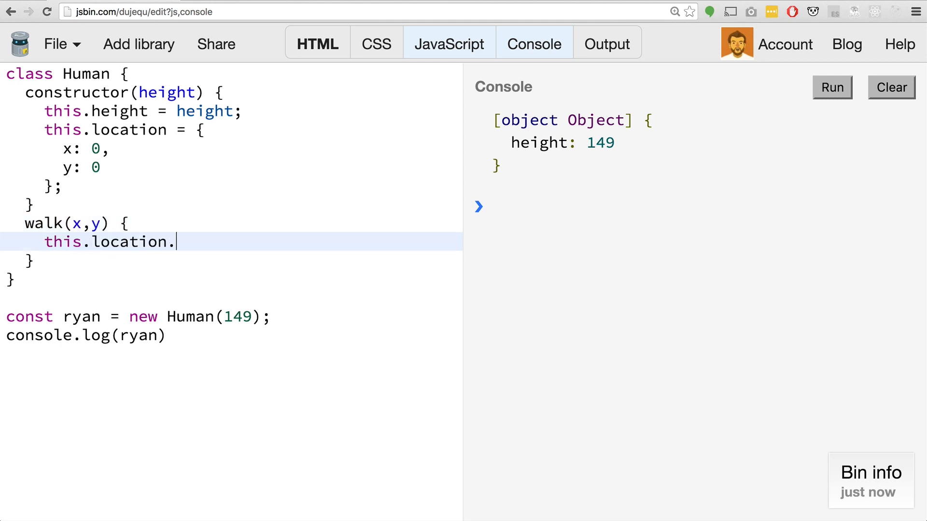
type("x")
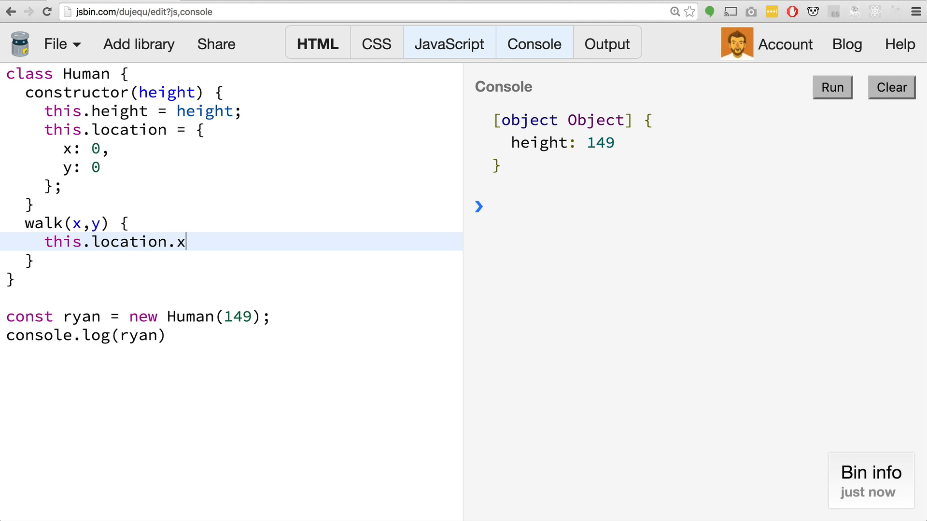
type("+= t")
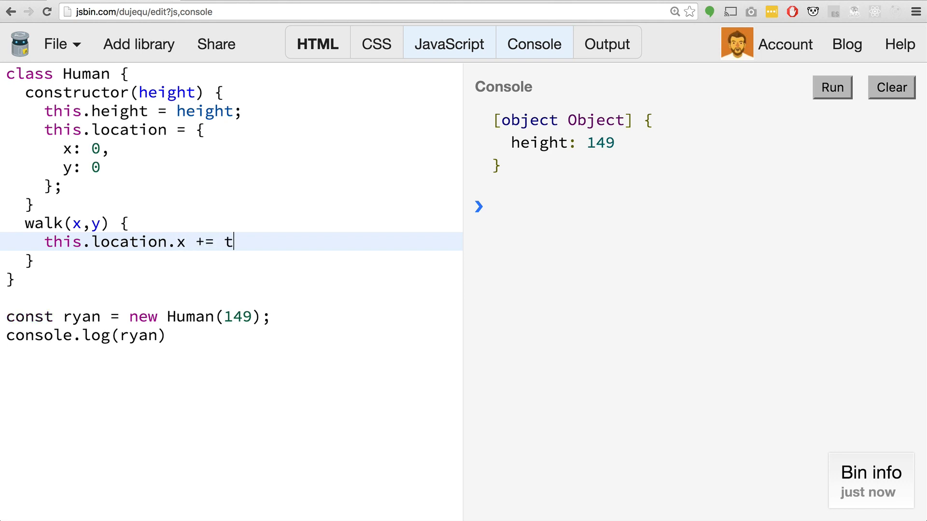
type("x;")
type("this.location.")
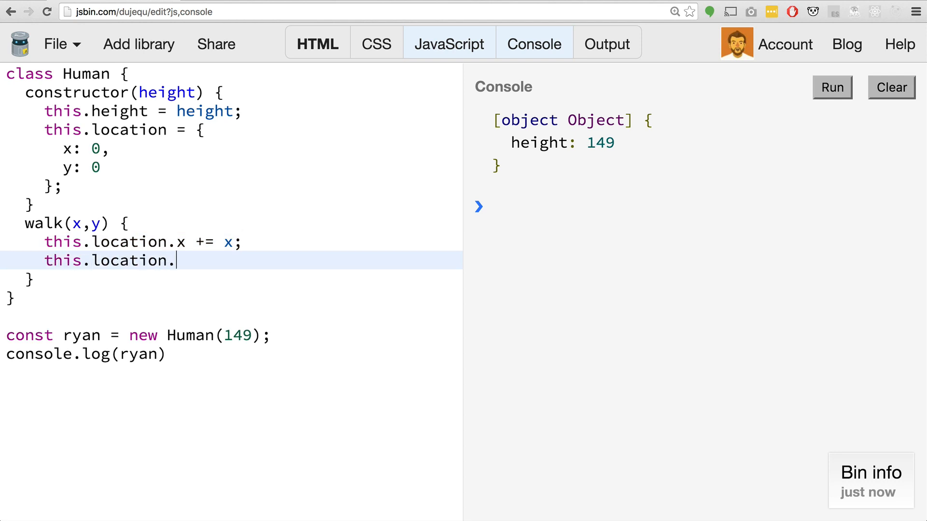
type("y +=")
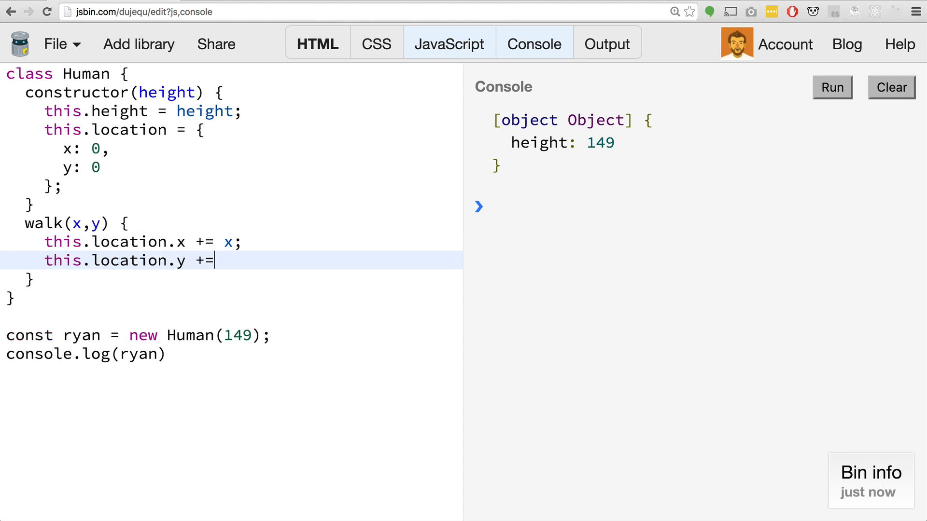
type("y;")
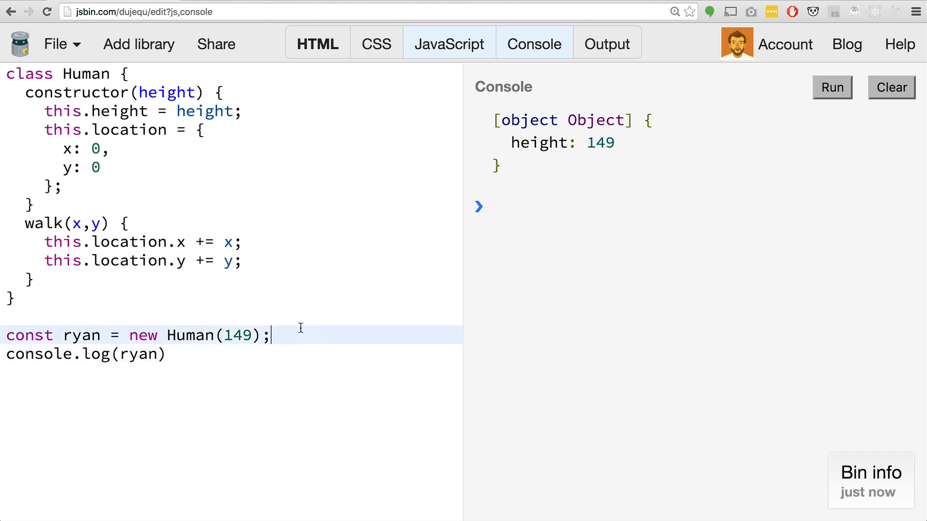
type("ryan.walk")
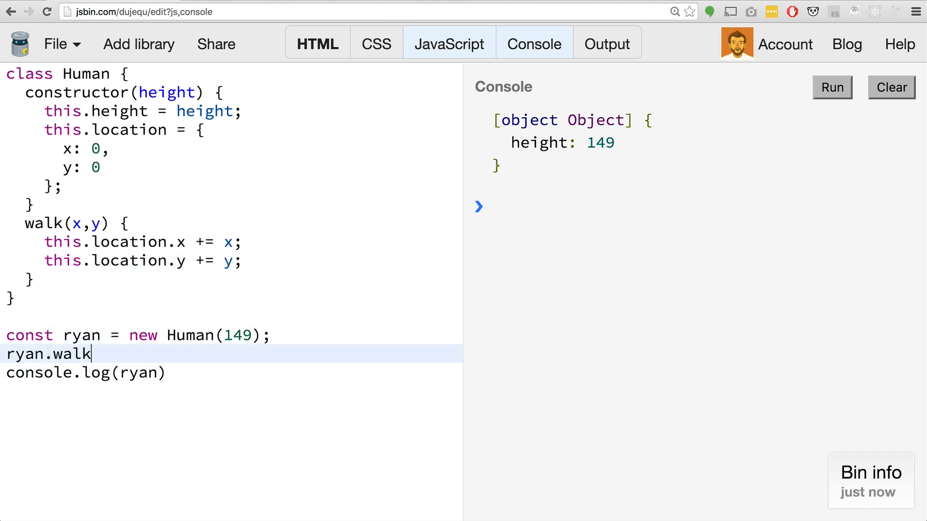
Call ryan.walk(14,6) and rerun so the console logs location x: 14, y: 6.
type("(1")
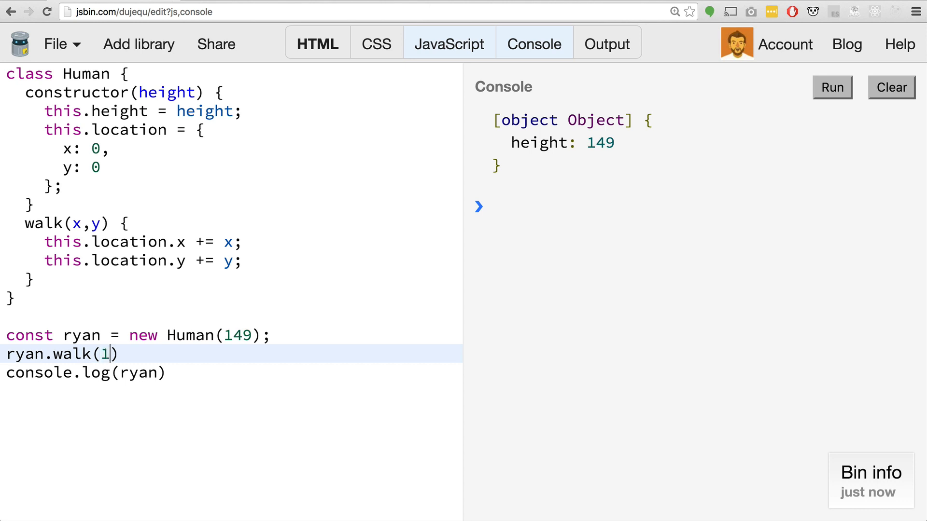
type("4,6")
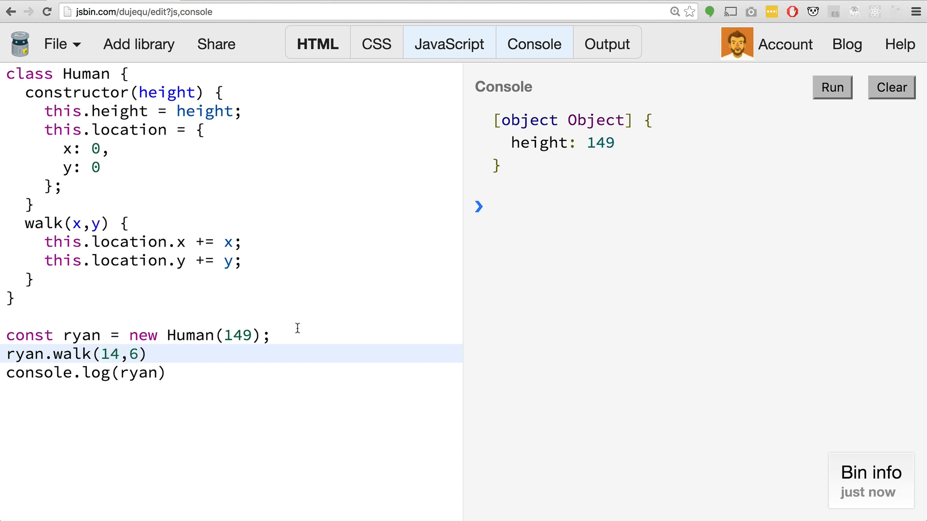
left_click(832, 87)
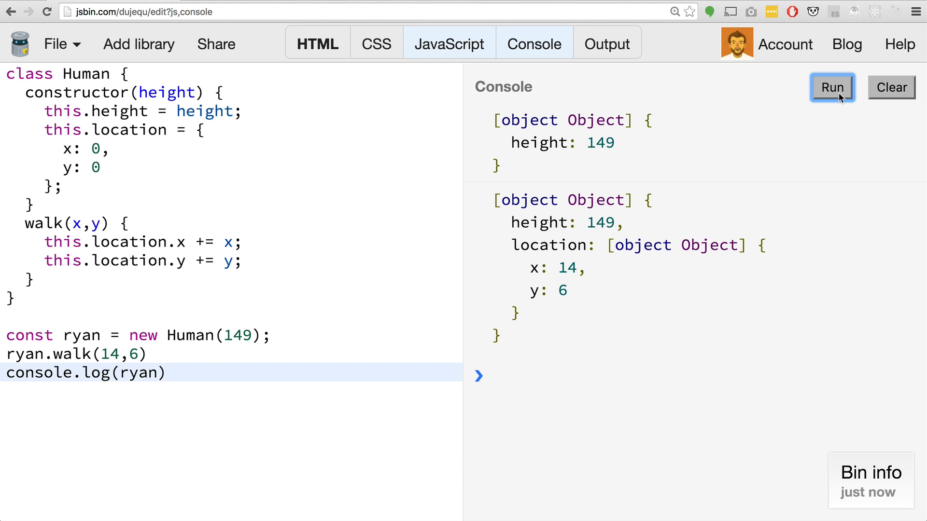
left_click_drag(527, 267, 500, 338)
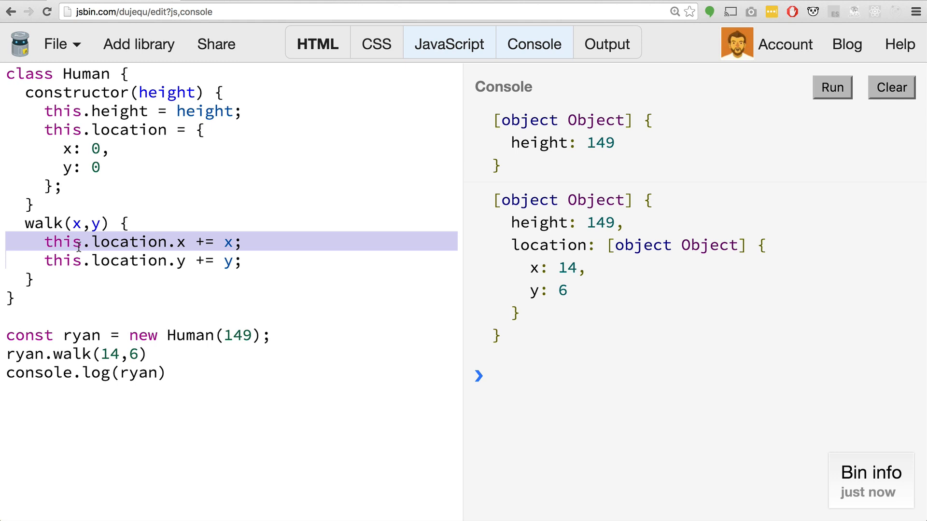
mouse_move(148, 115)
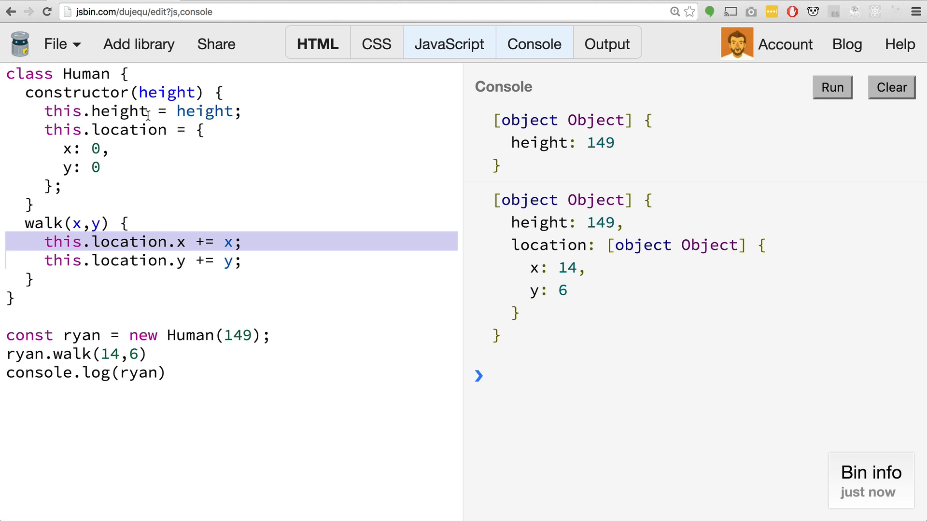
mouse_move(63, 241)
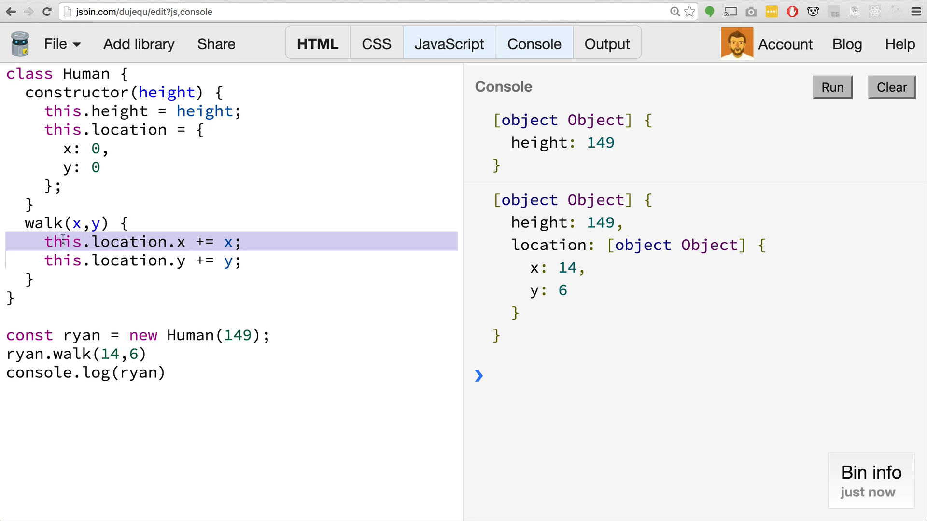
Highlight the location setup in the Human constructor.
double_click(63, 242)
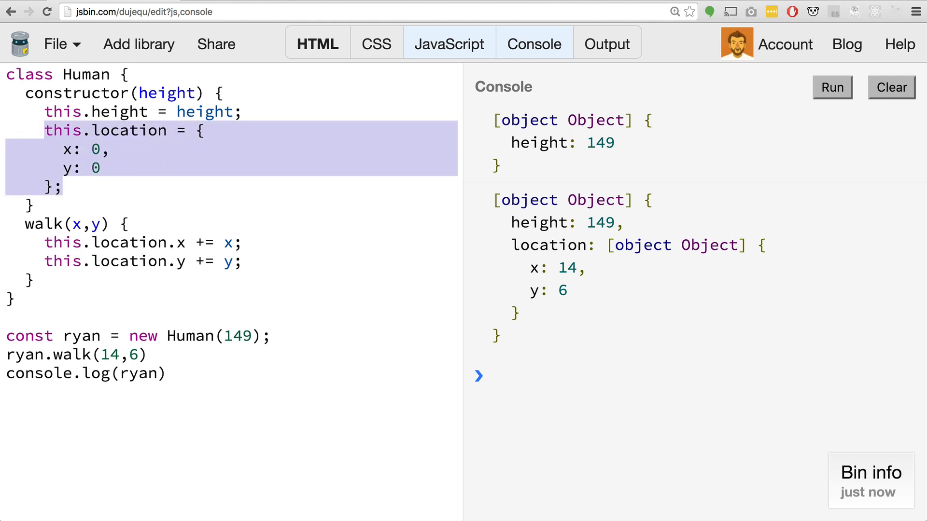
mouse_move(443, 280)
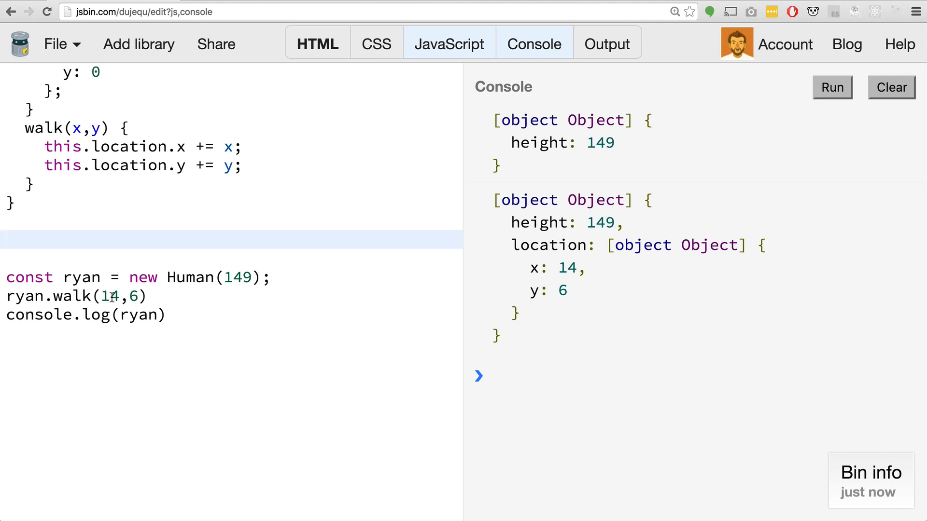
Declare class Warrior extends Human below Human and select the old ryan code.
type("class")
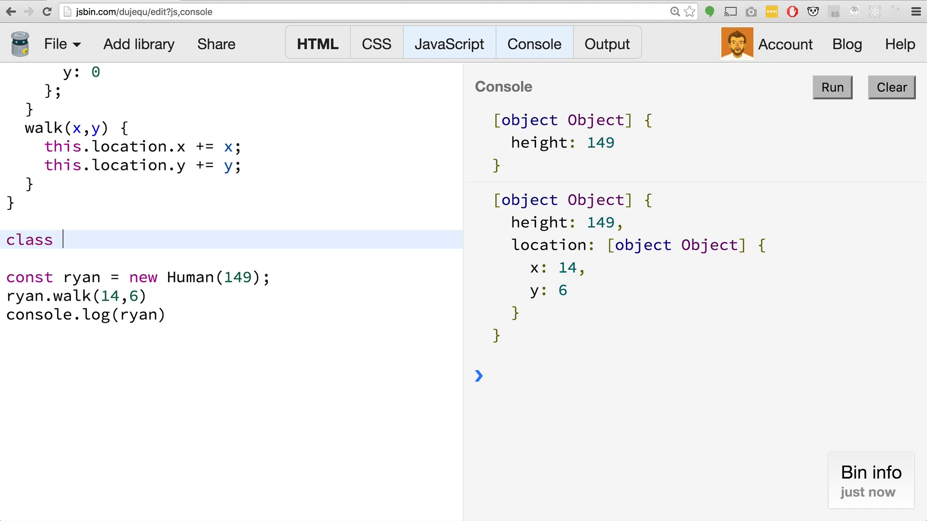
type("Warrior")
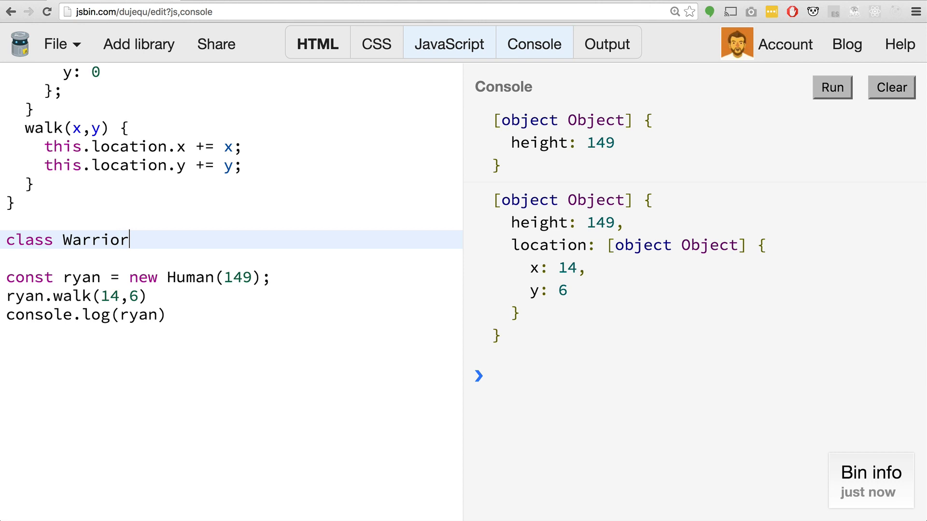
type("{")
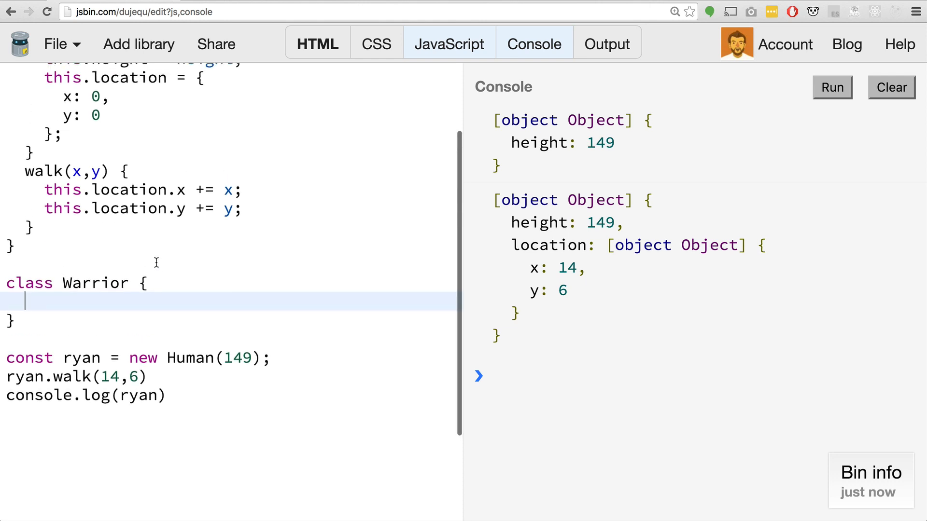
scroll("down", 3)
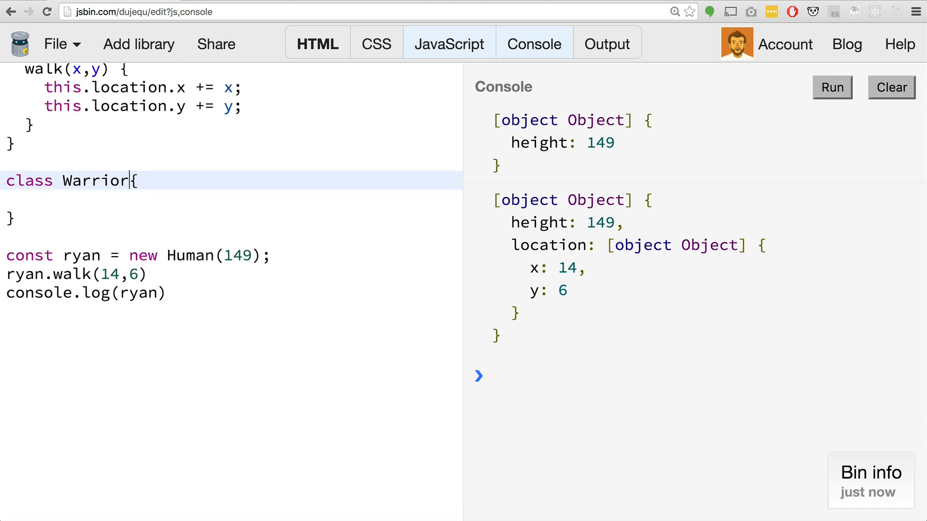
type("extends")
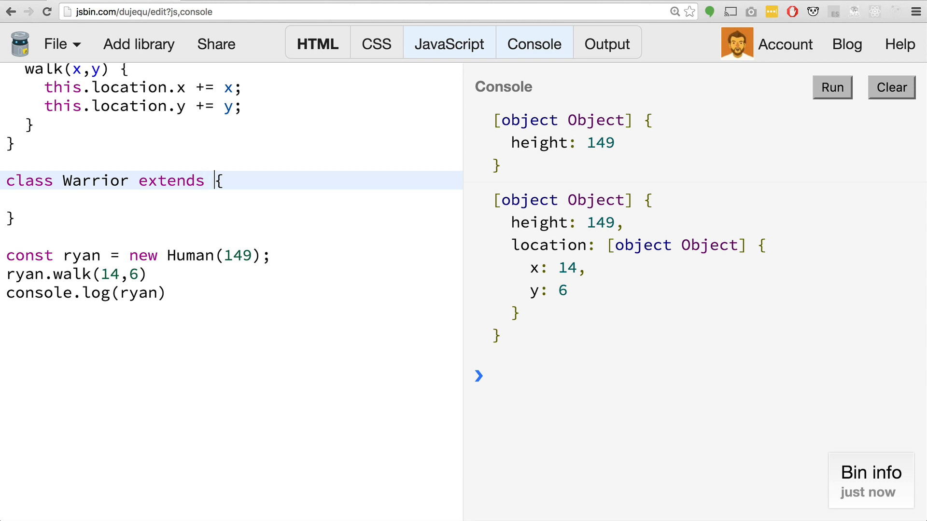
type("Human")
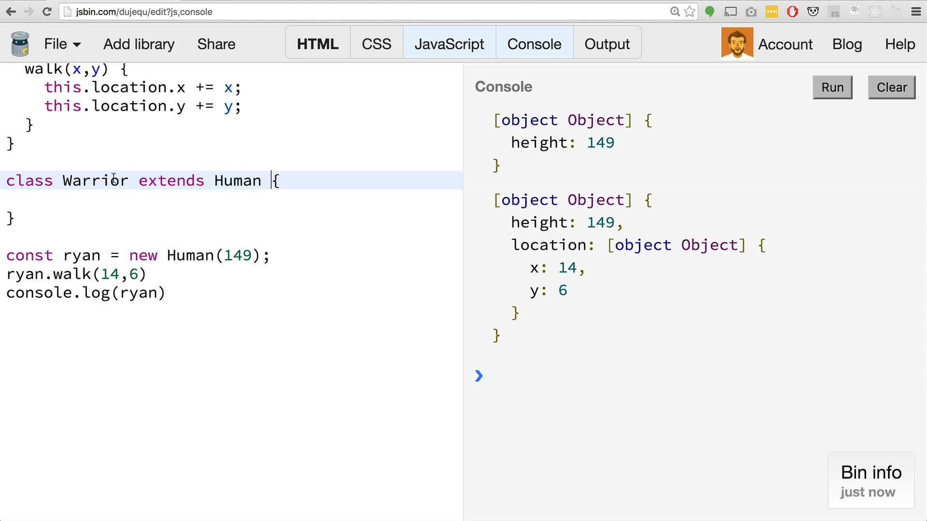
double_click(236, 180)
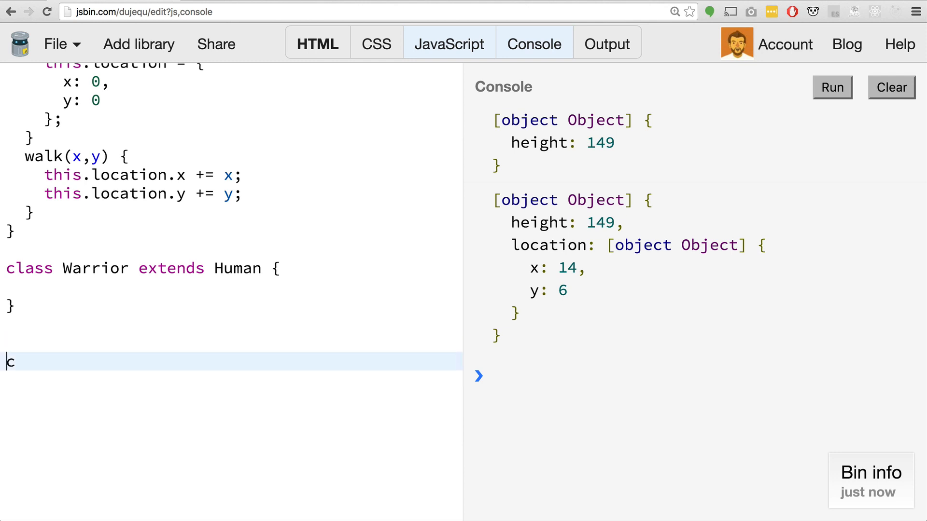
type("onsol")
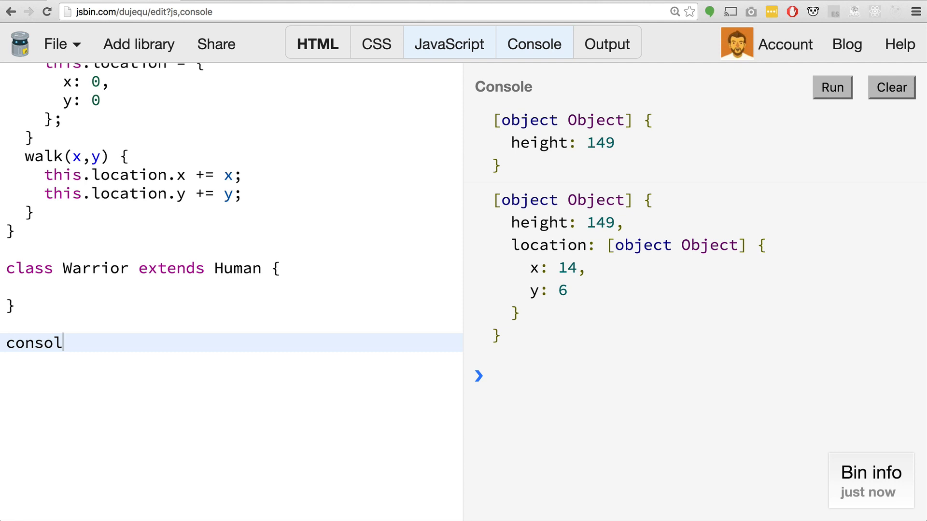
type("const")
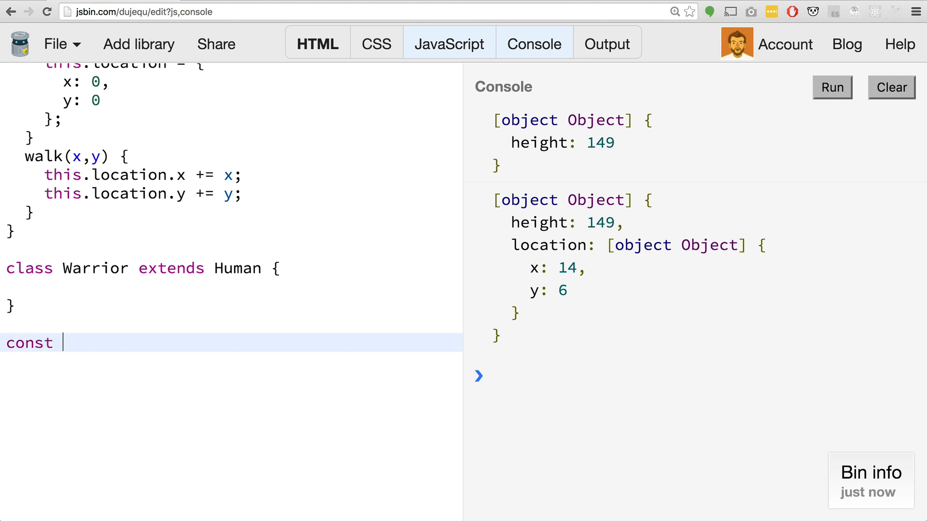
type("myWarrior")
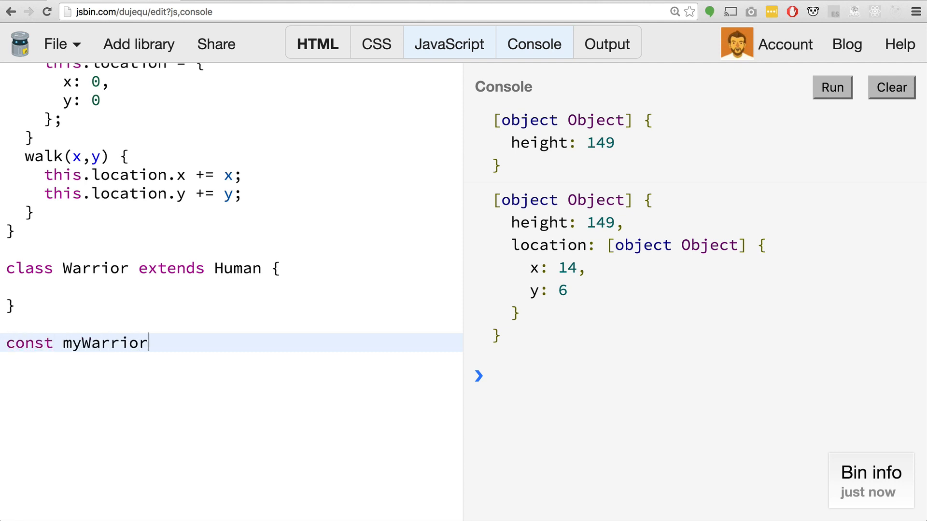
type("= new Wa")
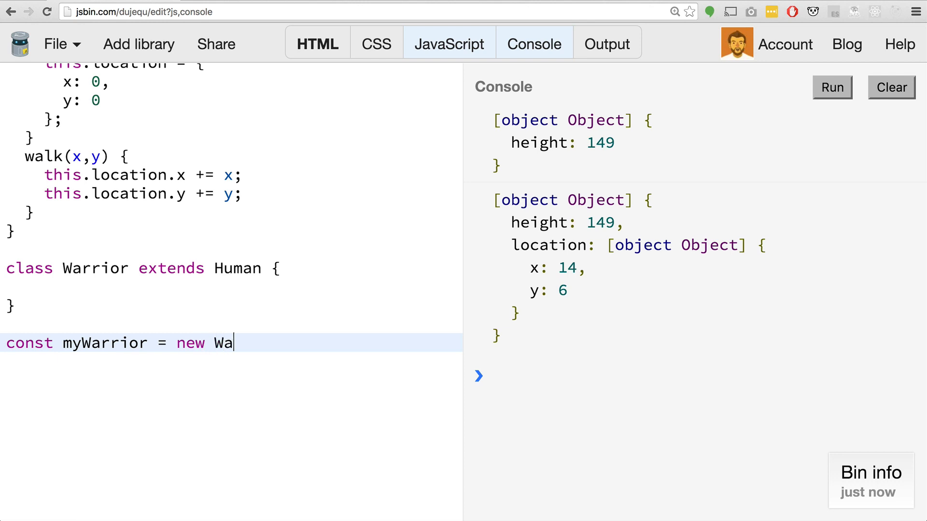
type("rrior();")
type("console.l")
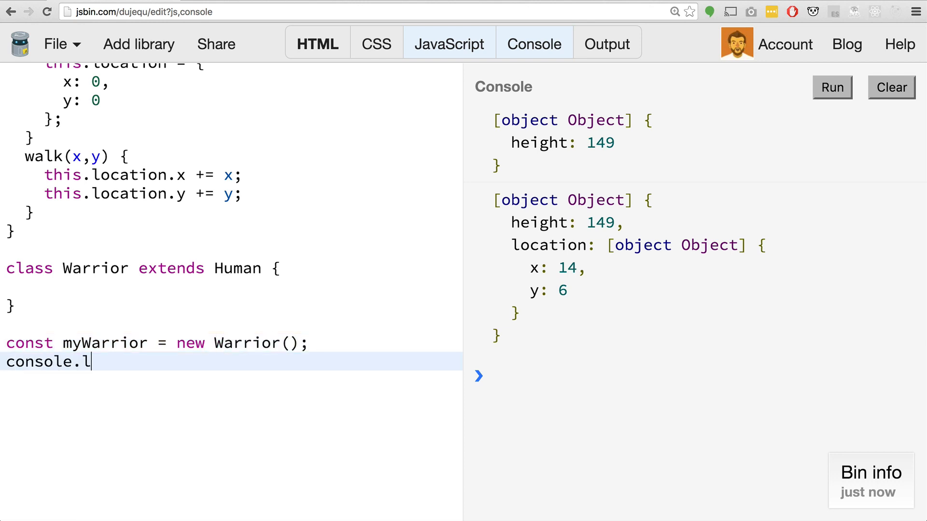
type("og(,")
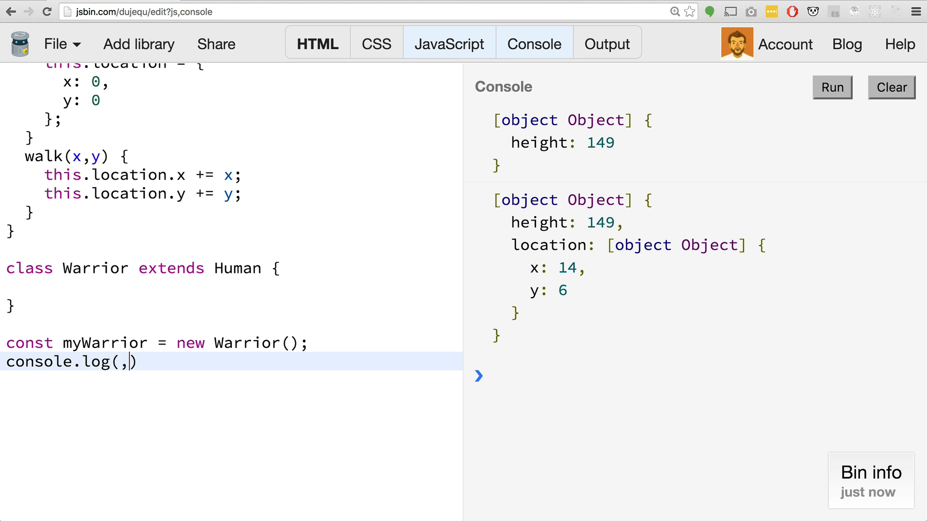
type("myWarri")
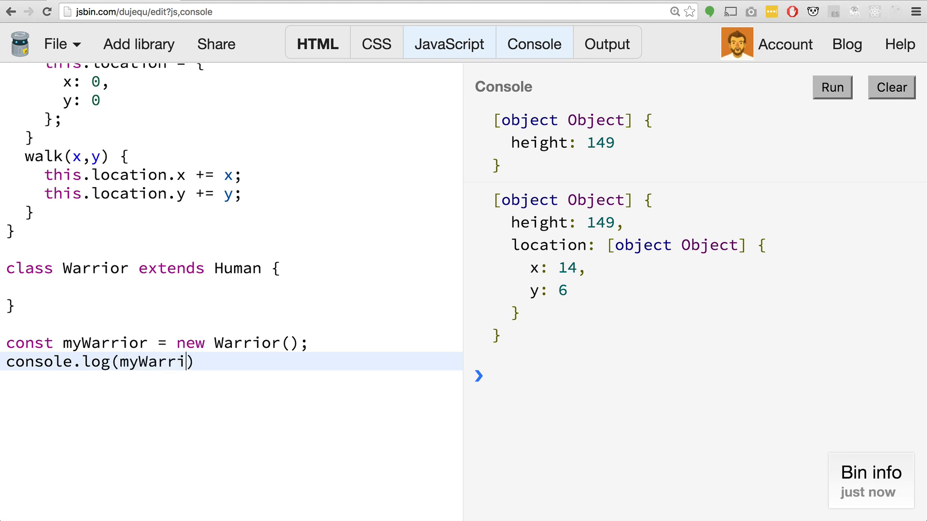
type("or);")
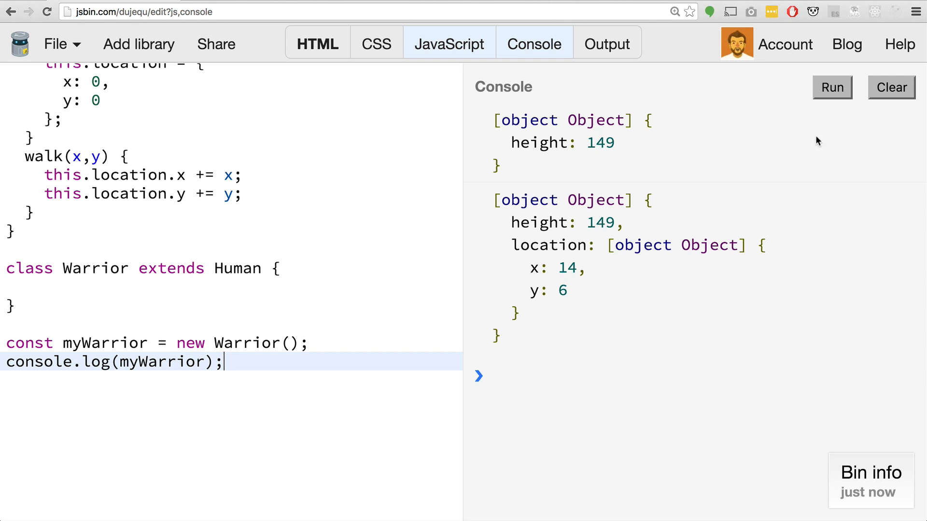
left_click(832, 87)
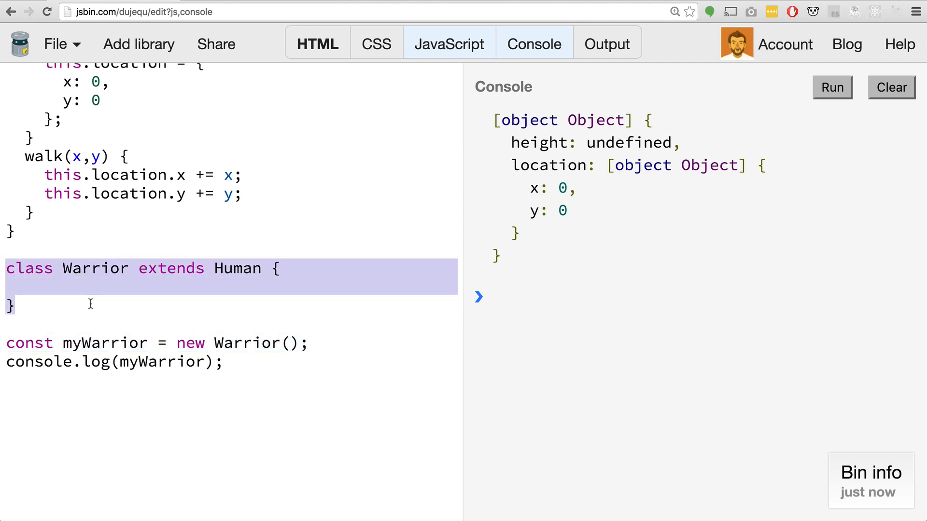
scroll("down", 3)
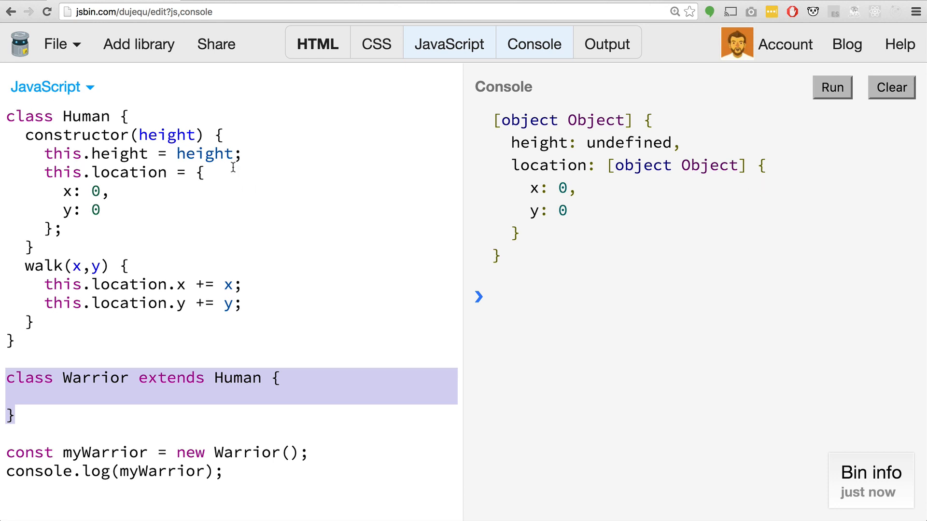
mouse_move(289, 290)
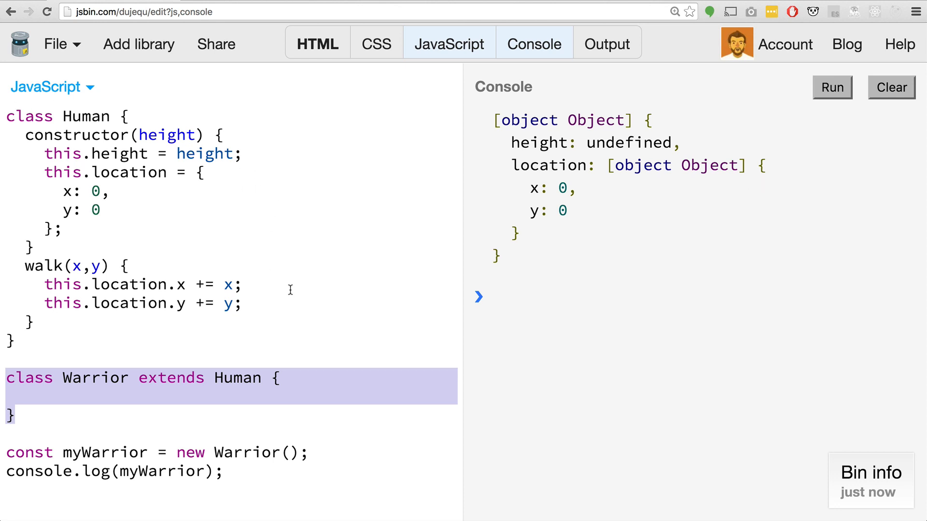
mouse_move(235, 182)
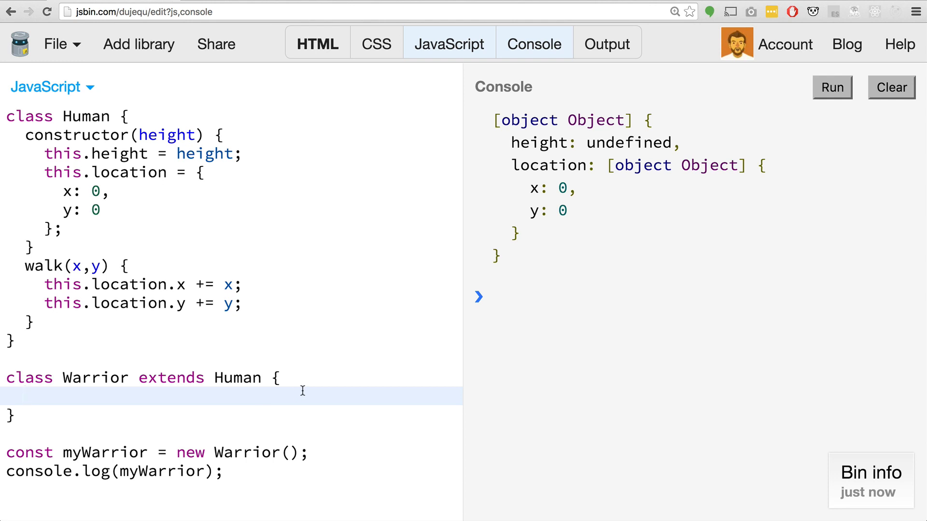
Write a Warrior constructor setting this.strength = 10 and run it, triggering 'this is not defined'.
type("const")
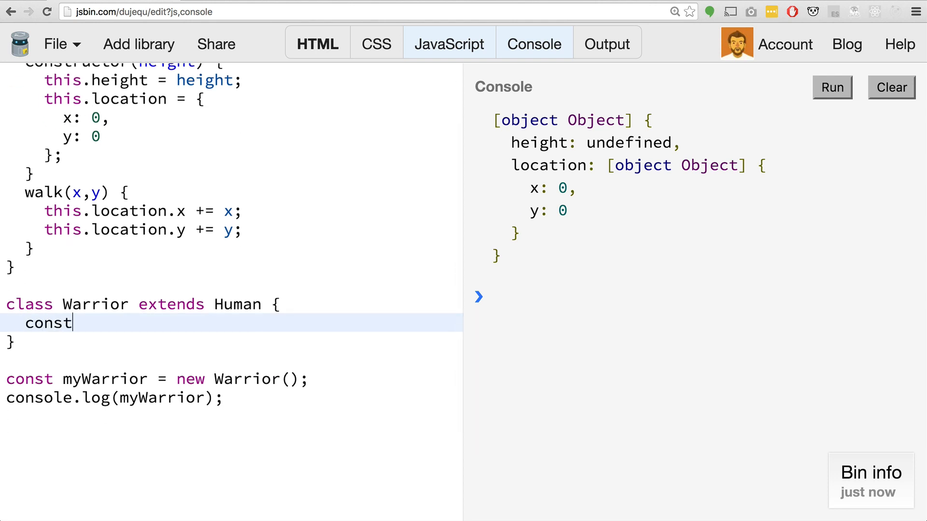
type("ructor()")
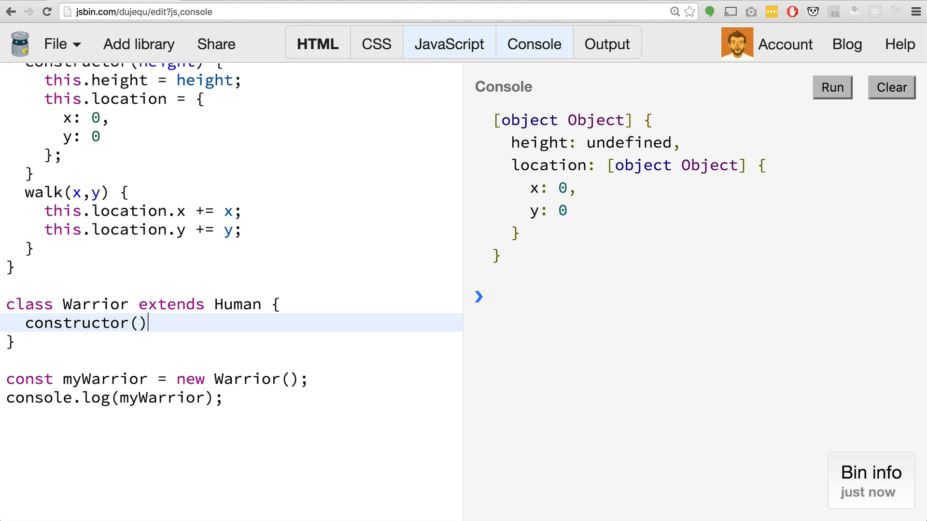
type("{")
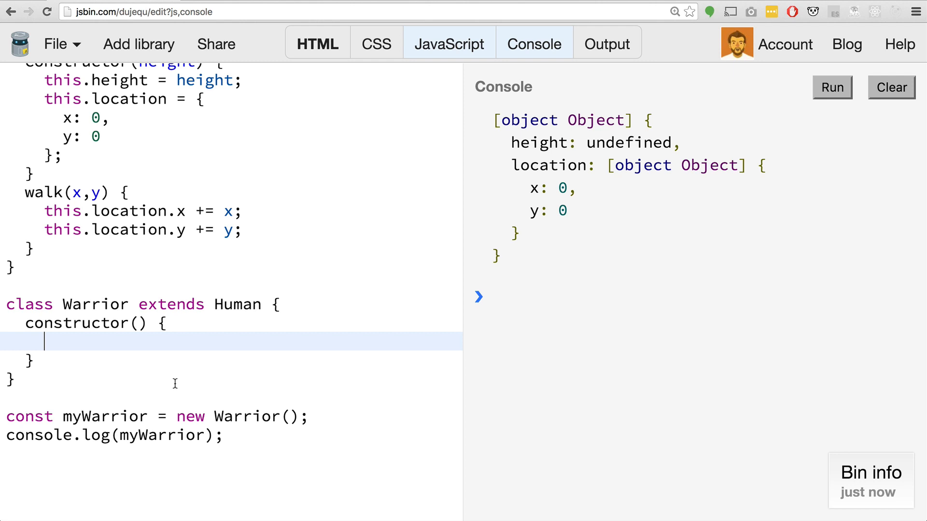
type("thi")
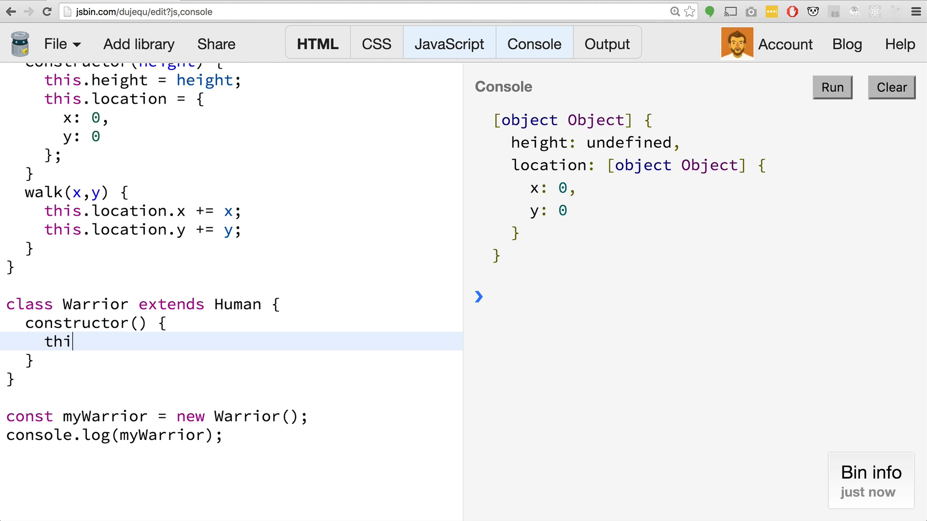
type("s.str")
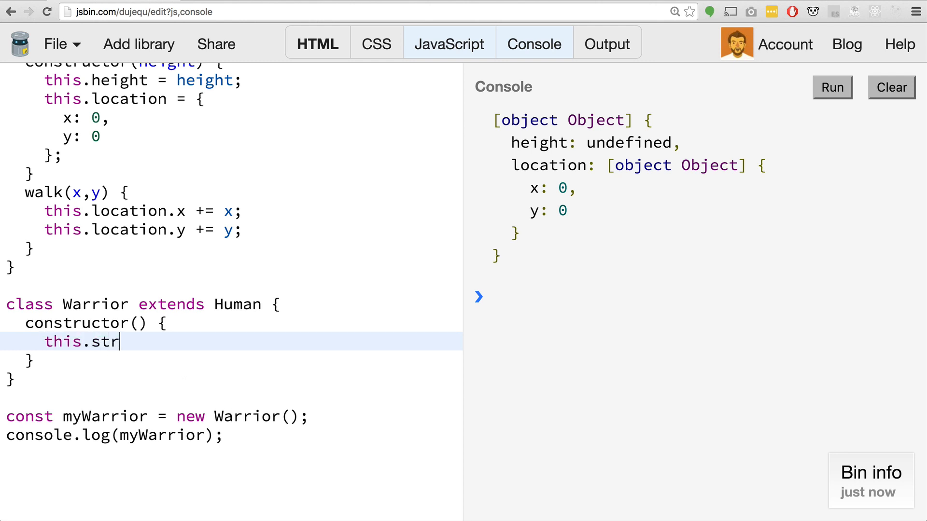
type("ength = 1")
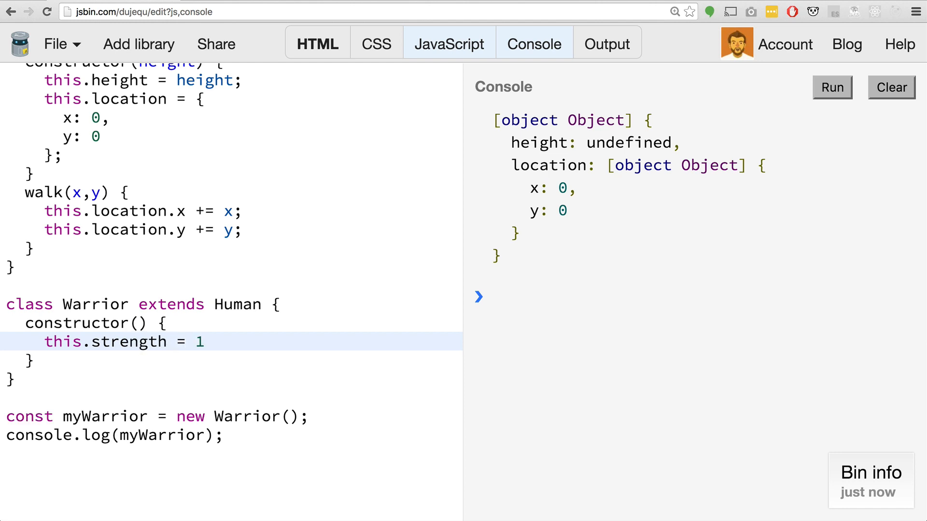
type("0;")
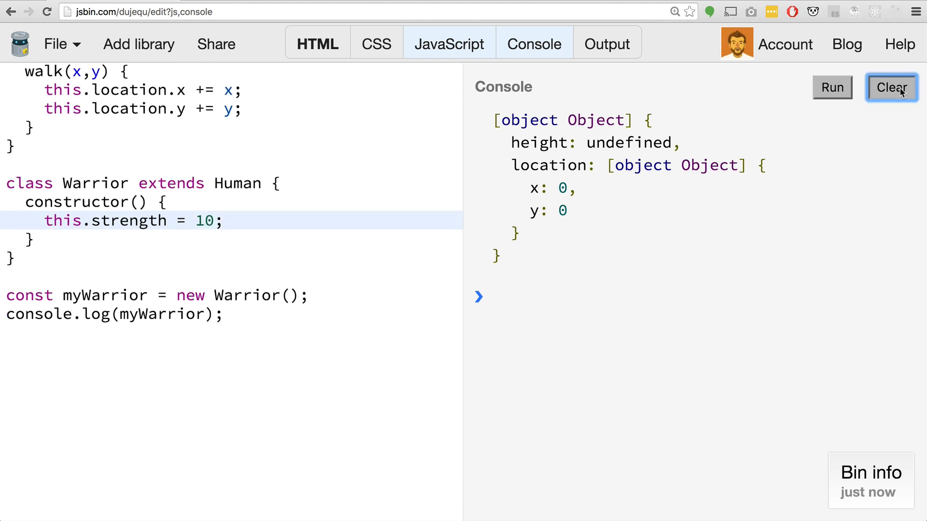
left_click(831, 87)
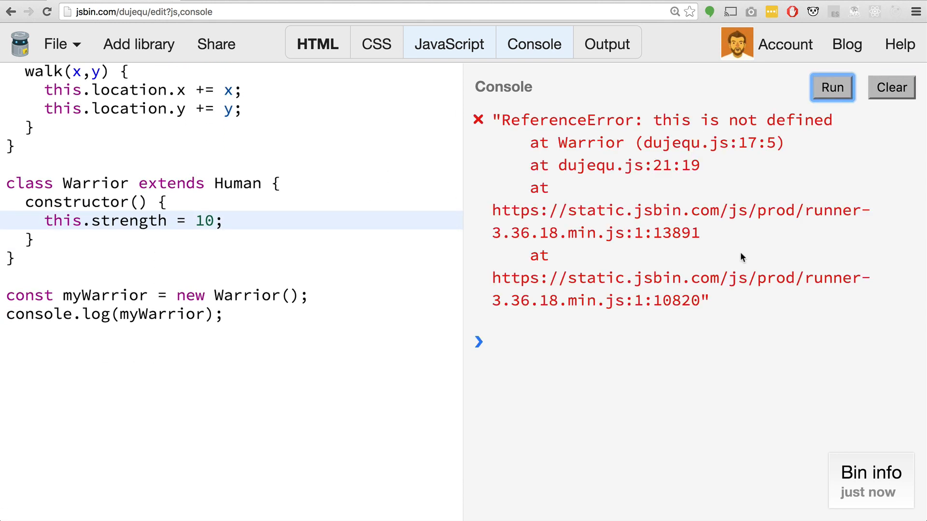
mouse_move(724, 251)
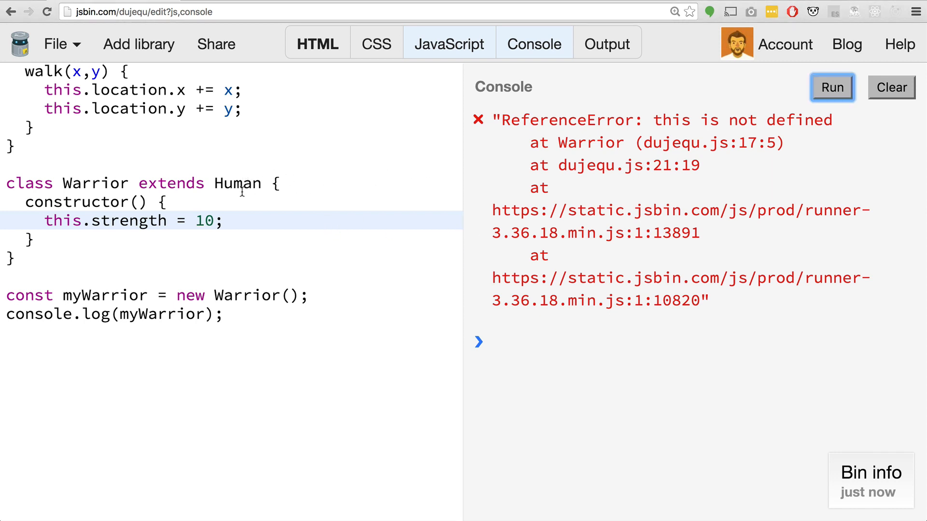
left_click(168, 202)
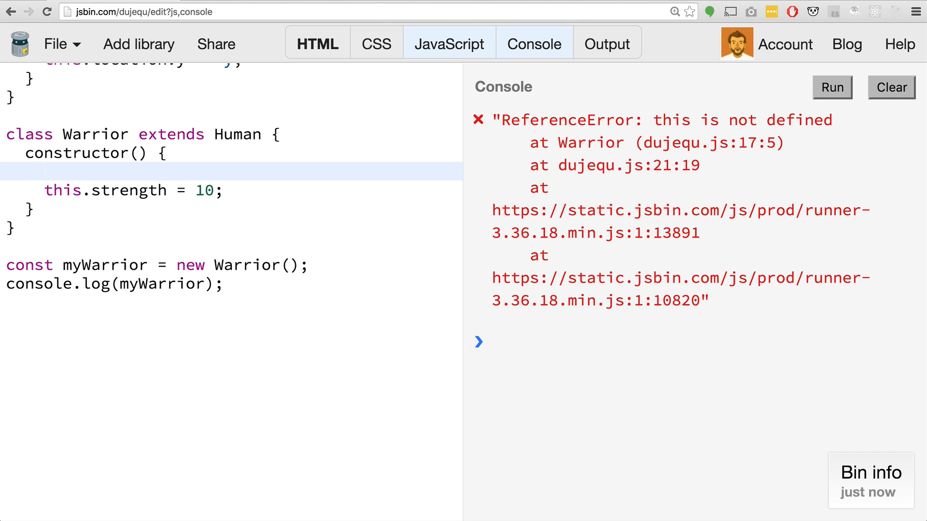
Type super(); in the Warrior constructor and clear the console errors.
type("super();")
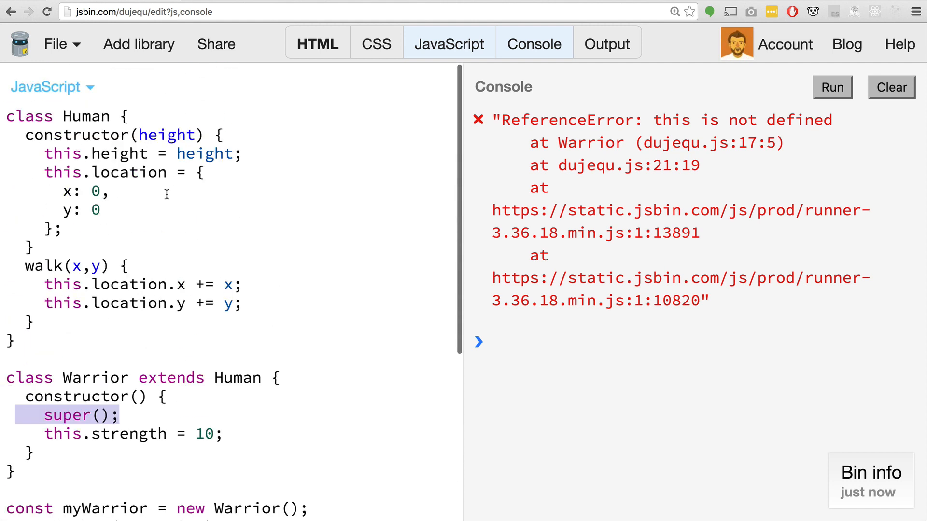
scroll("down", 3)
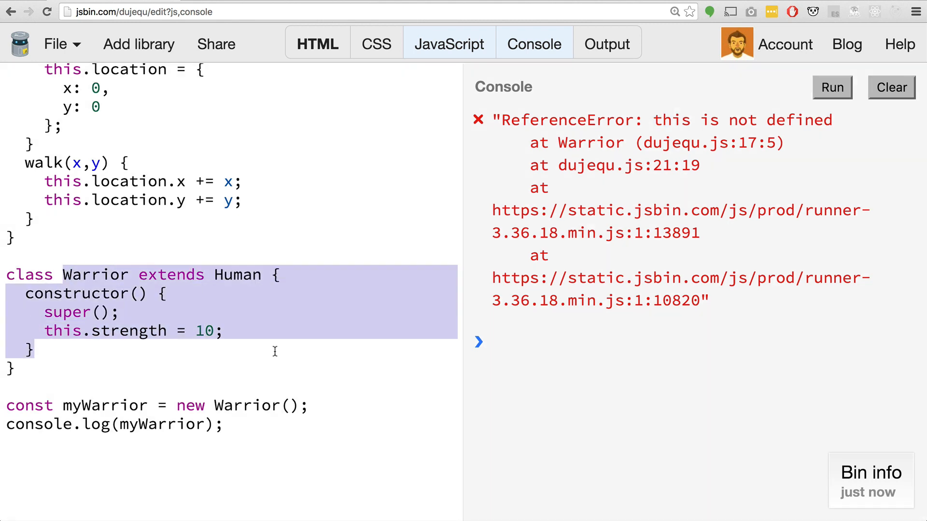
mouse_move(242, 337)
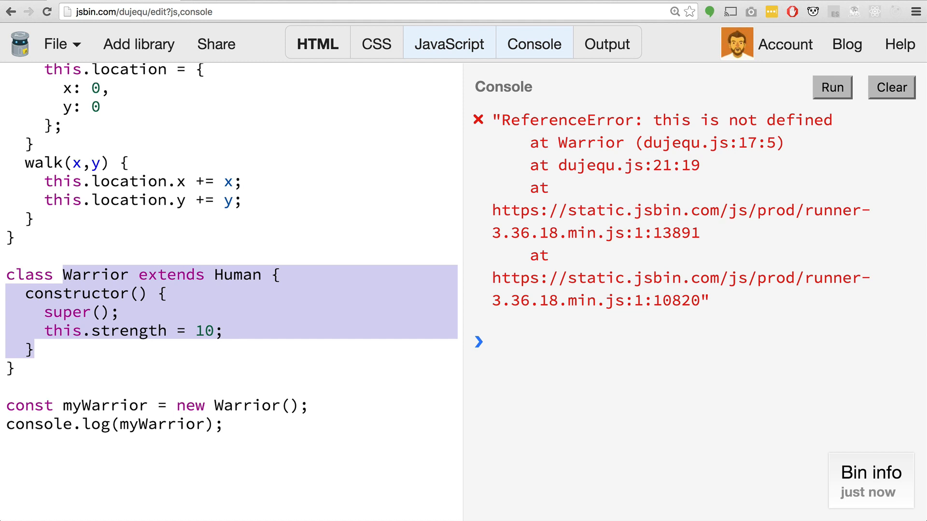
left_click(892, 87)
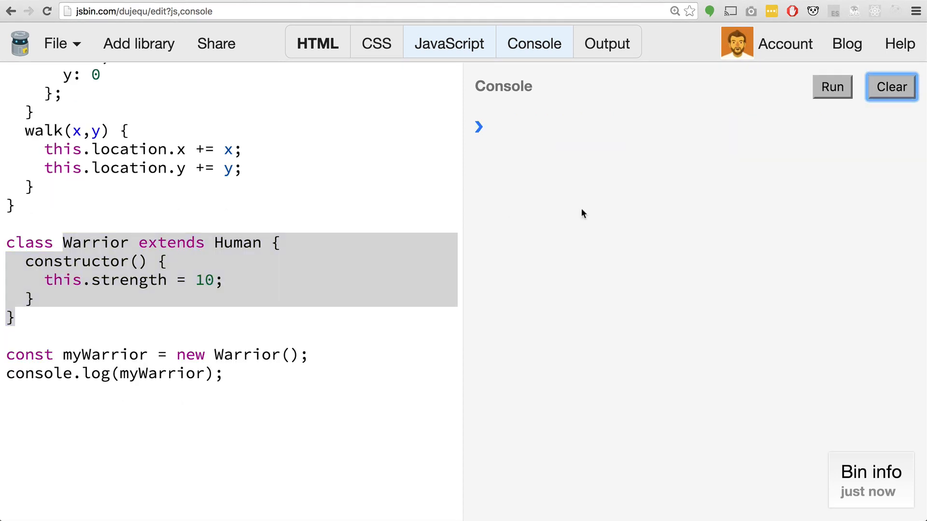
Begin a static sayHello() method after the walk method.
scroll("down", 3)
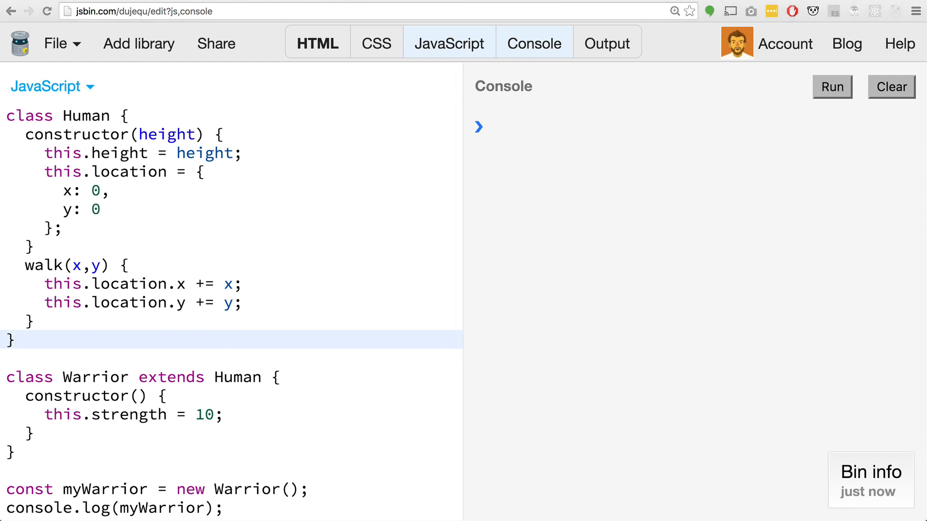
left_click(18, 340)
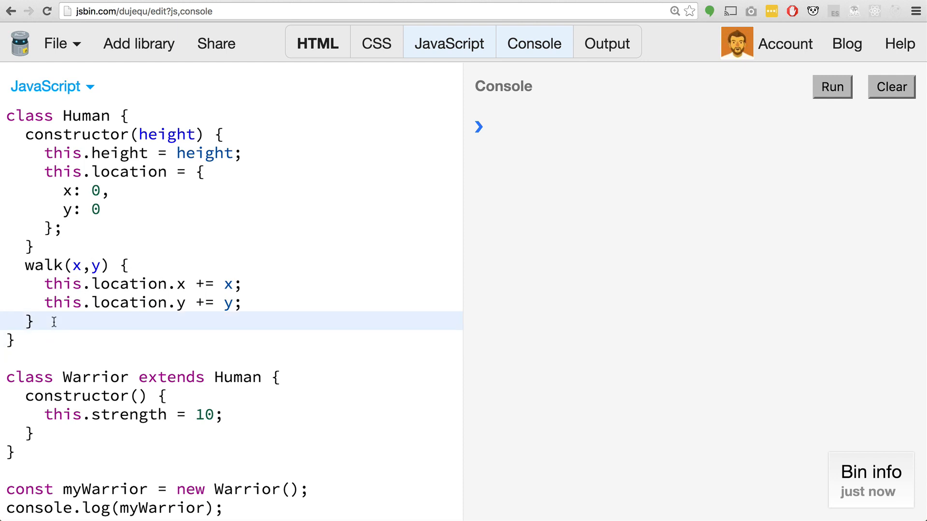
scroll("down", 3)
type("st")
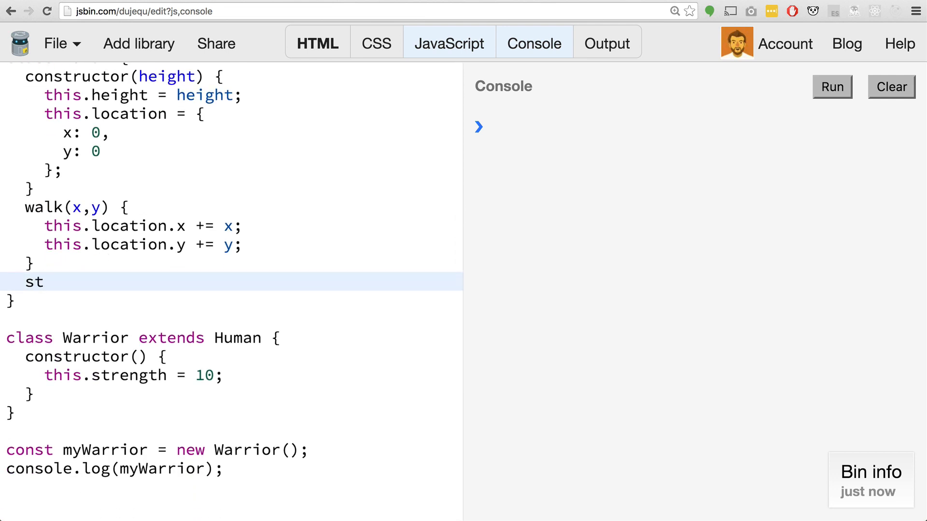
type("a")
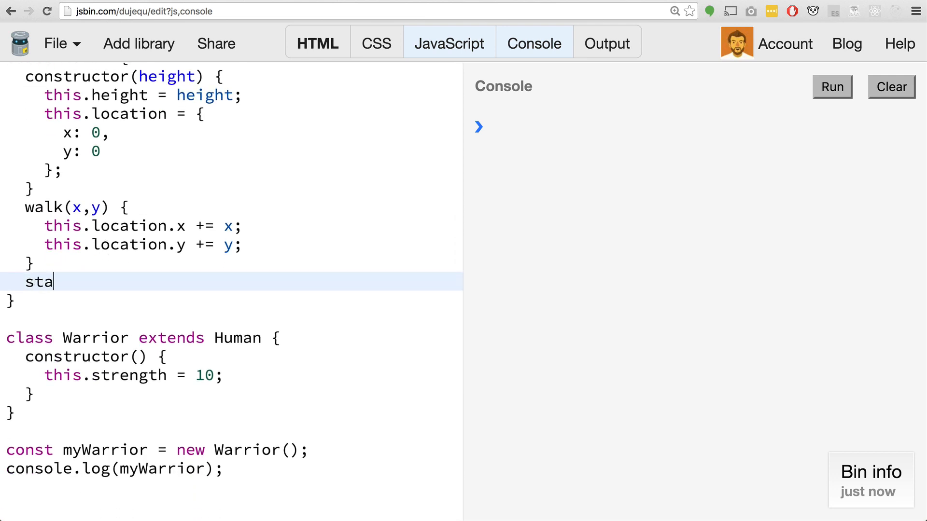
type("tic")
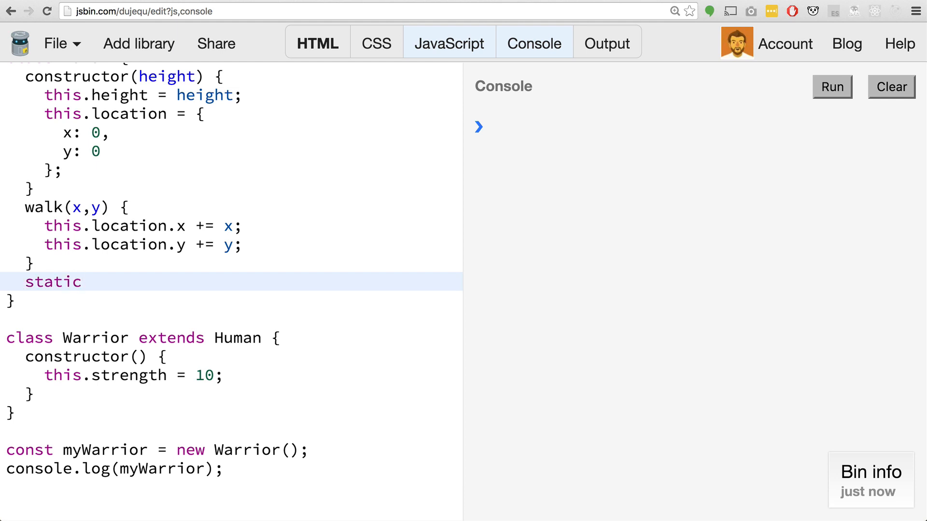
type("sayHello() {")
type("console.log('")
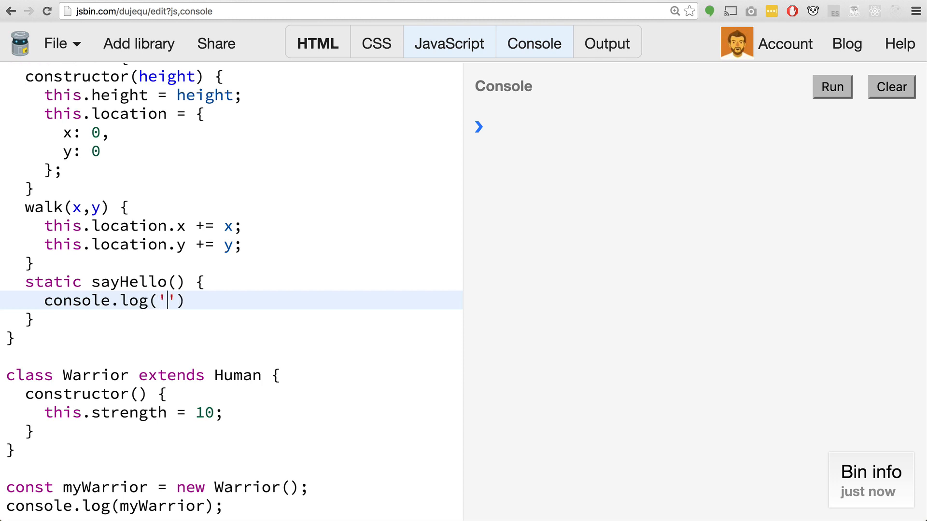
type("Hi There")
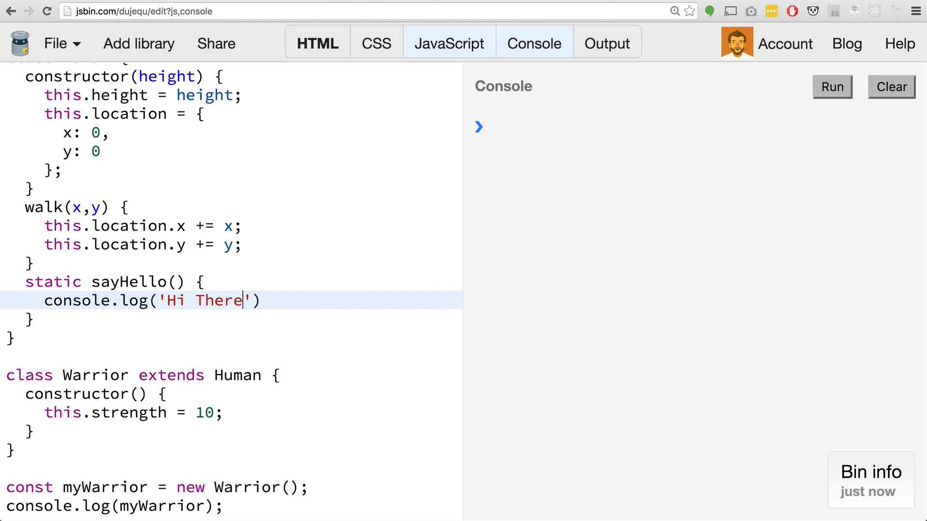
Replace the logging call so sayHello returns 'Hi There'.
double_click(137, 301)
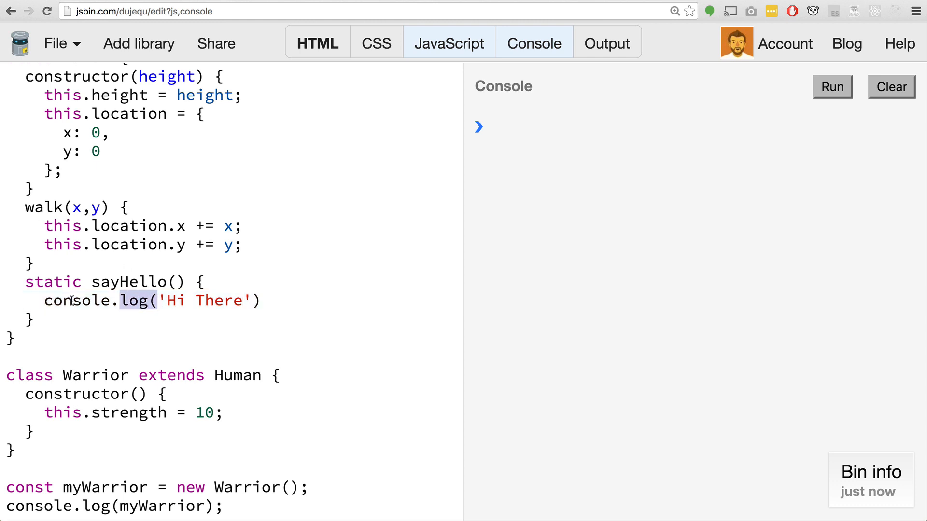
type("t'Hi There')")
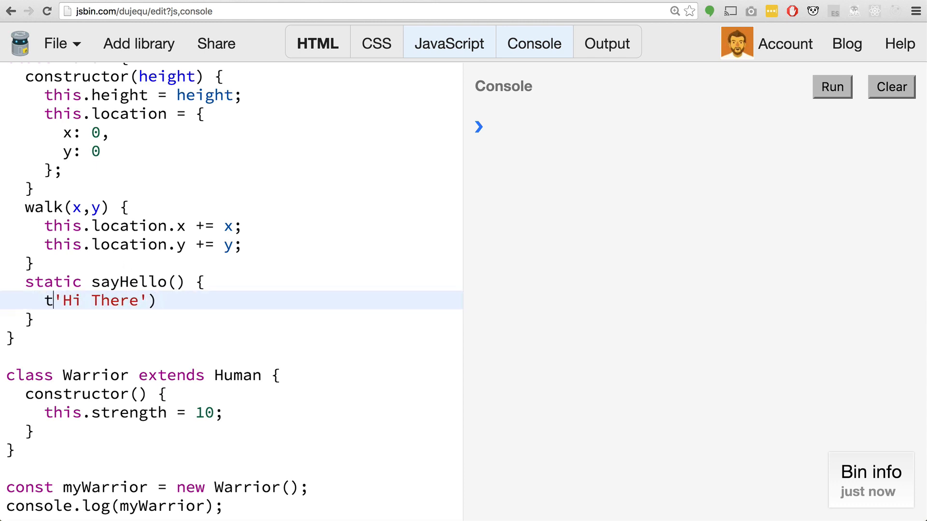
type("eturn")
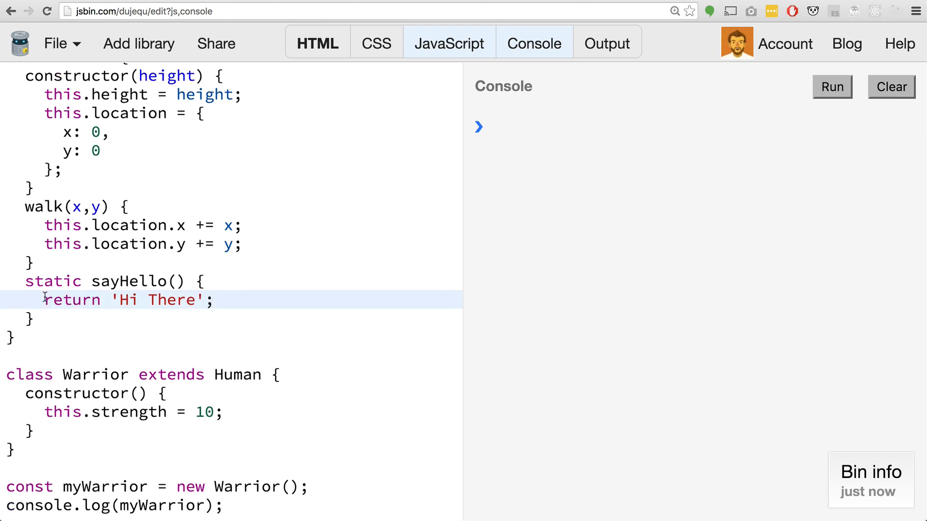
scroll("down", 3)
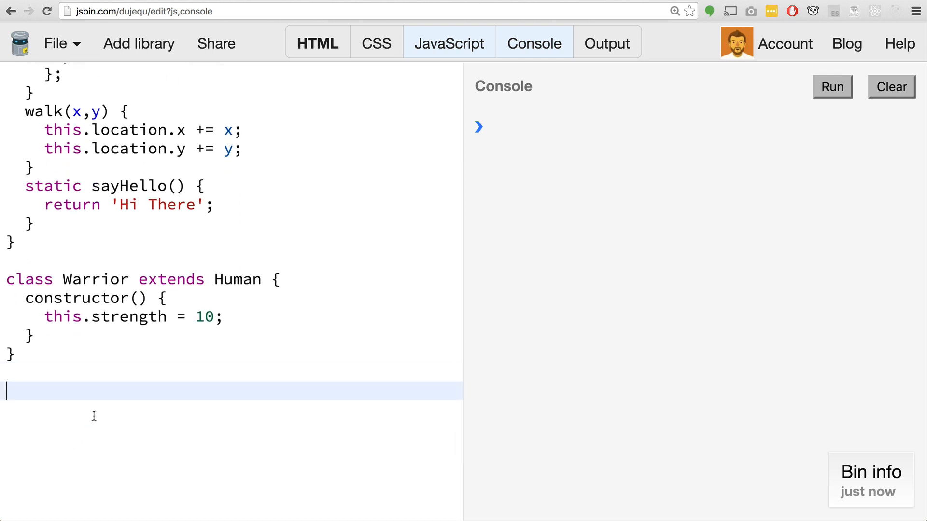
Write console.log(Human.sayHello()) and run it so the console prints 'Hi There'.
type("console")
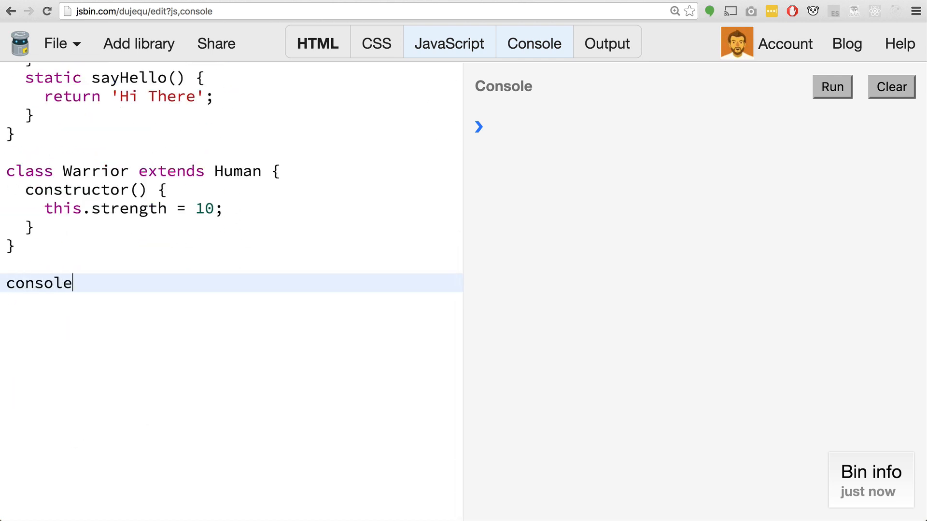
type(".log(Hu")
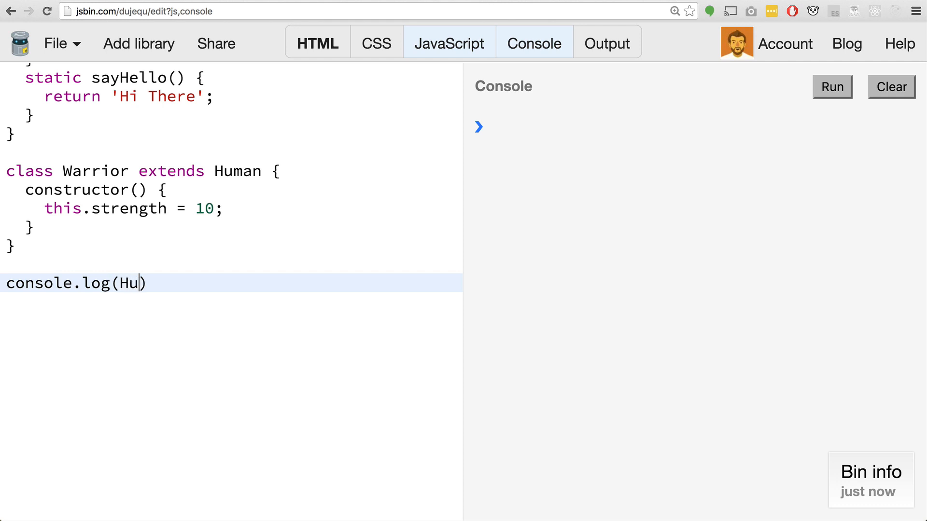
type("man.Say")
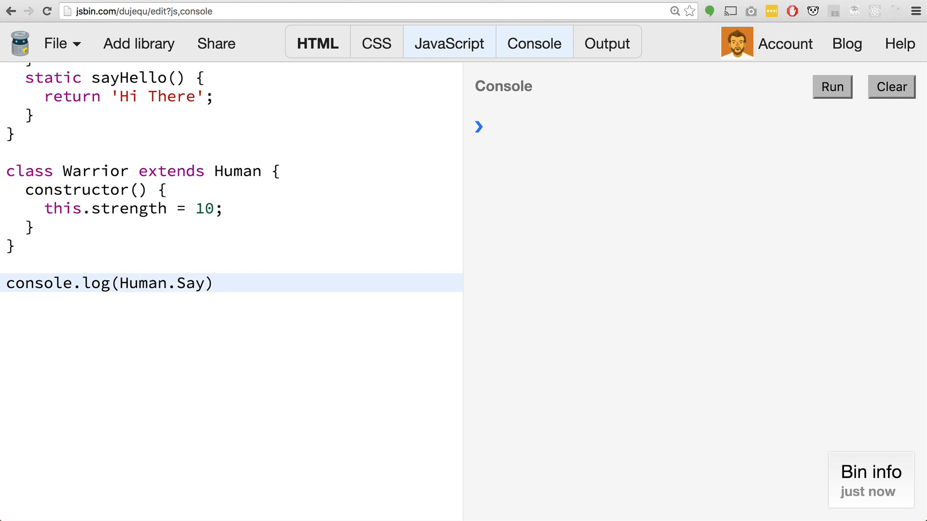
type("Hello")
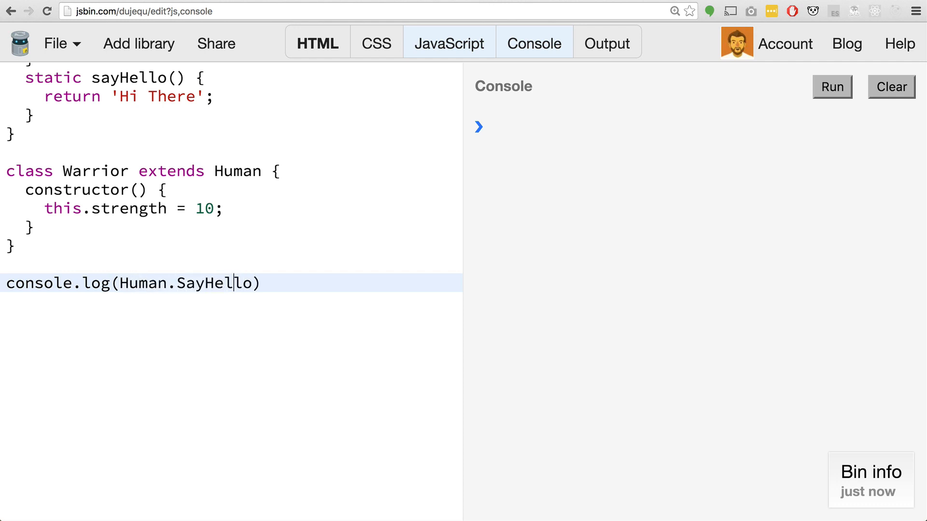
key("Backspace")
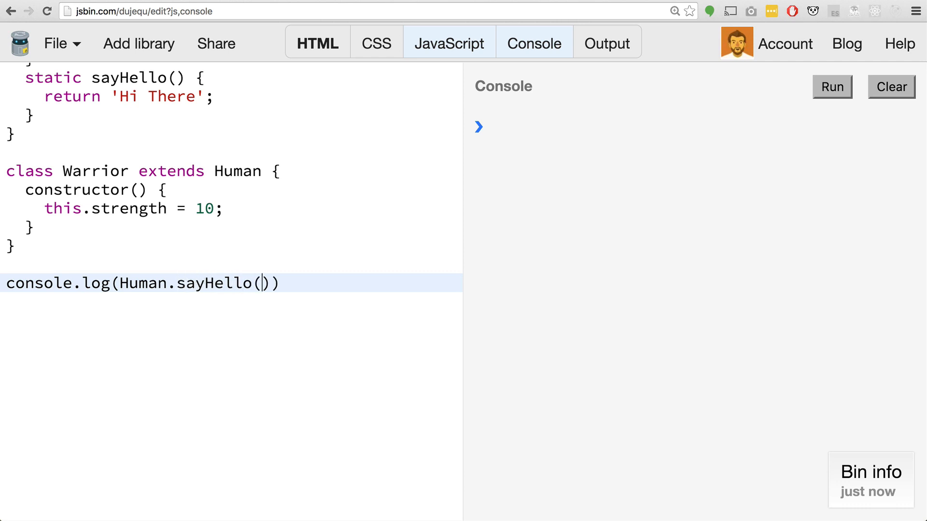
left_click(832, 87)
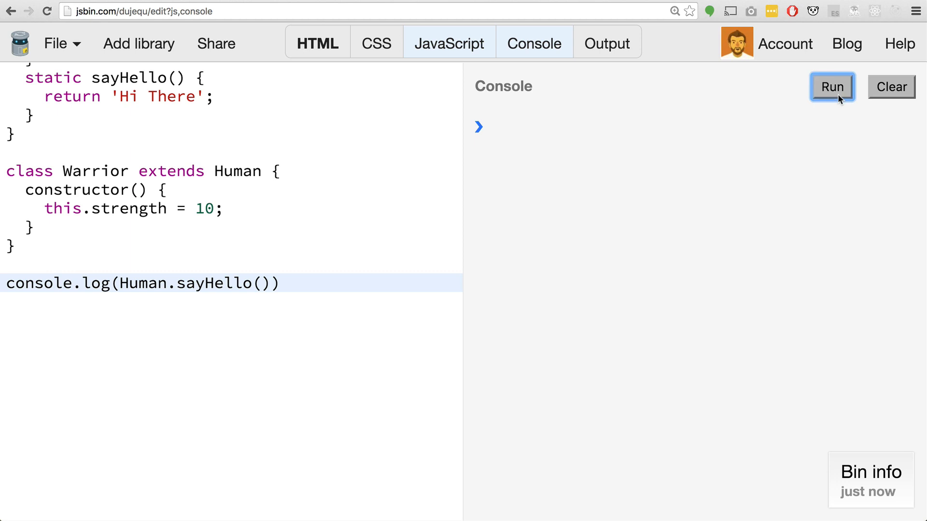
left_click(832, 87)
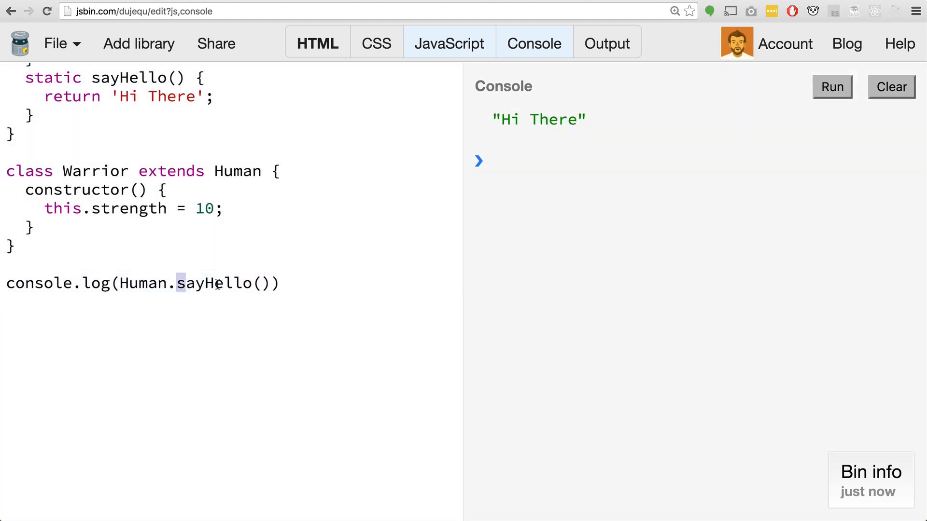
Change the call to Human.walk(), run it to get a TypeError, then clear the console.
type("walk")
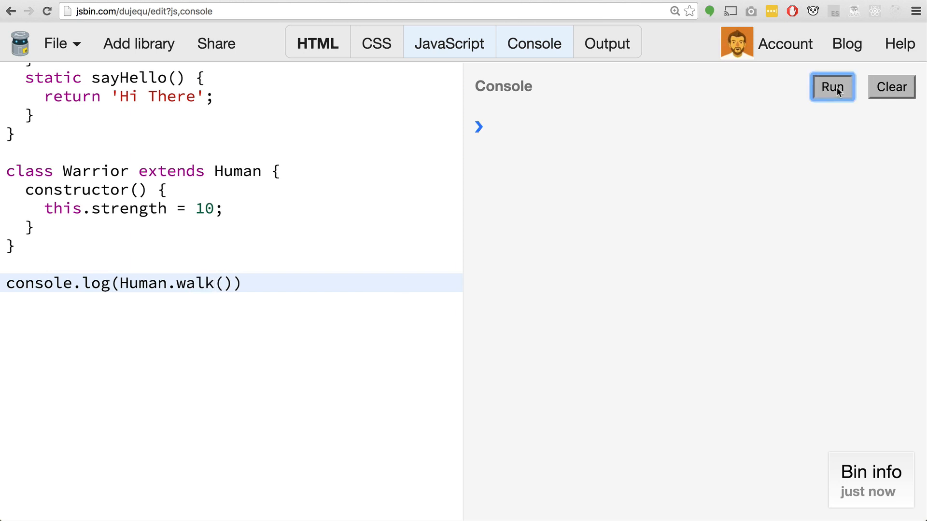
left_click(832, 87)
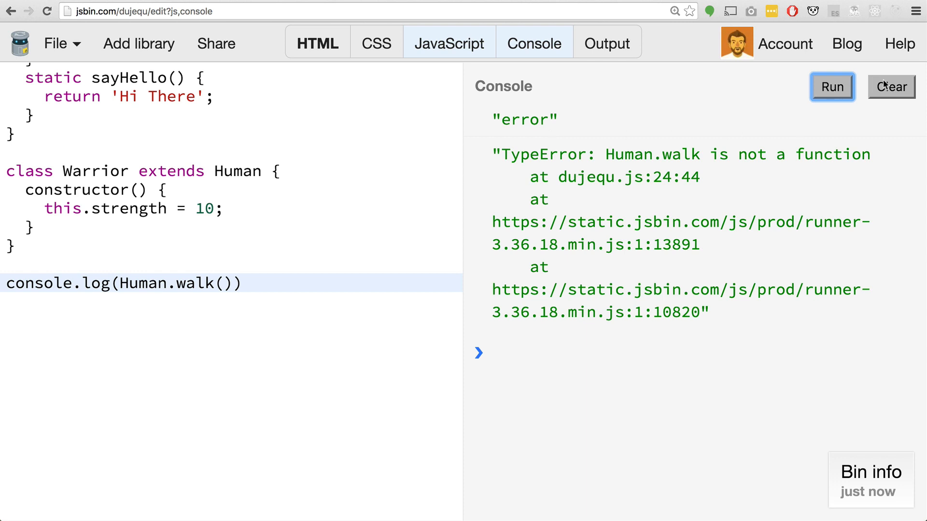
left_click(890, 86)
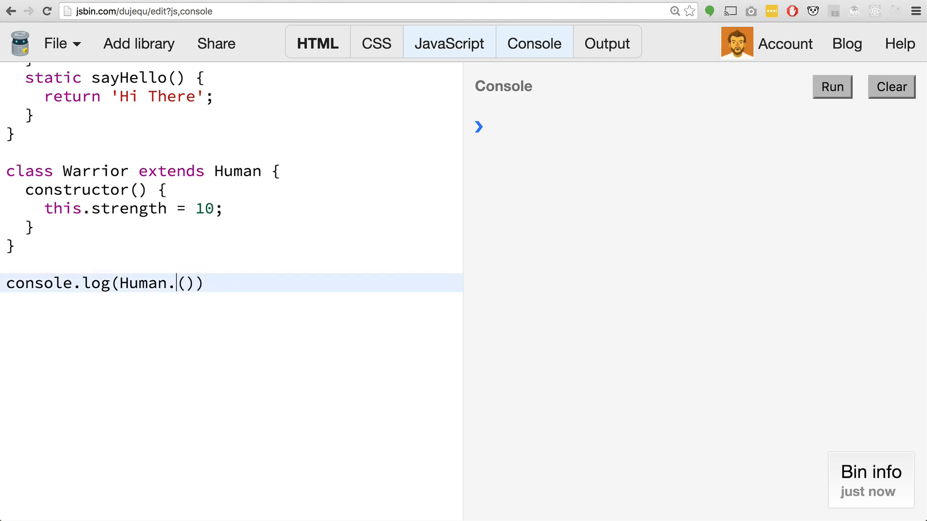
mouse_move(431, 305)
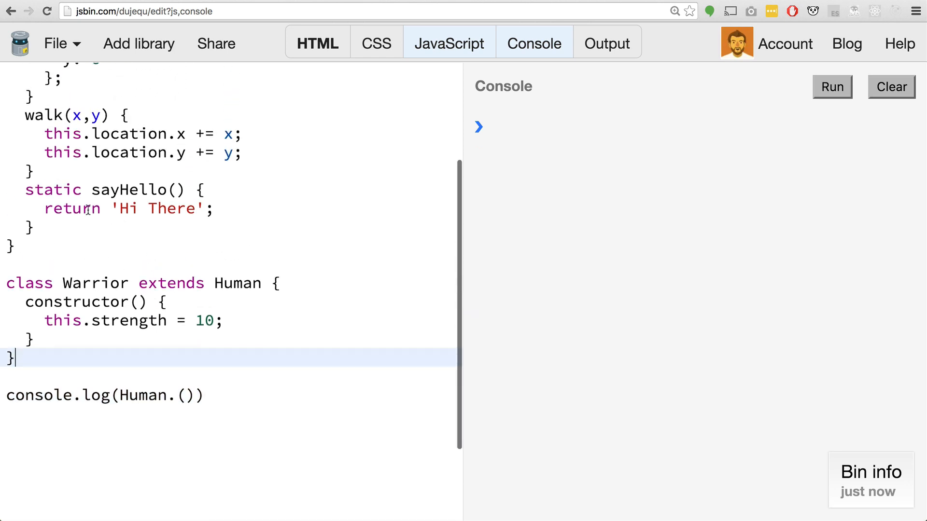
Prefix sayHello with 'get', log Human.sayHello without parentheses, and run it.
left_click(90, 190)
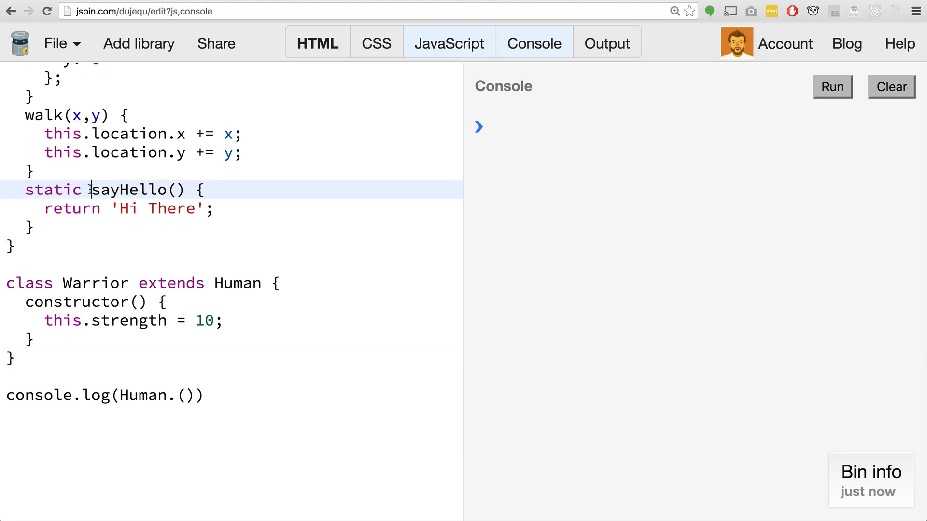
type("get")
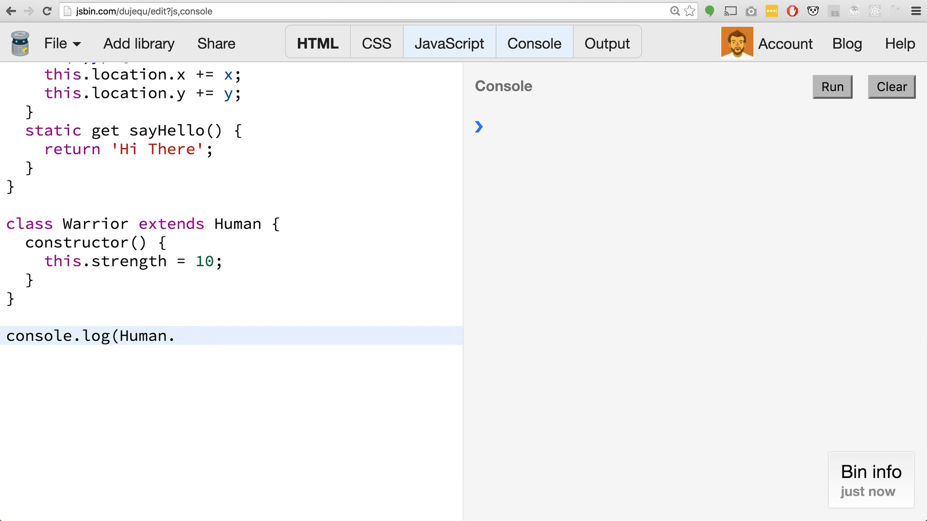
type("sayHel")
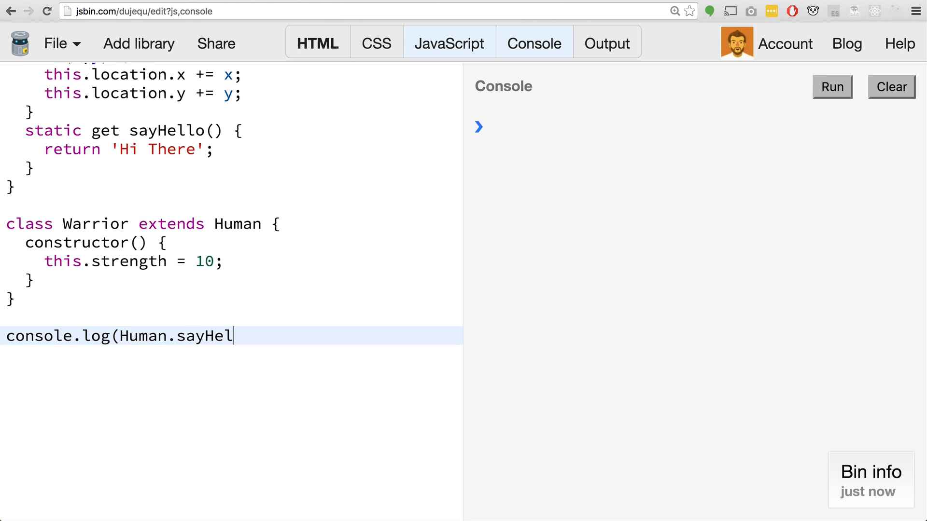
type("lo)")
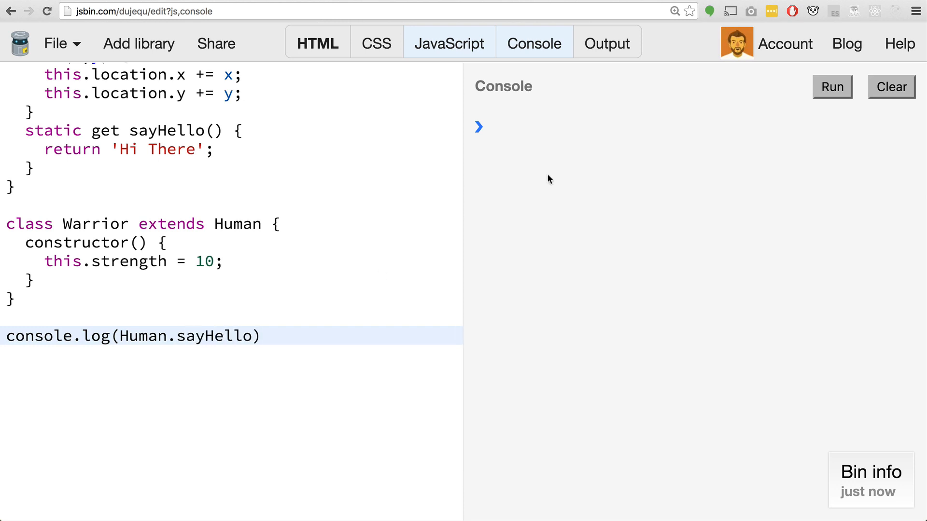
left_click(832, 87)
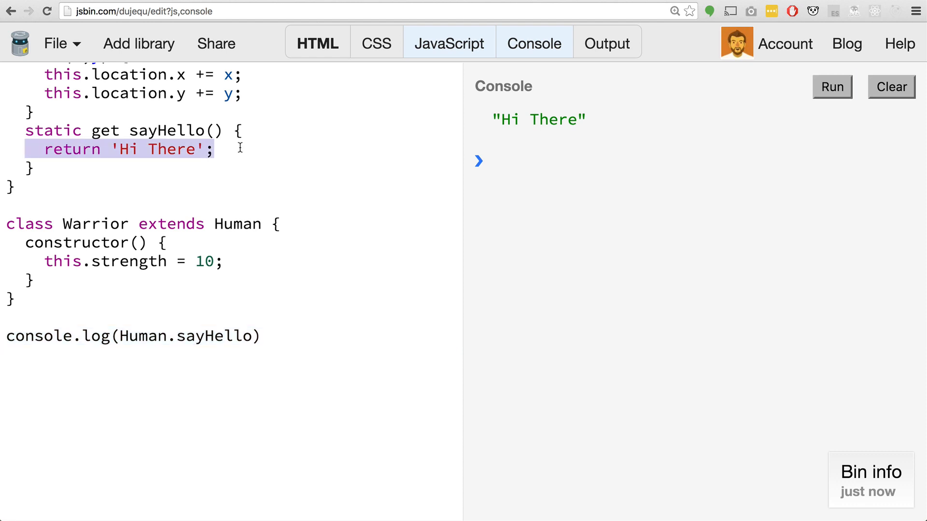
mouse_move(402, 235)
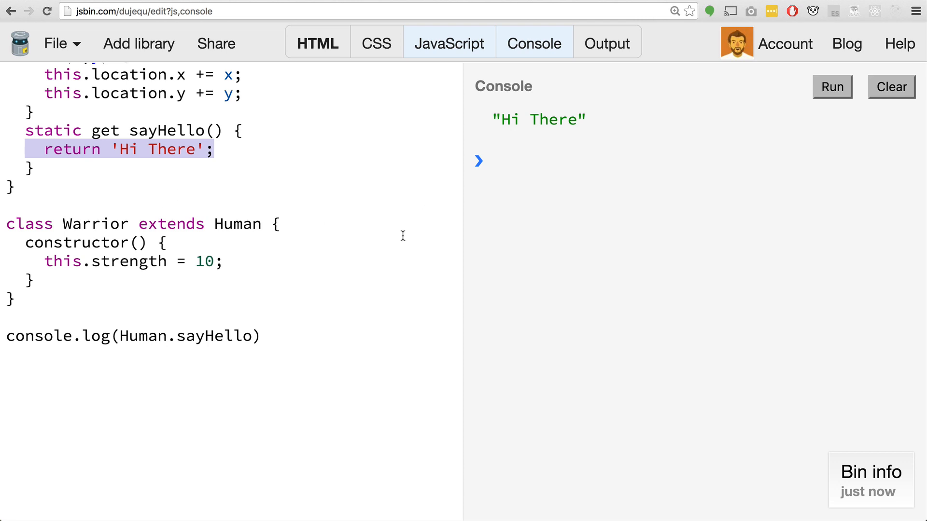
mouse_move(390, 239)
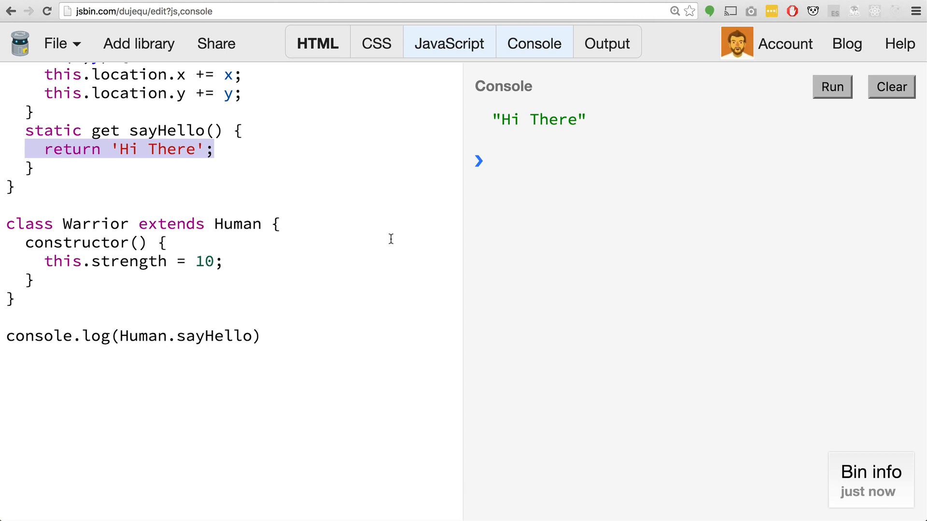
mouse_move(345, 208)
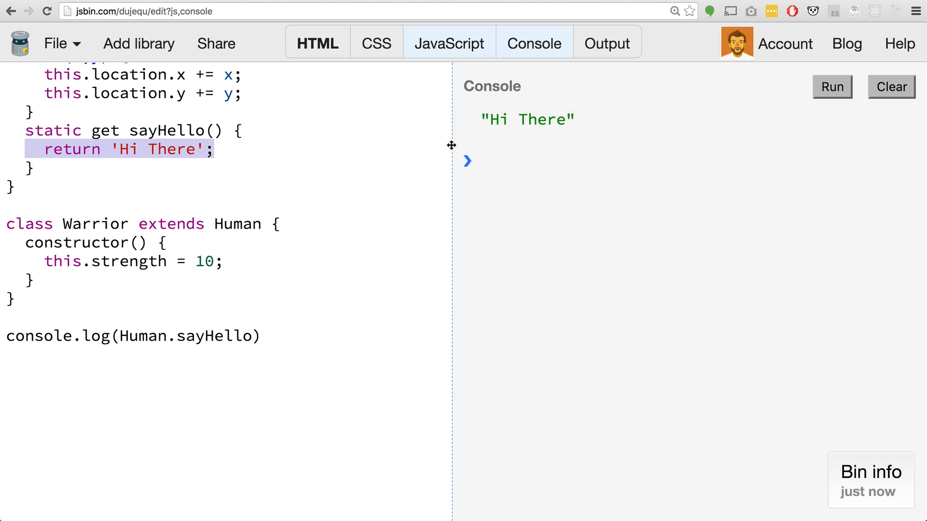
mouse_move(417, 157)
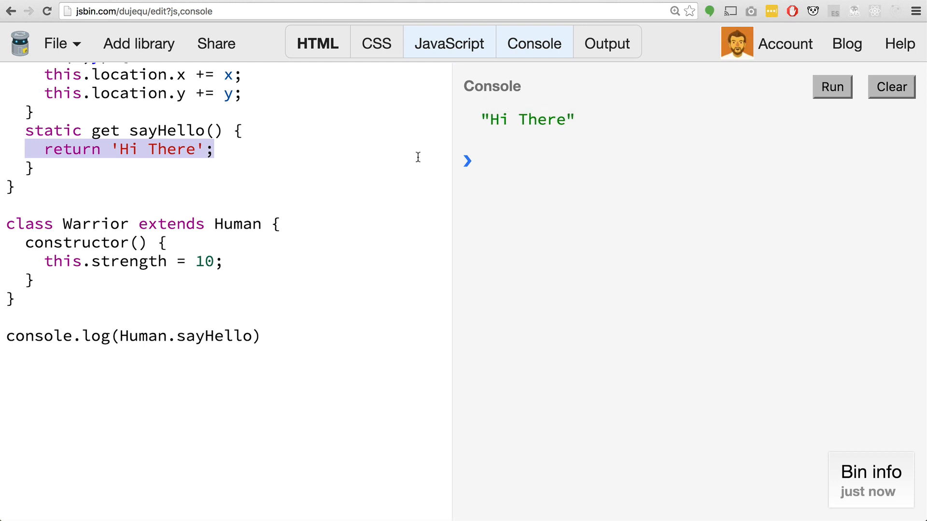
mouse_move(369, 335)
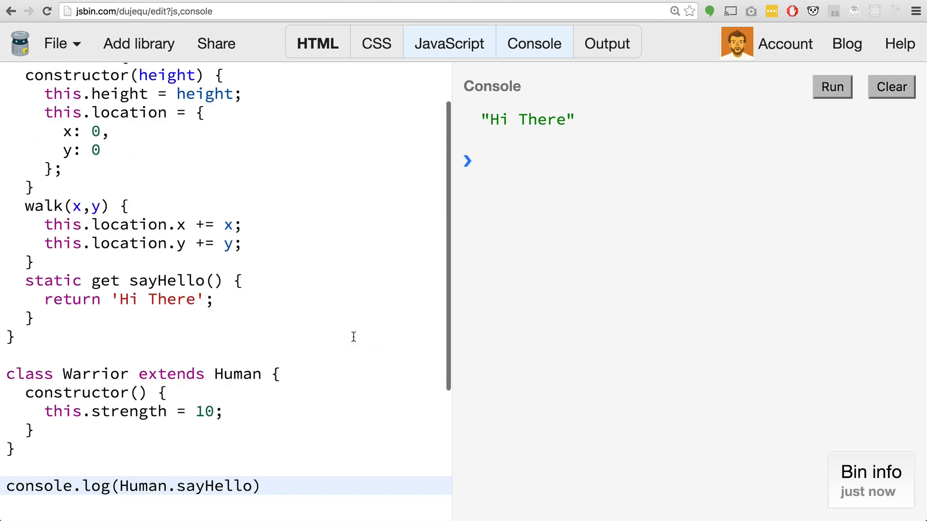
scroll("down", 3)
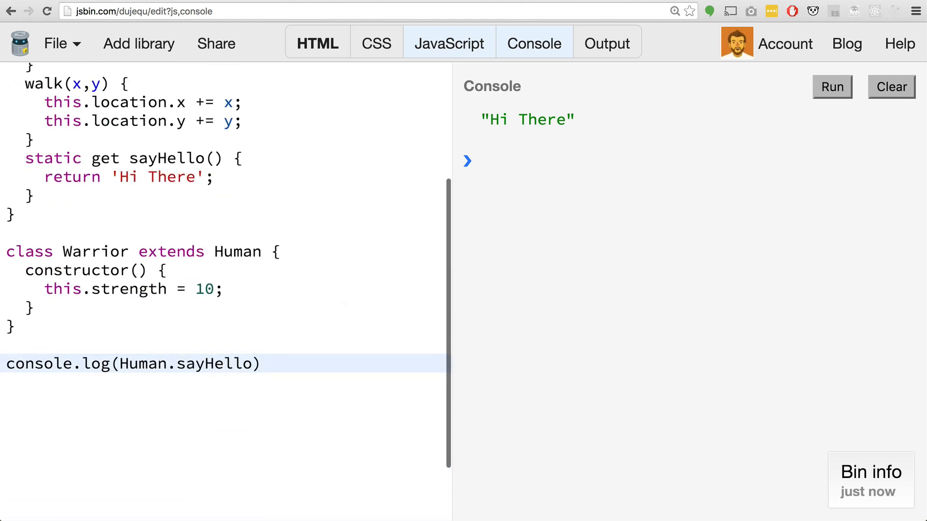
type("letslearnes6.com")
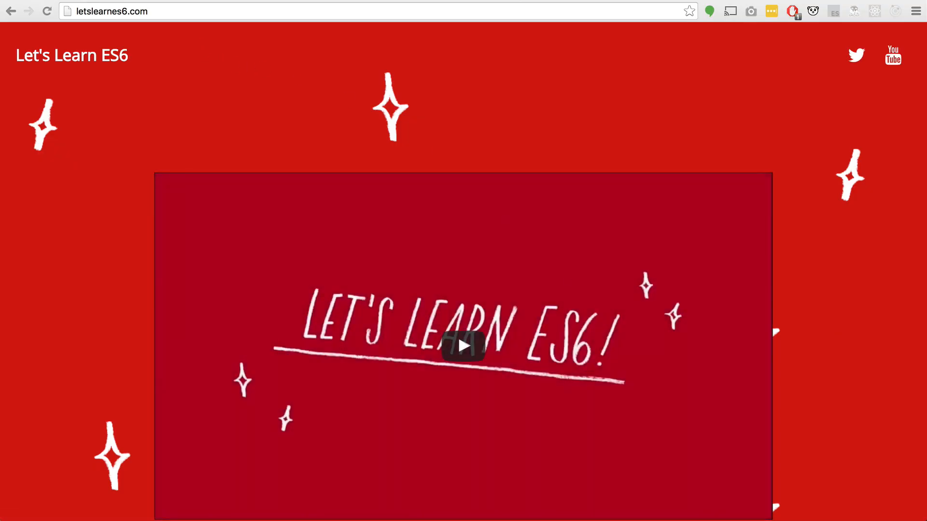
type("jsbin.com/dujequ/edit?js,console")
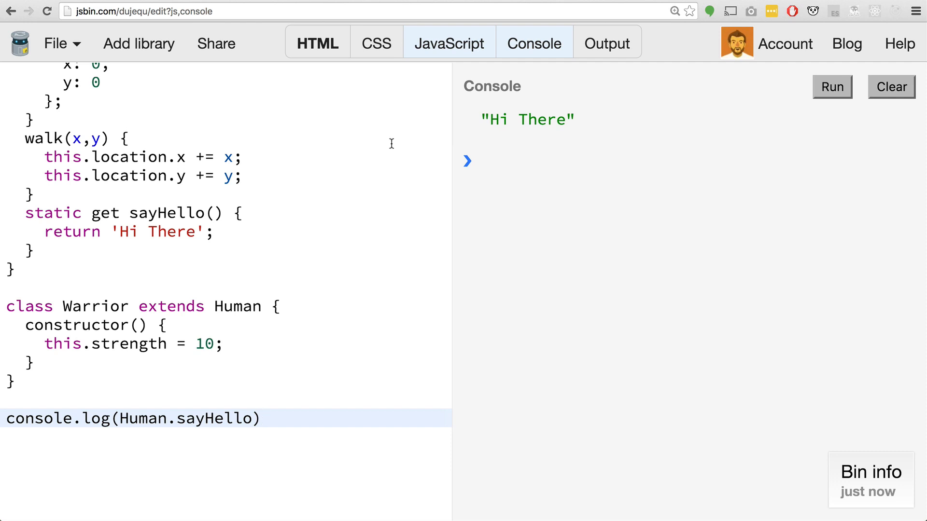
left_click(260, 419)
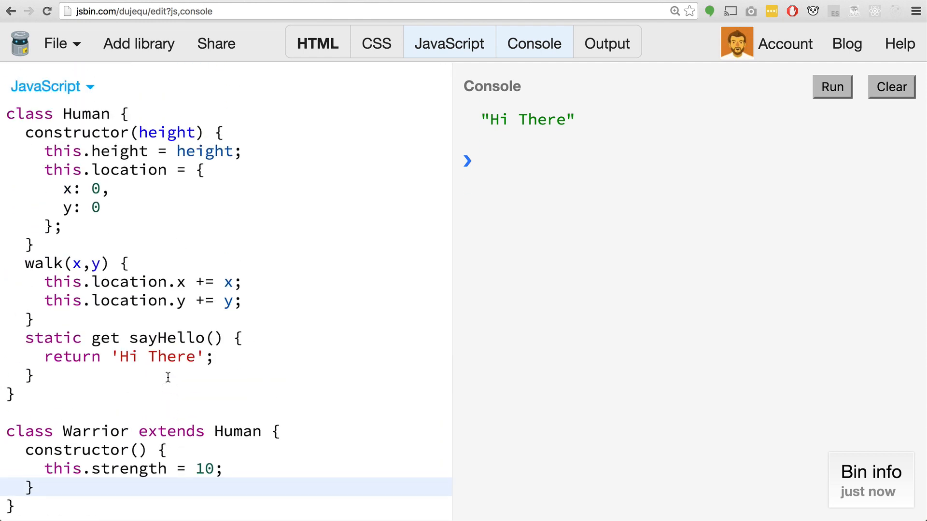
scroll("down", 3)
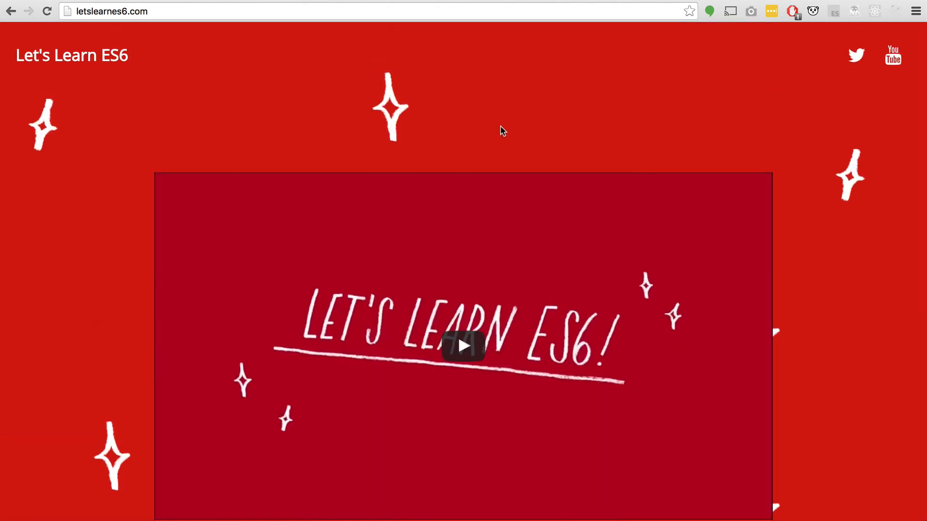
Scroll down the Let's Learn ES6 page to read the eBook series announcement.
scroll("down", 3)
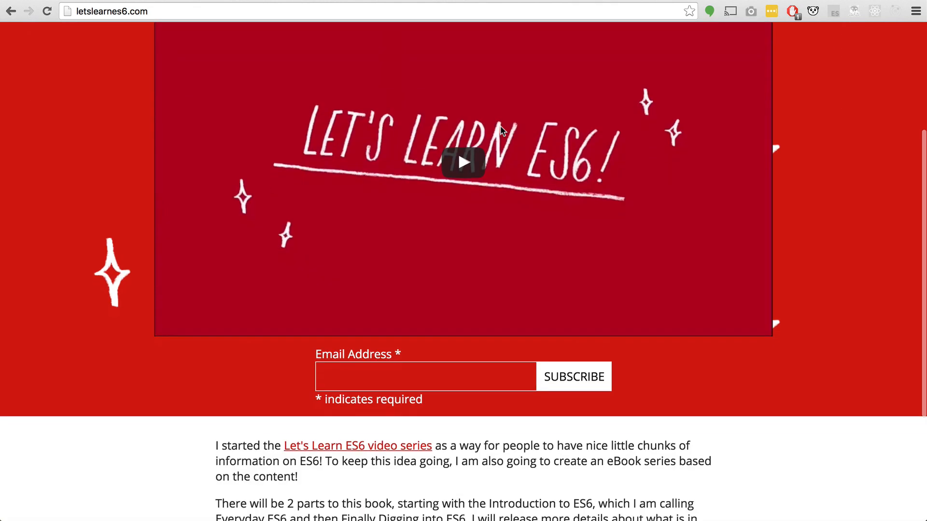
scroll("down", 3)
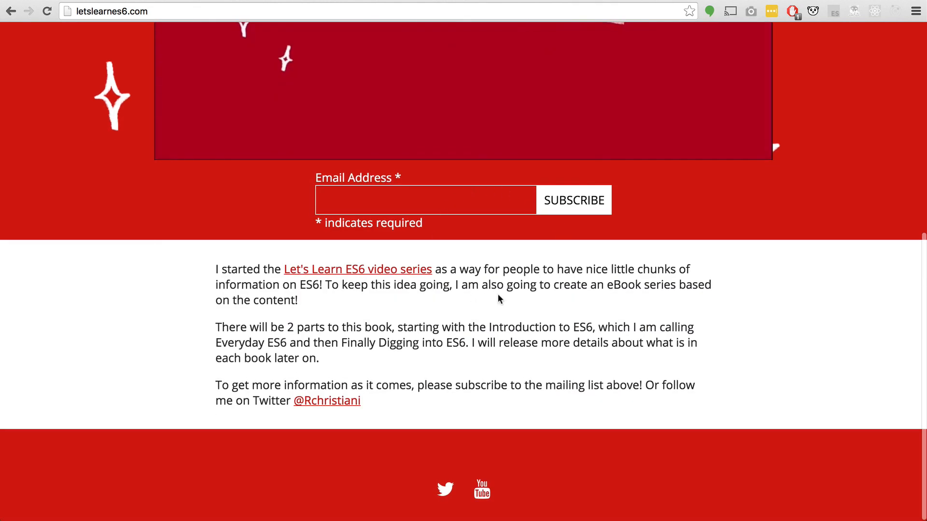
mouse_move(498, 271)
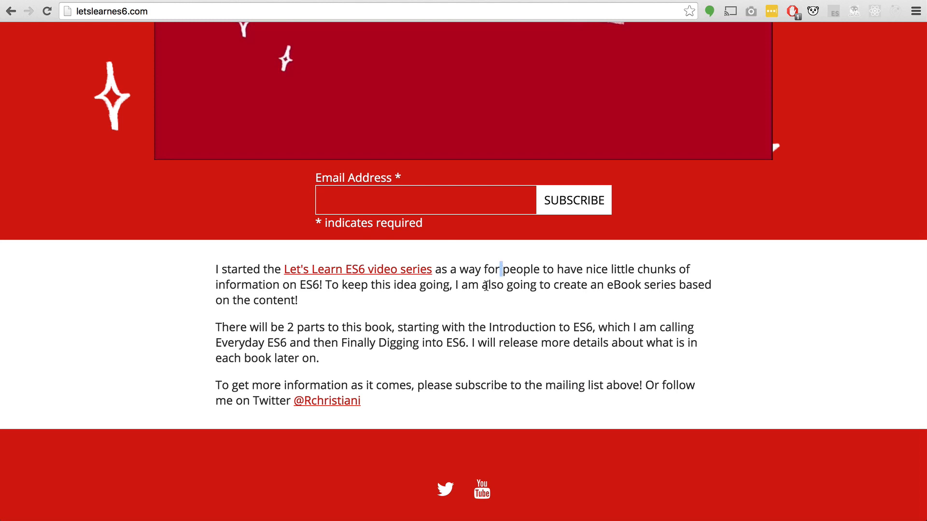
double_click(492, 284)
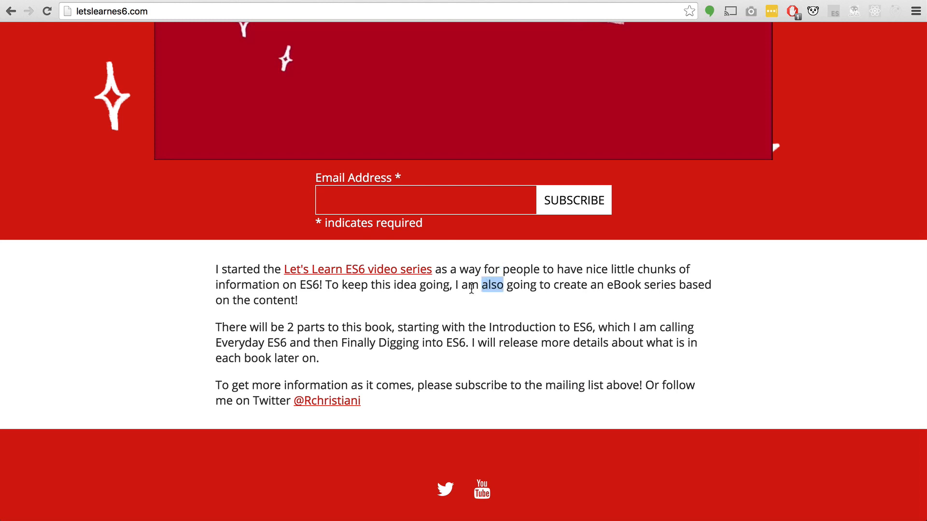
mouse_move(452, 348)
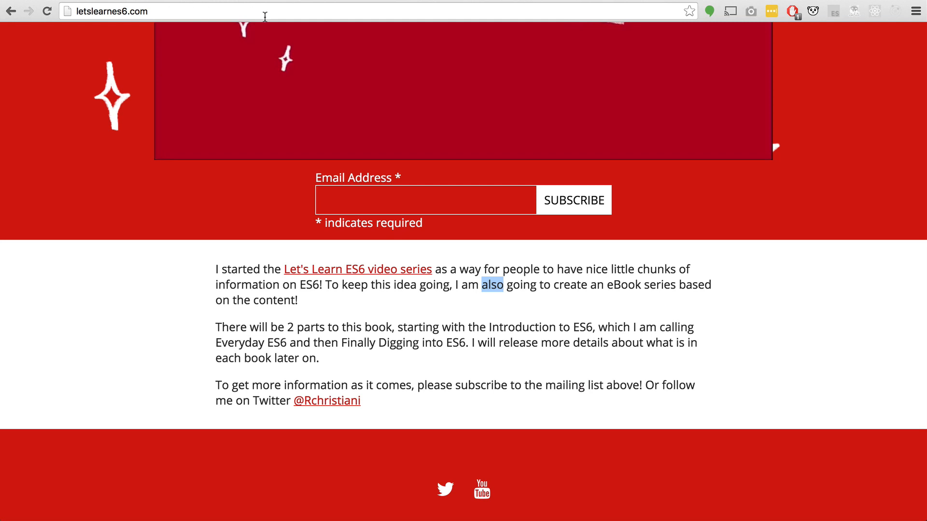
Go to youtube.com from the address bar to load the YouTube home page.
left_click(425, 200)
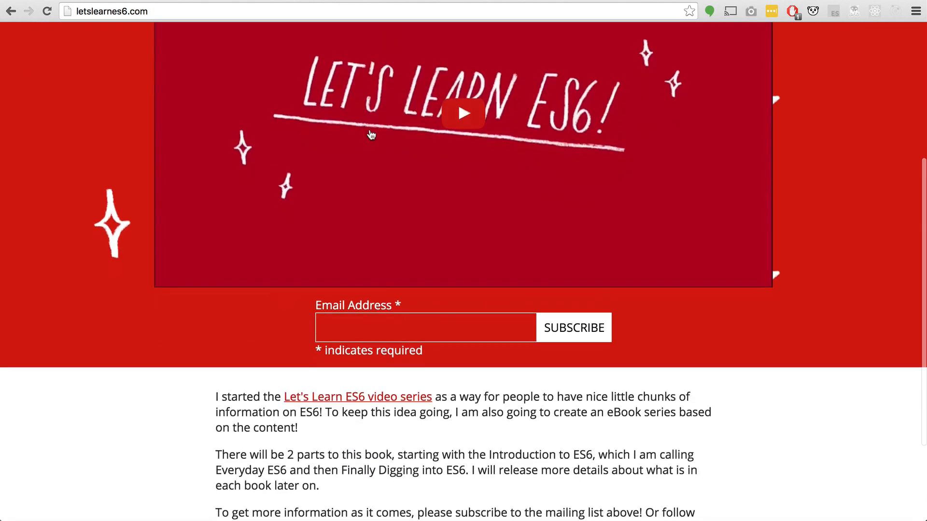
type("youtube.com")
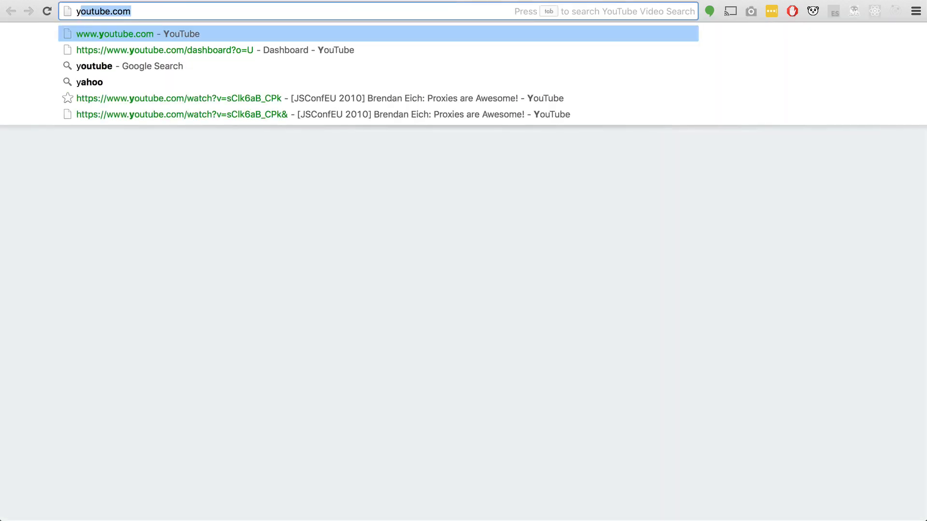
left_click(113, 34)
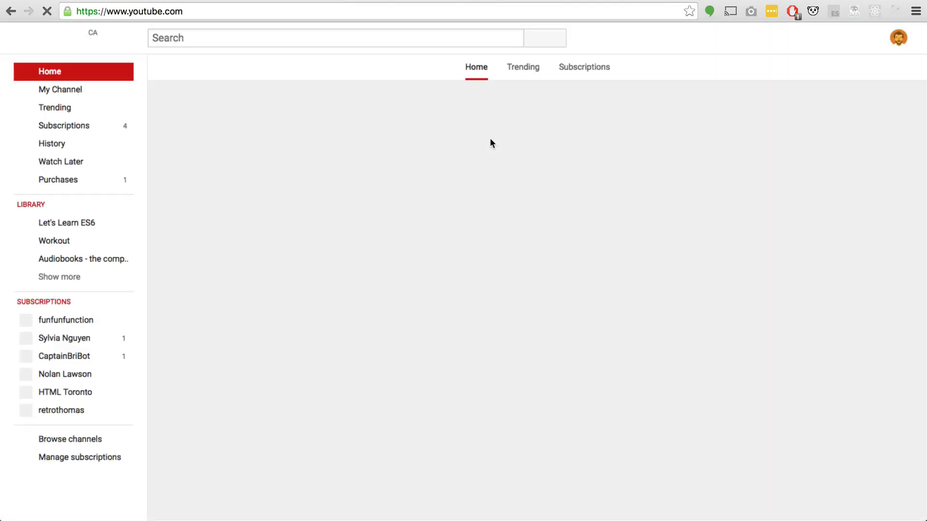